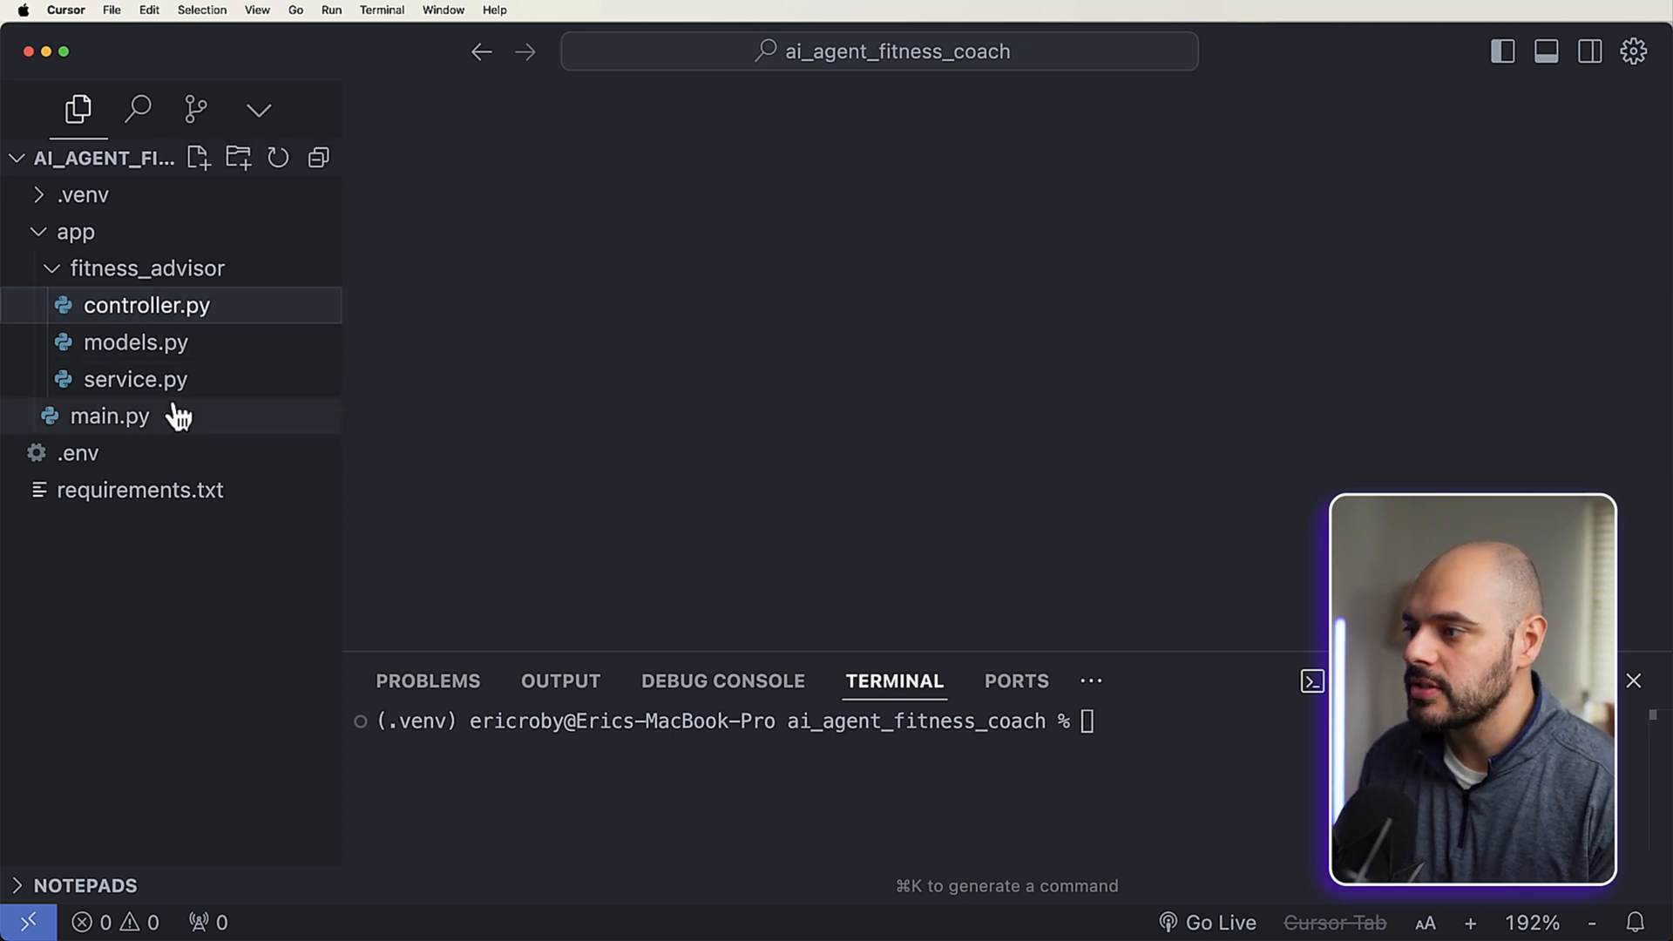
Review main.py, then open controller.py with its placeholder POST /analyze route
click(109, 416)
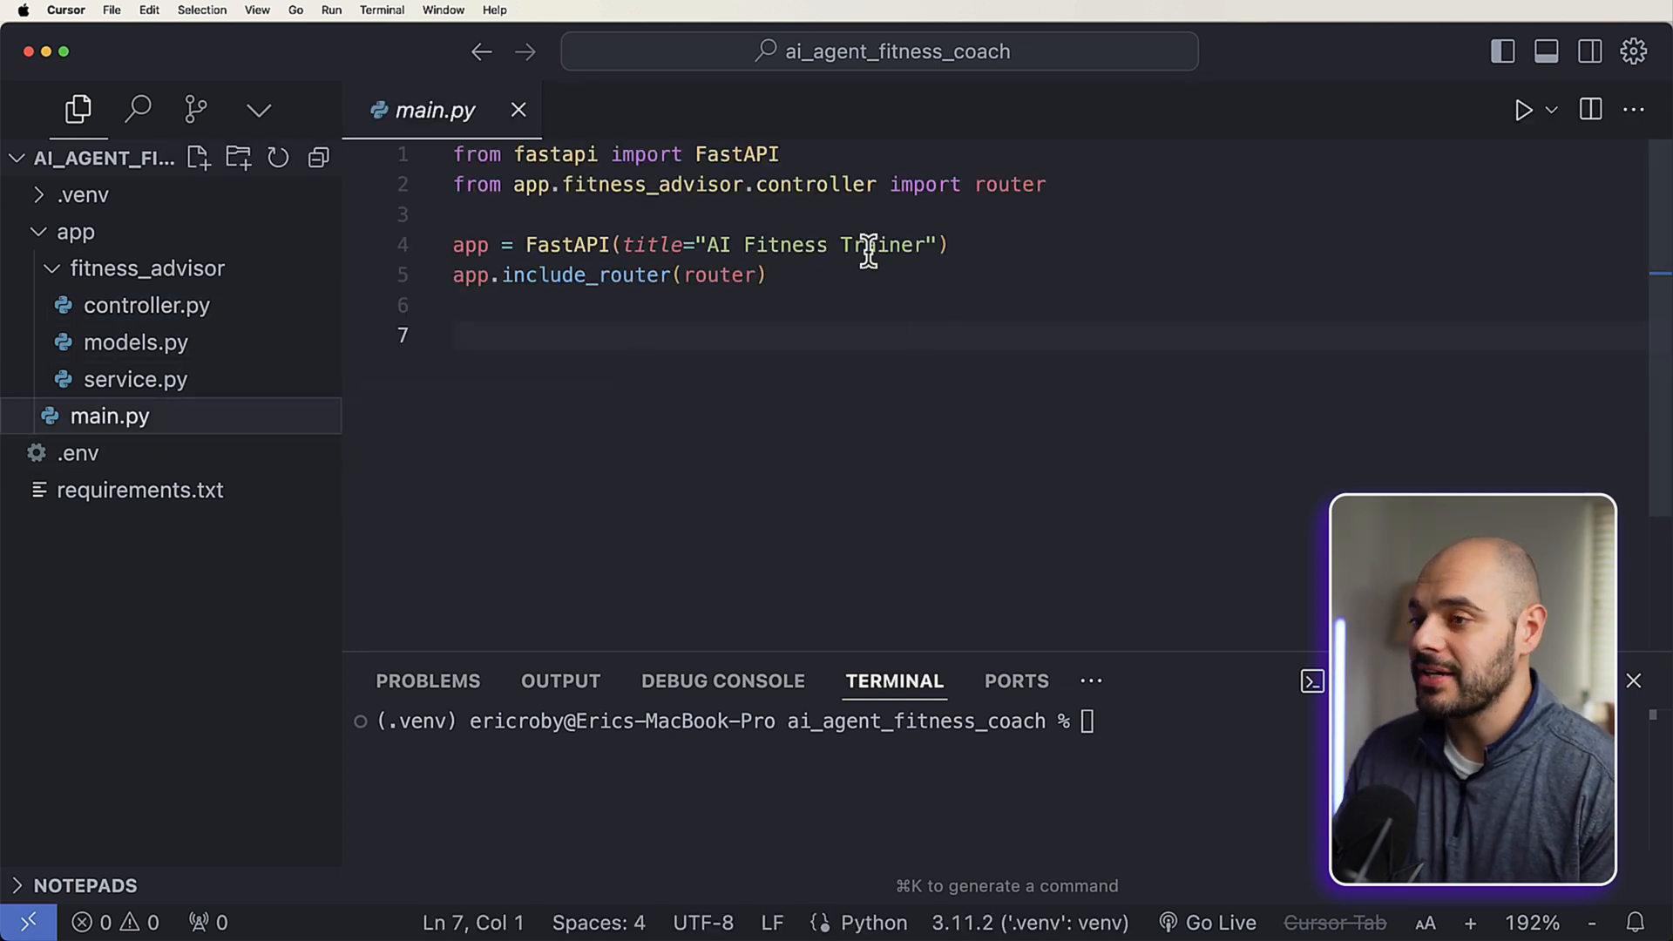
click(147, 305)
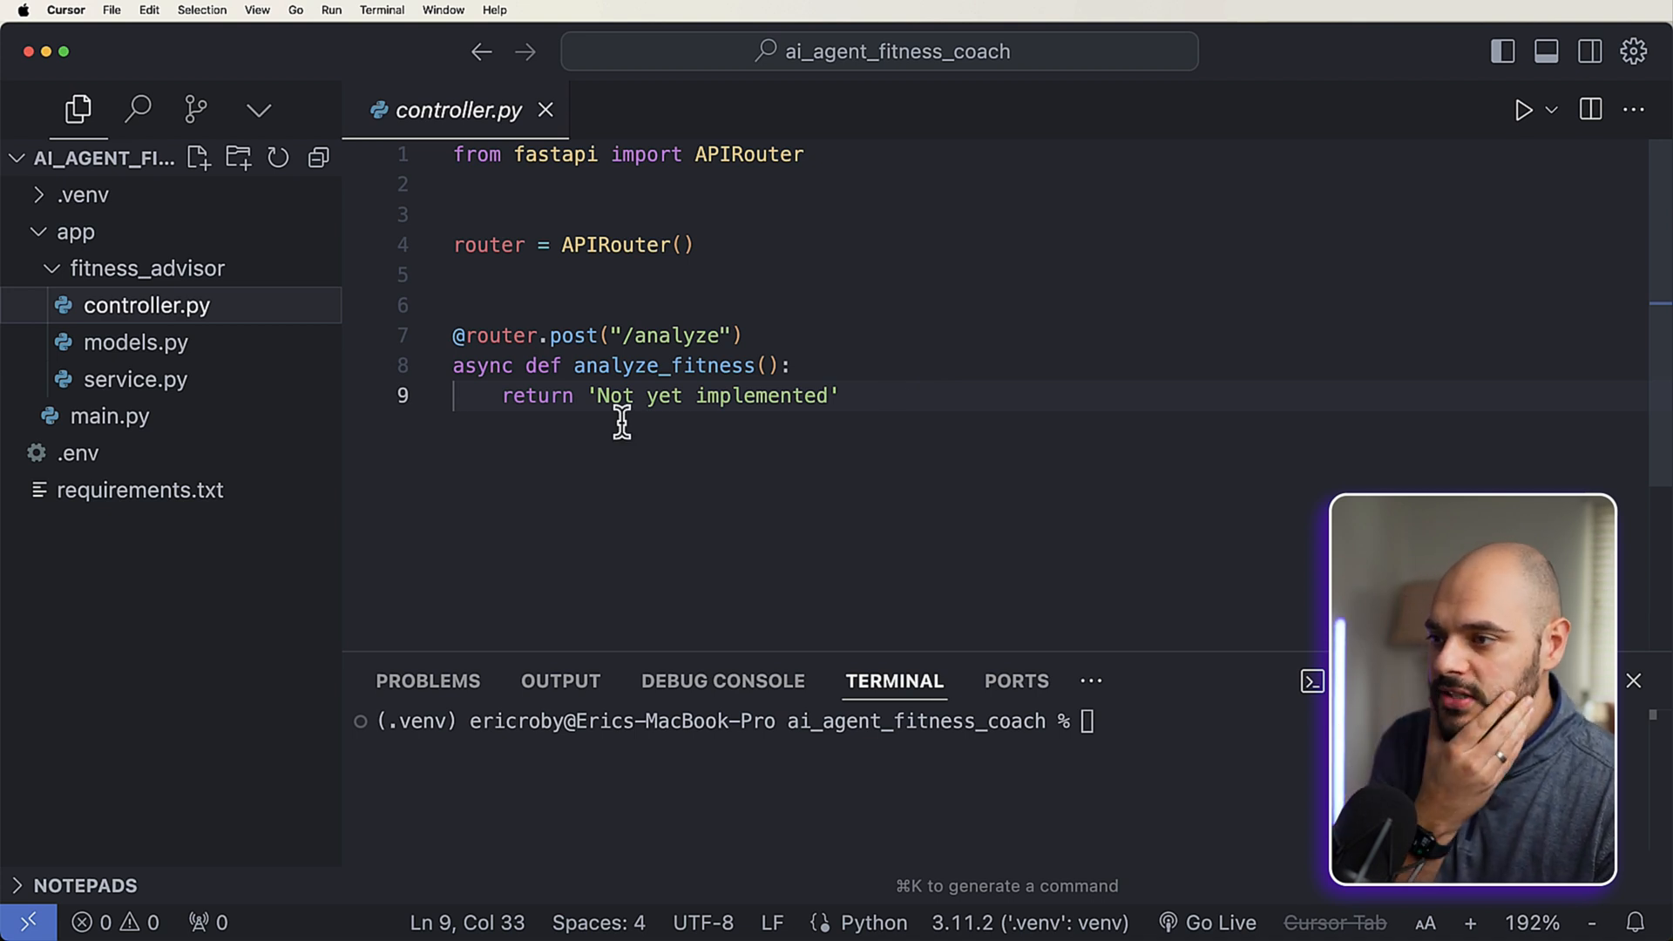
Fill the empty models.py with ActivityLevel and FitnessGoal enums and the FitnessProfile model
click(137, 343)
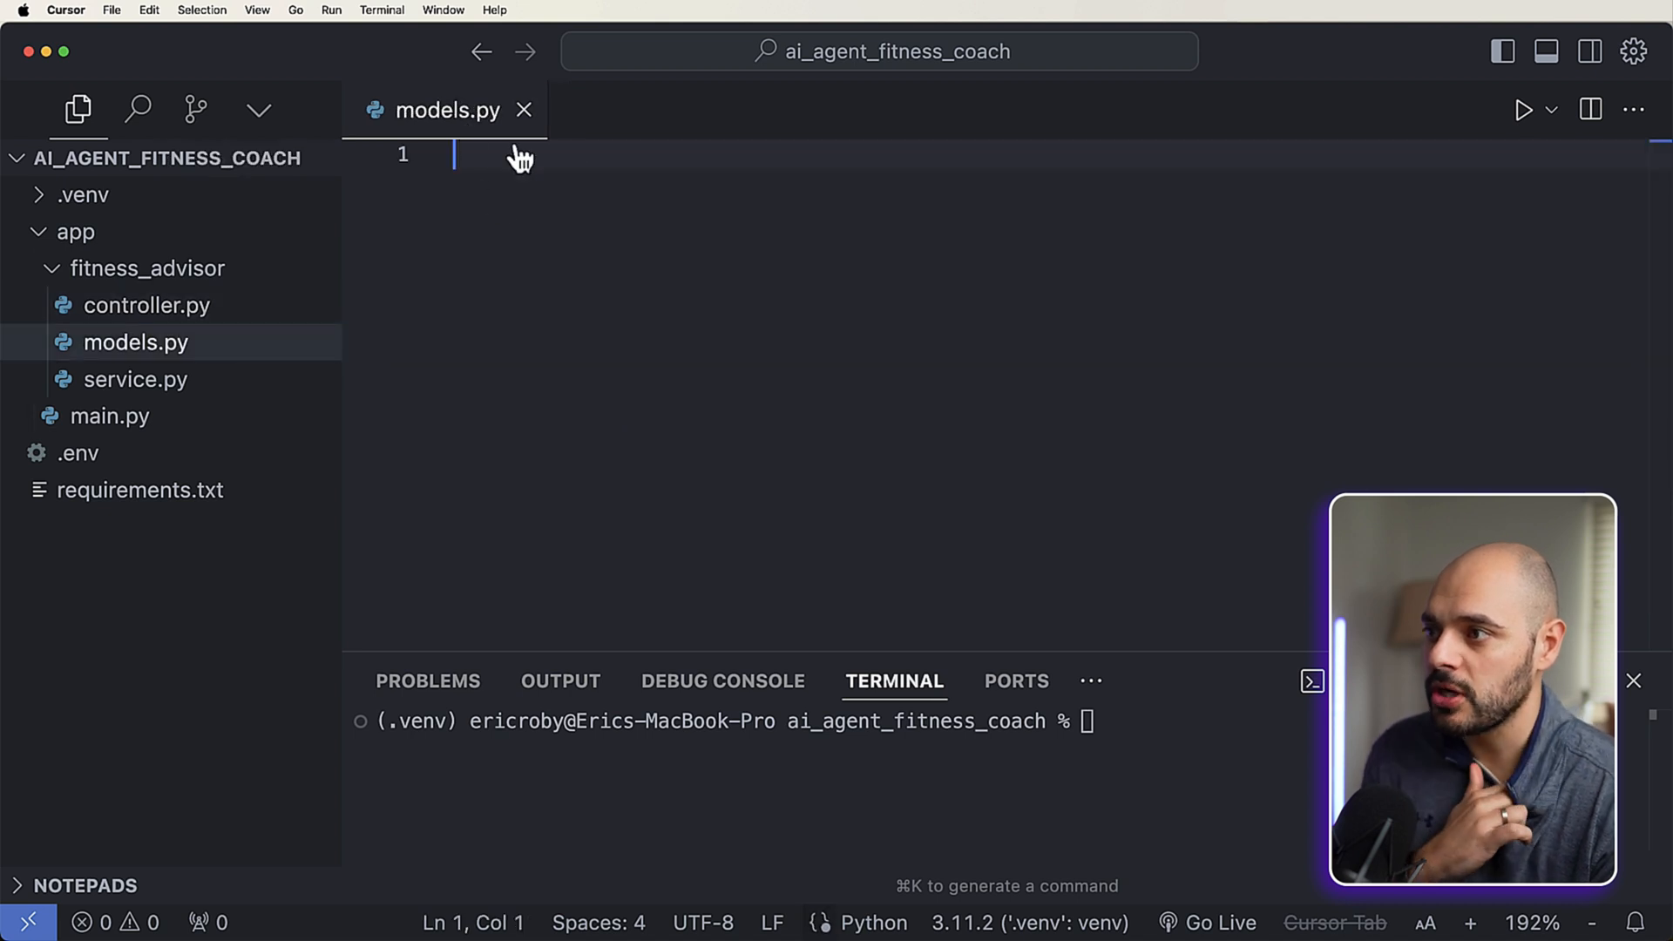
mouse_move(579, 192)
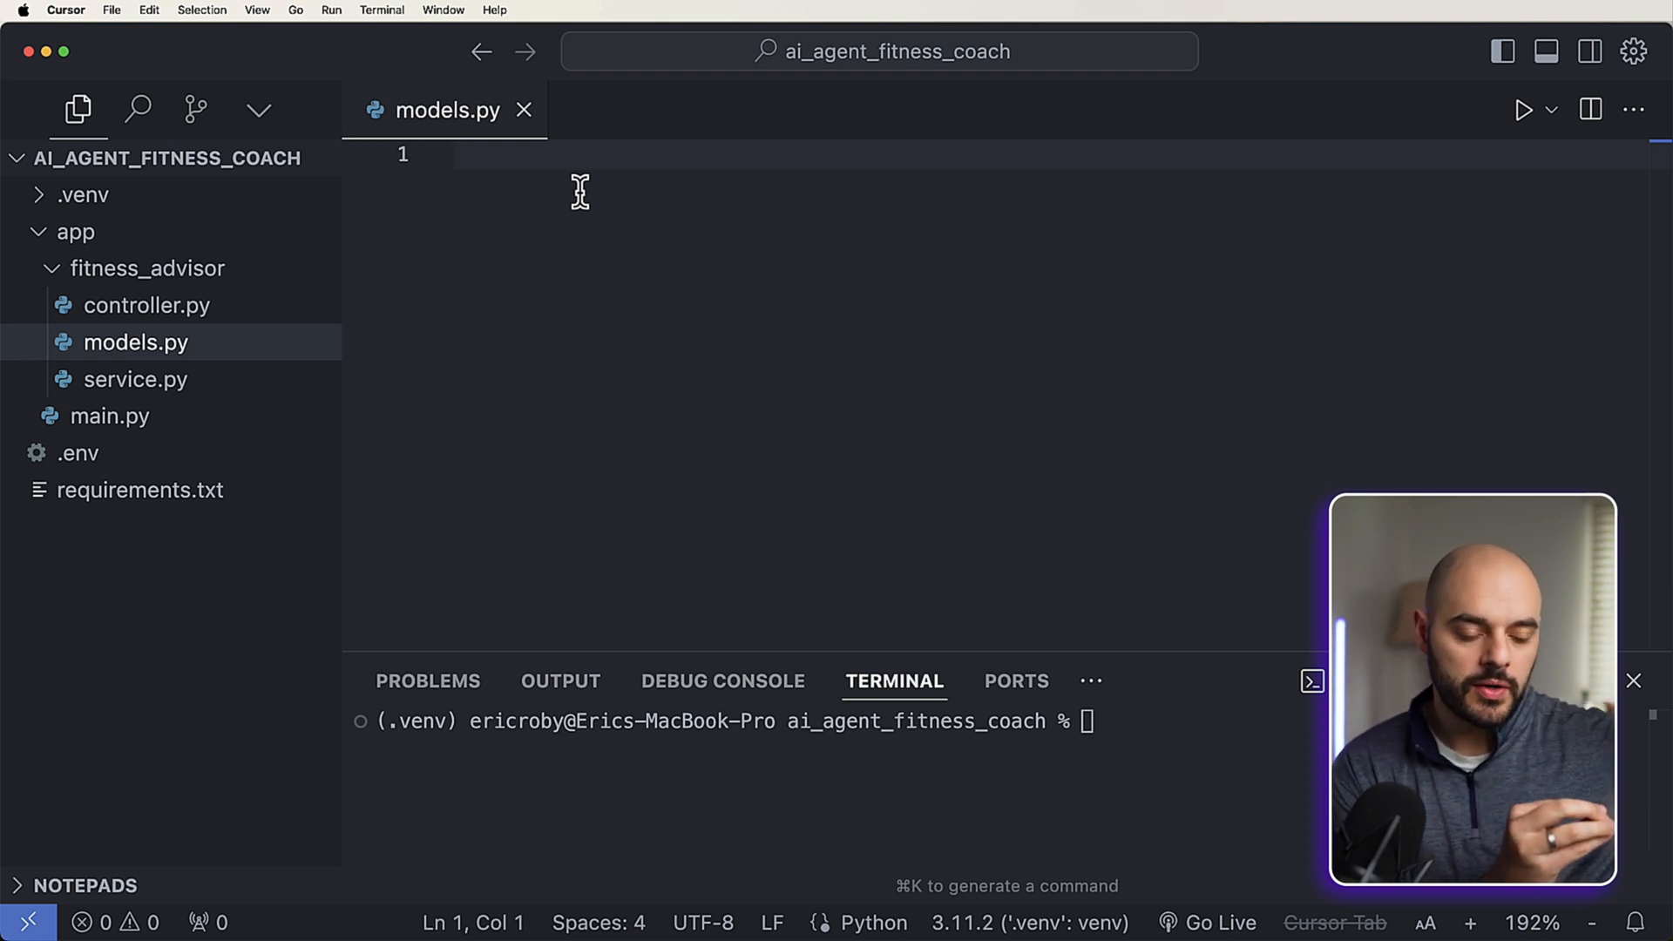
click(457, 155)
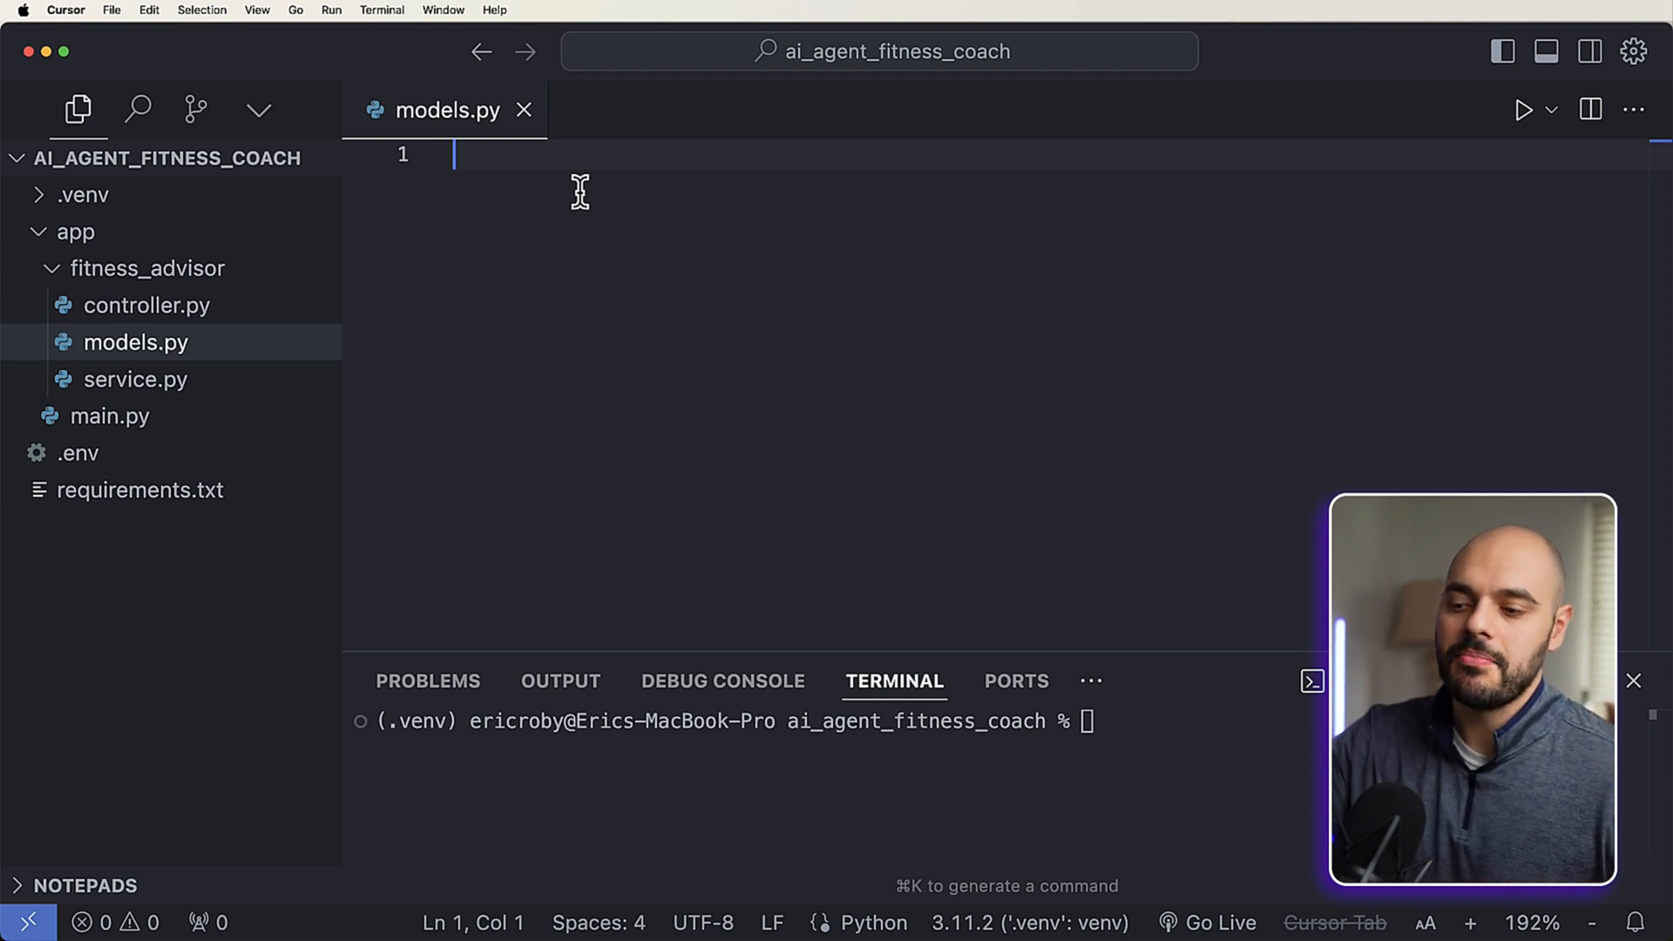
mouse_move(639, 254)
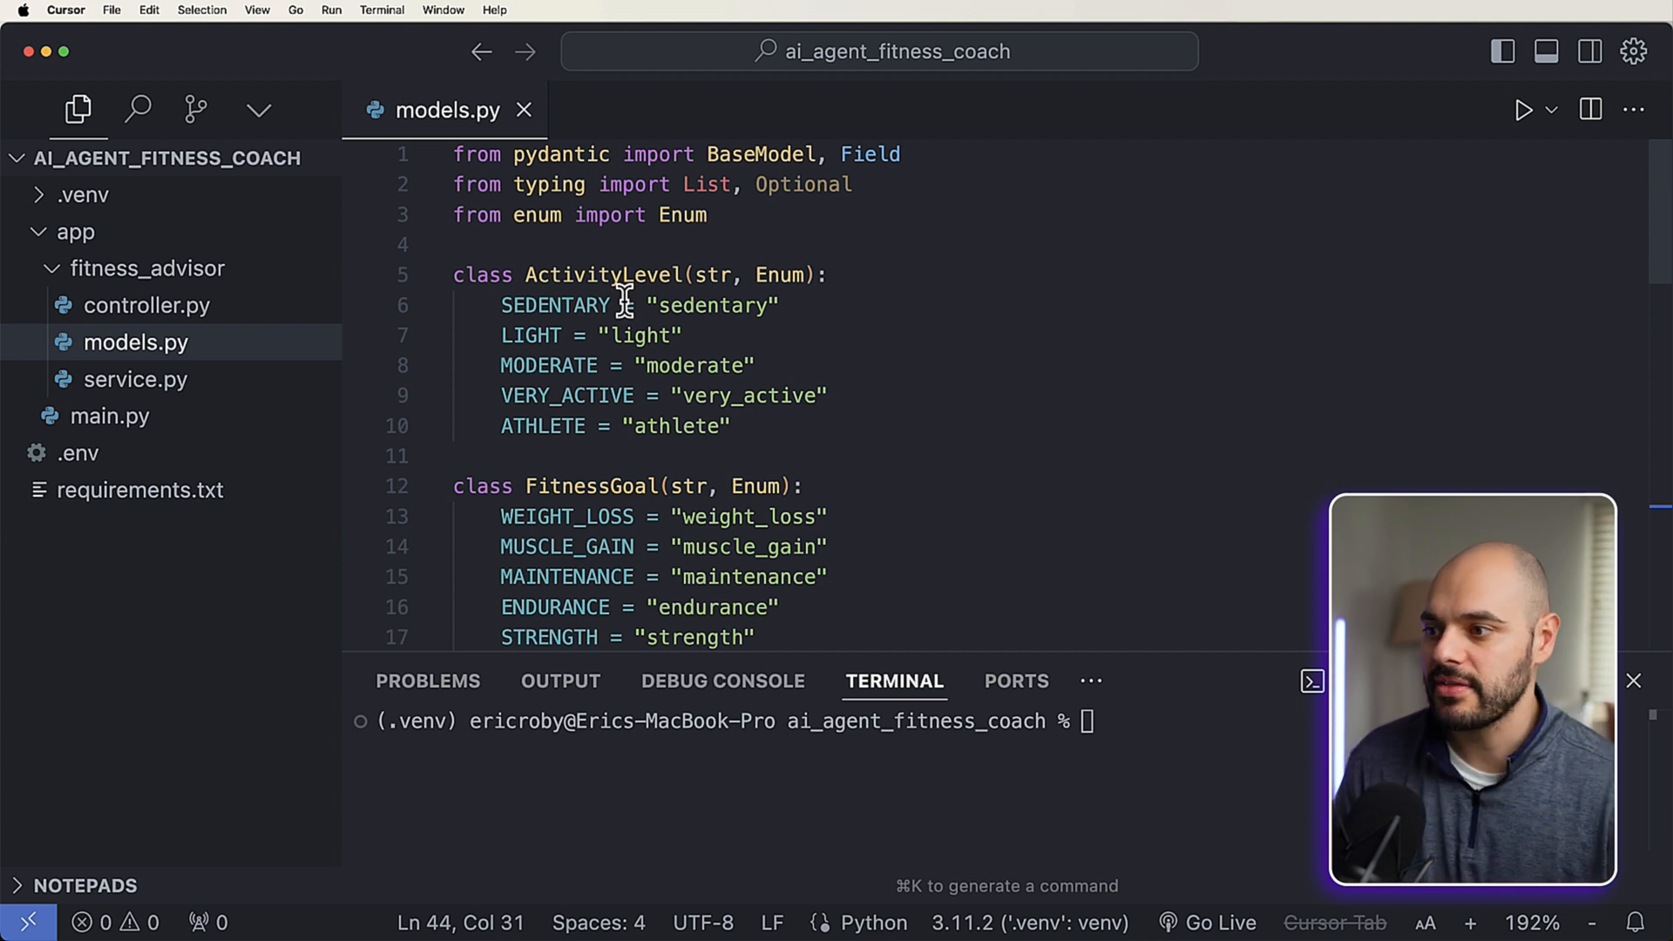
scroll(down, 3)
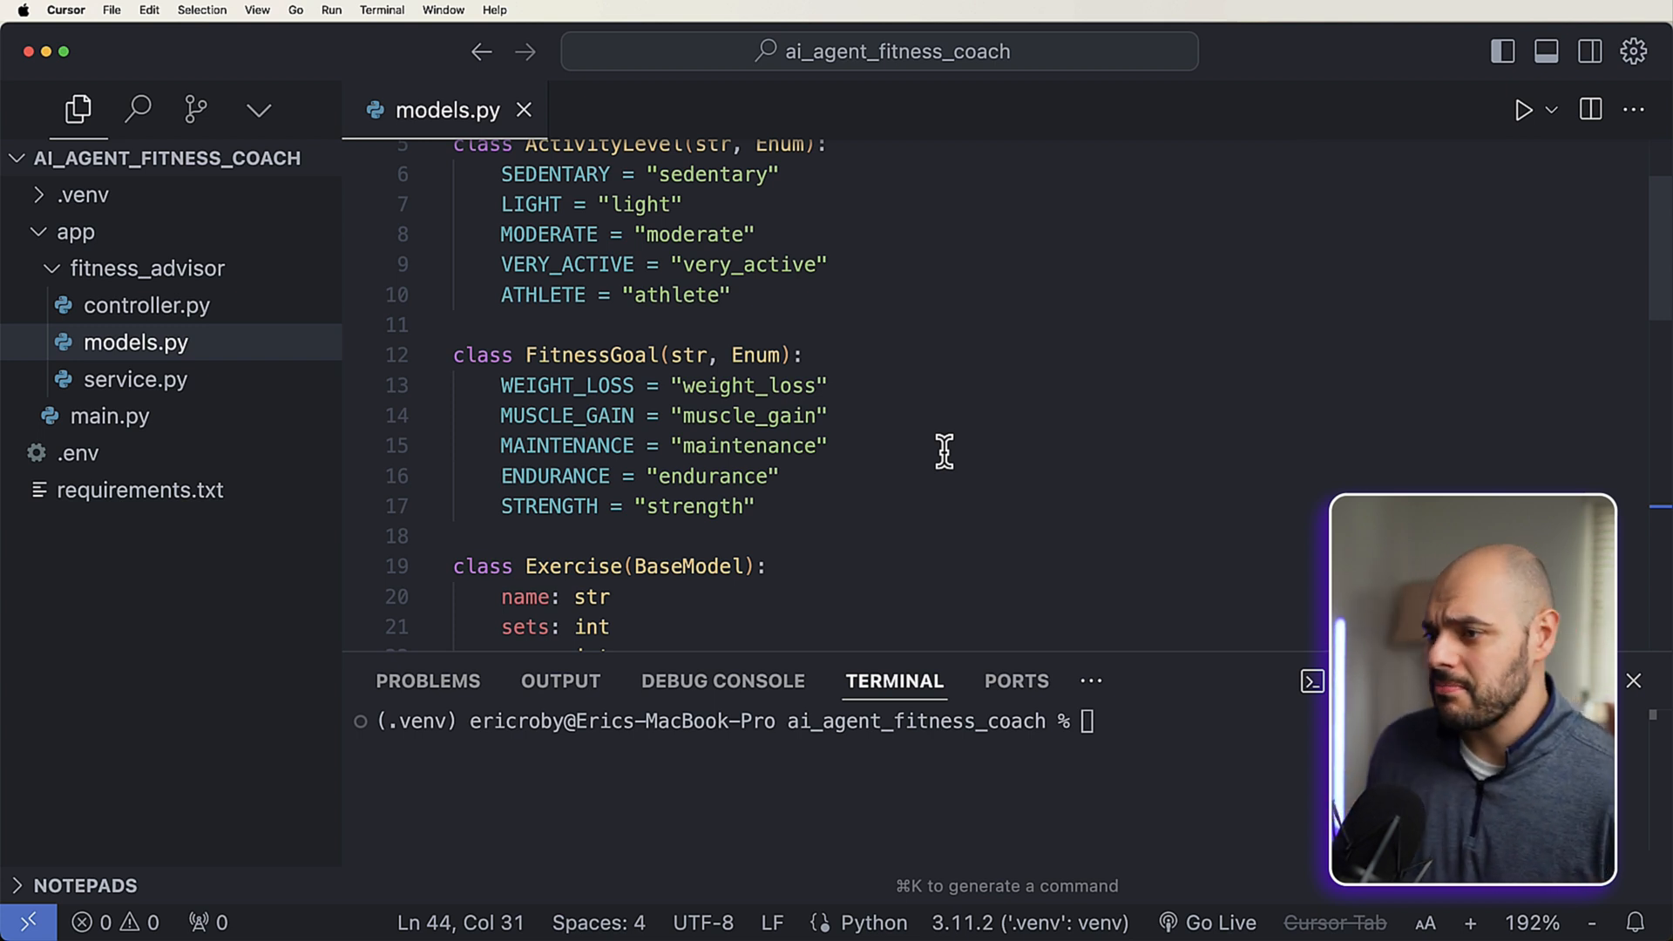
mouse_move(979, 429)
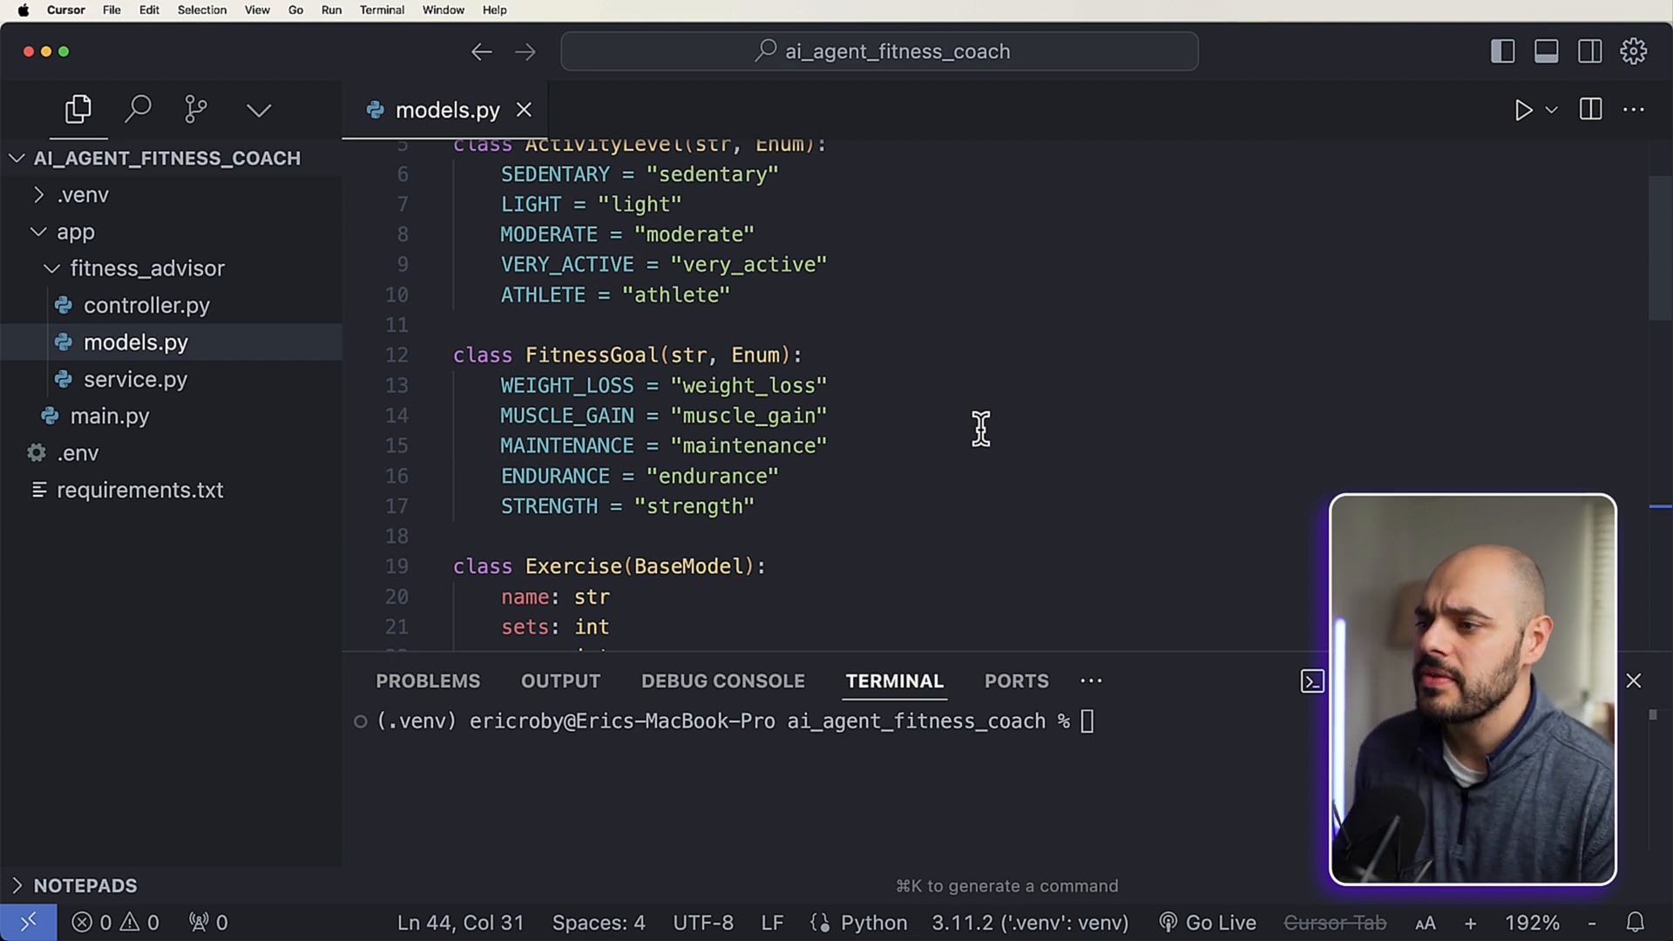
scroll(down, 3)
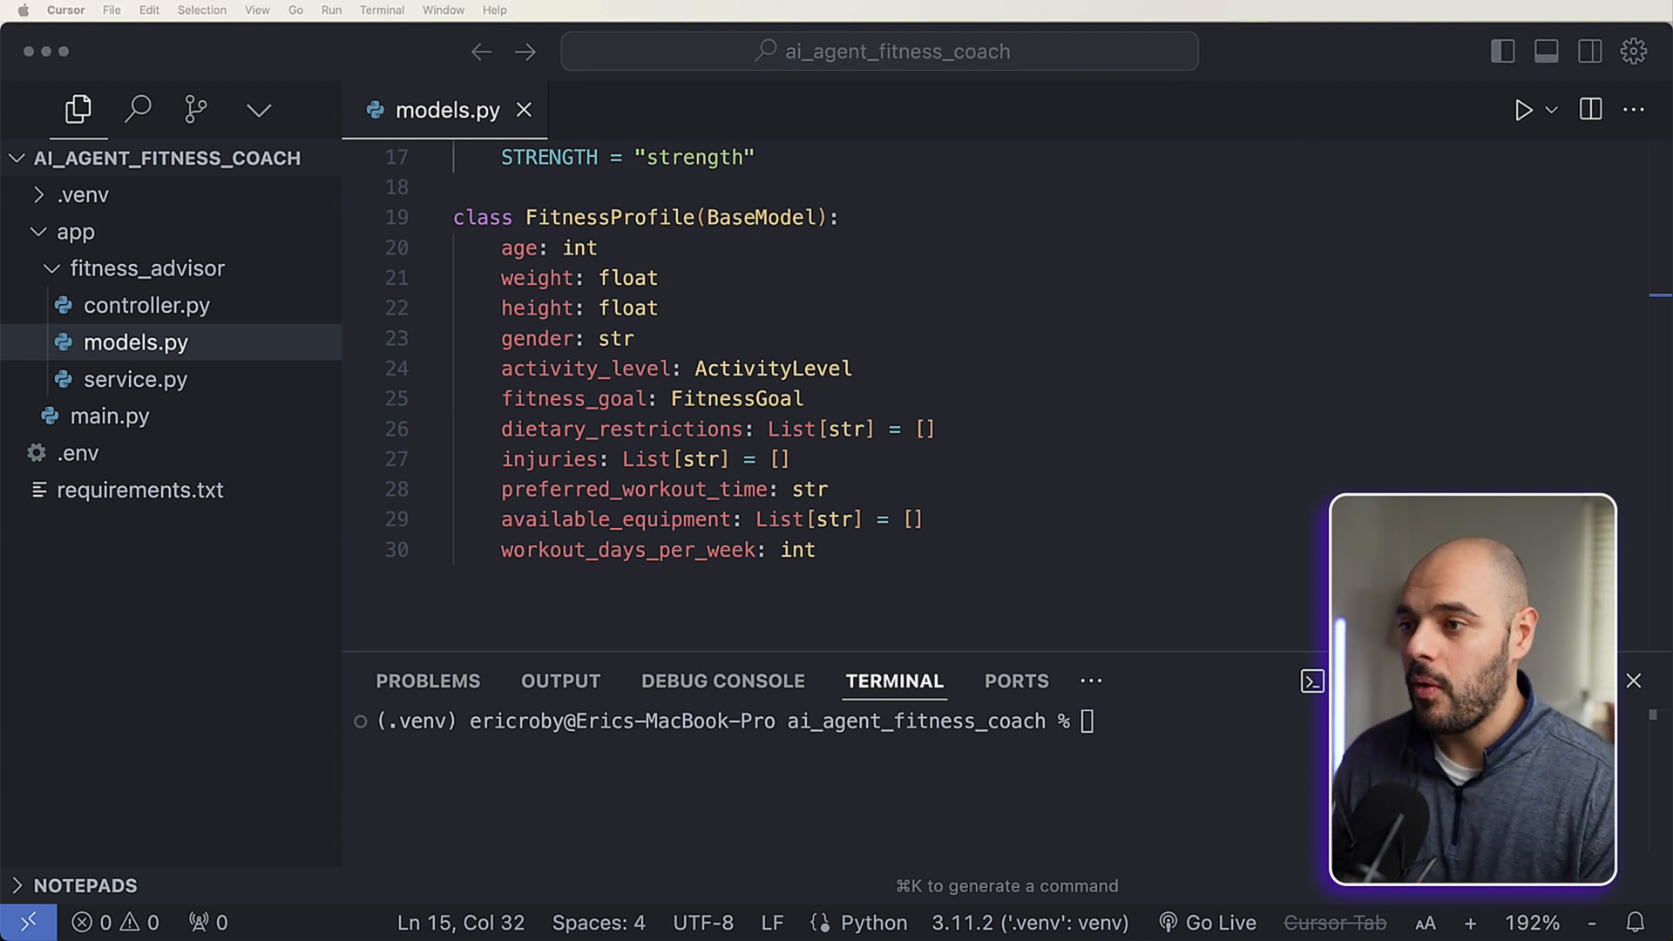
Add Exercise, Meal and FitnessReportResult models, checking the daily_calories and tips fields
click(795, 550)
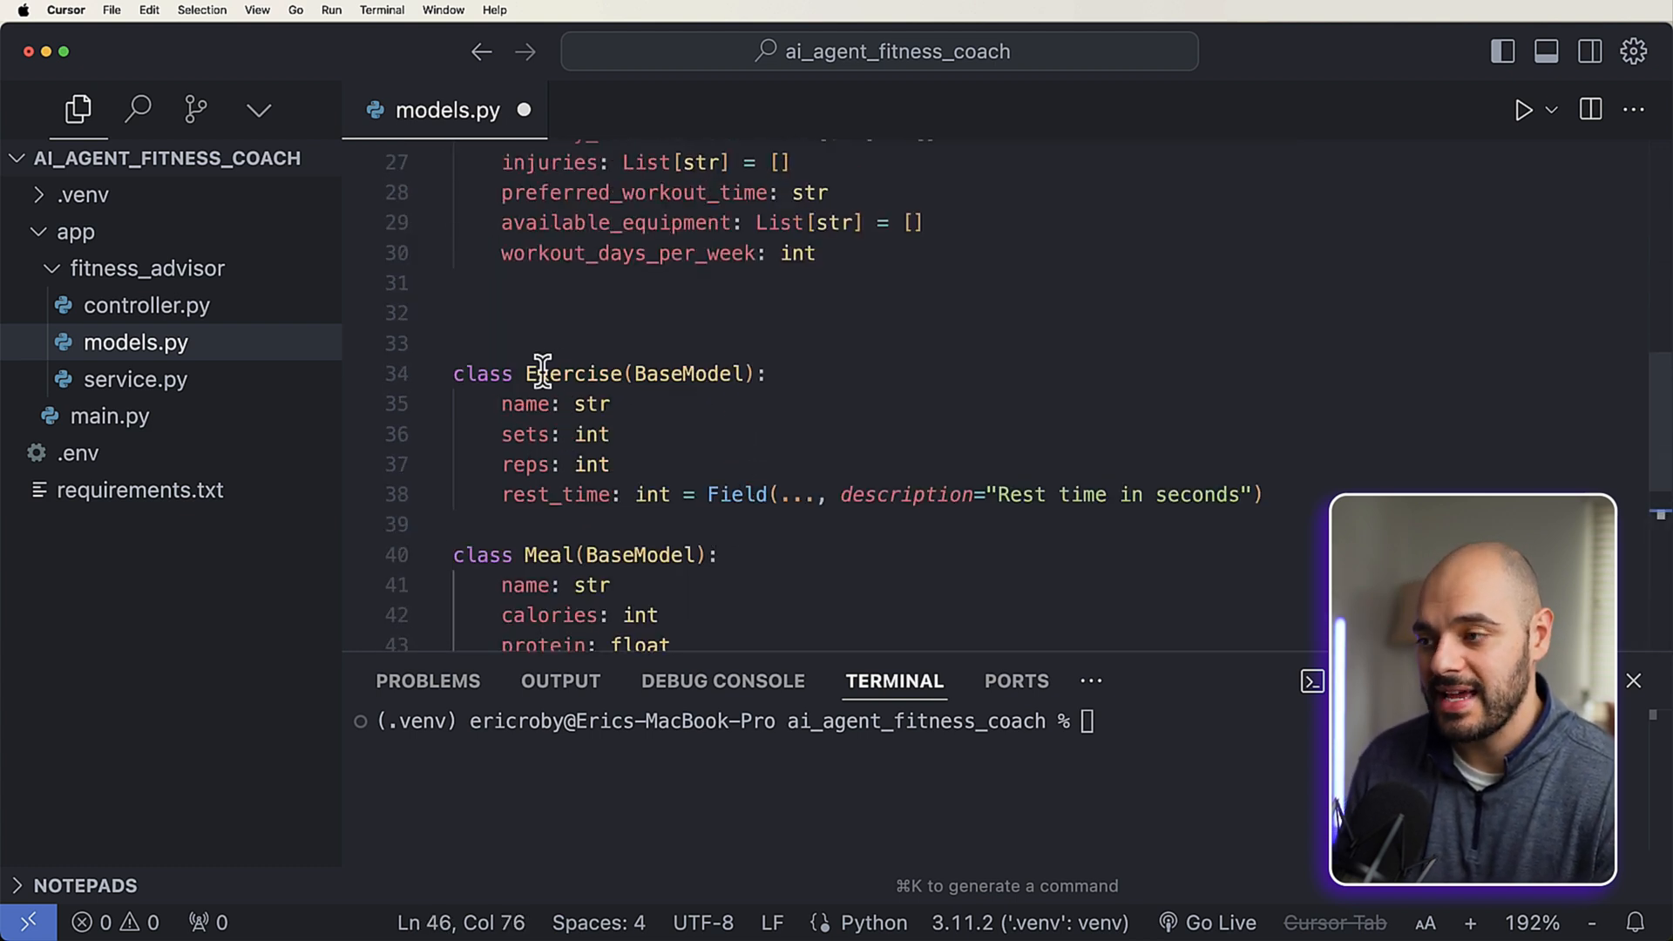
click(767, 374)
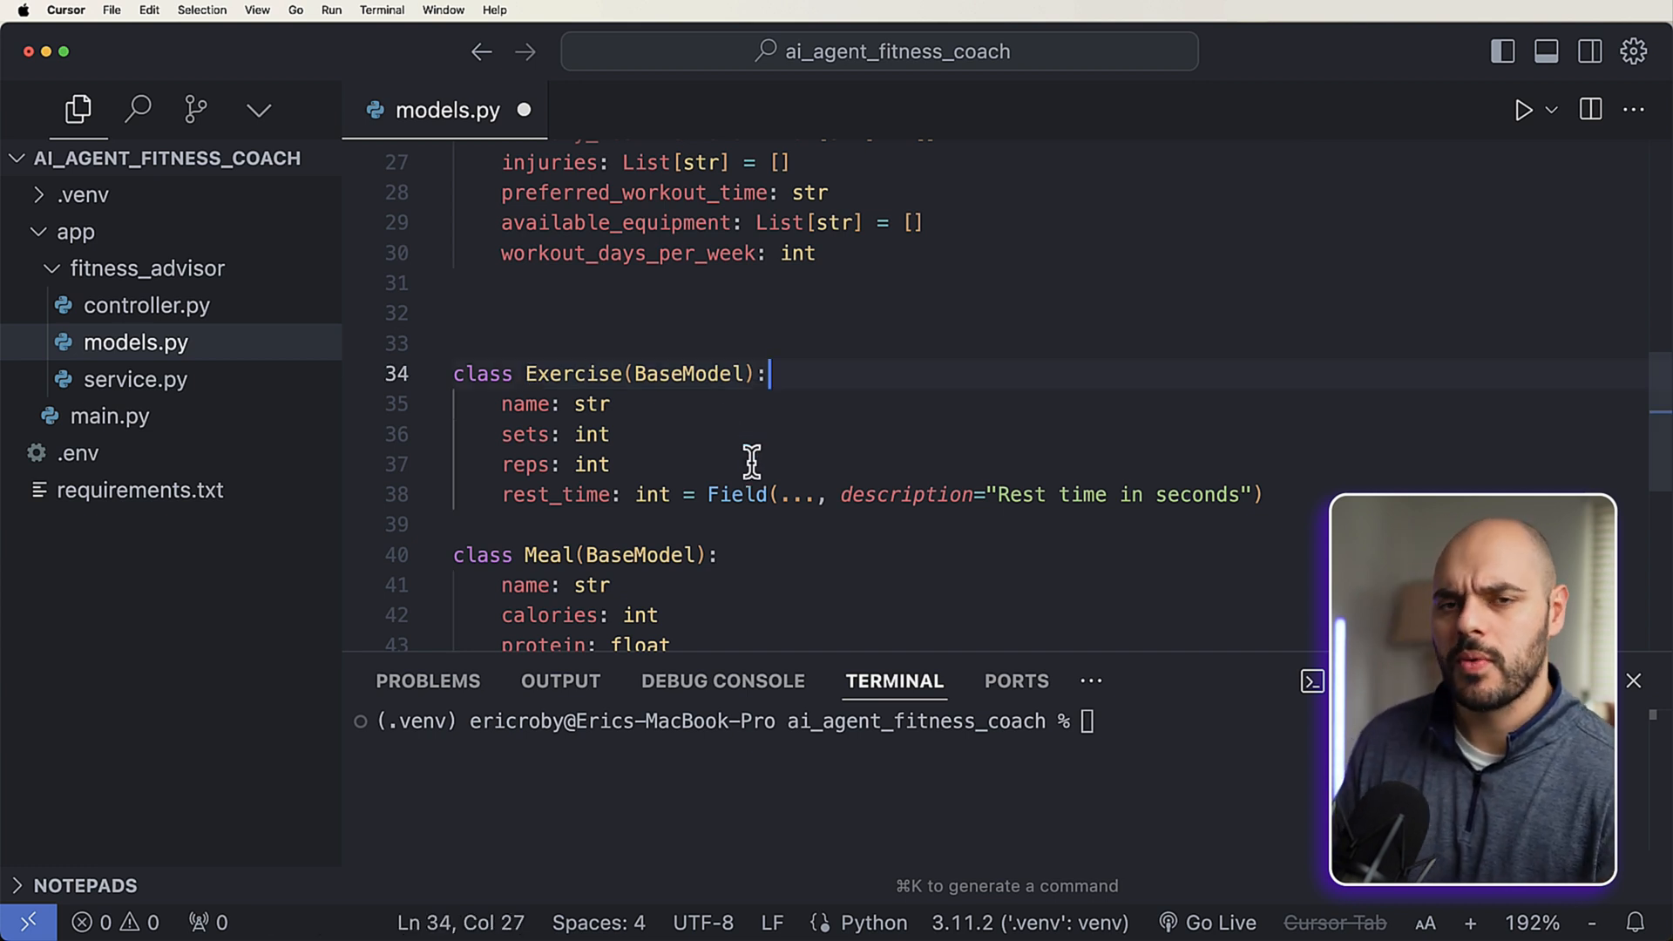
scroll(down, 3)
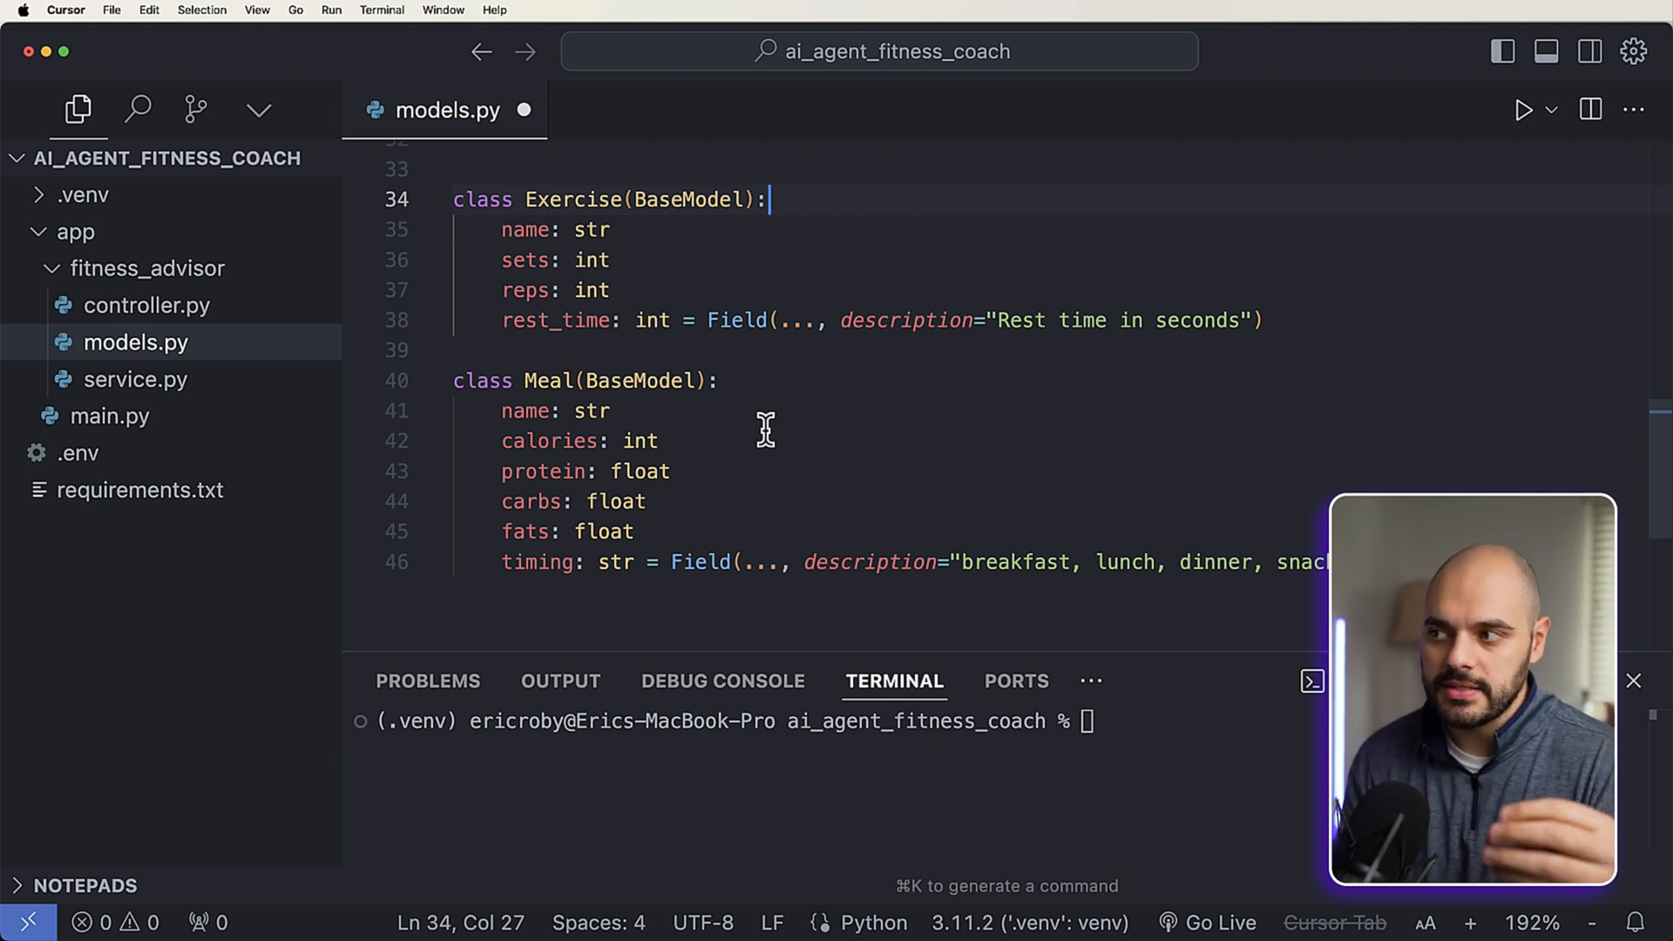
mouse_move(756, 631)
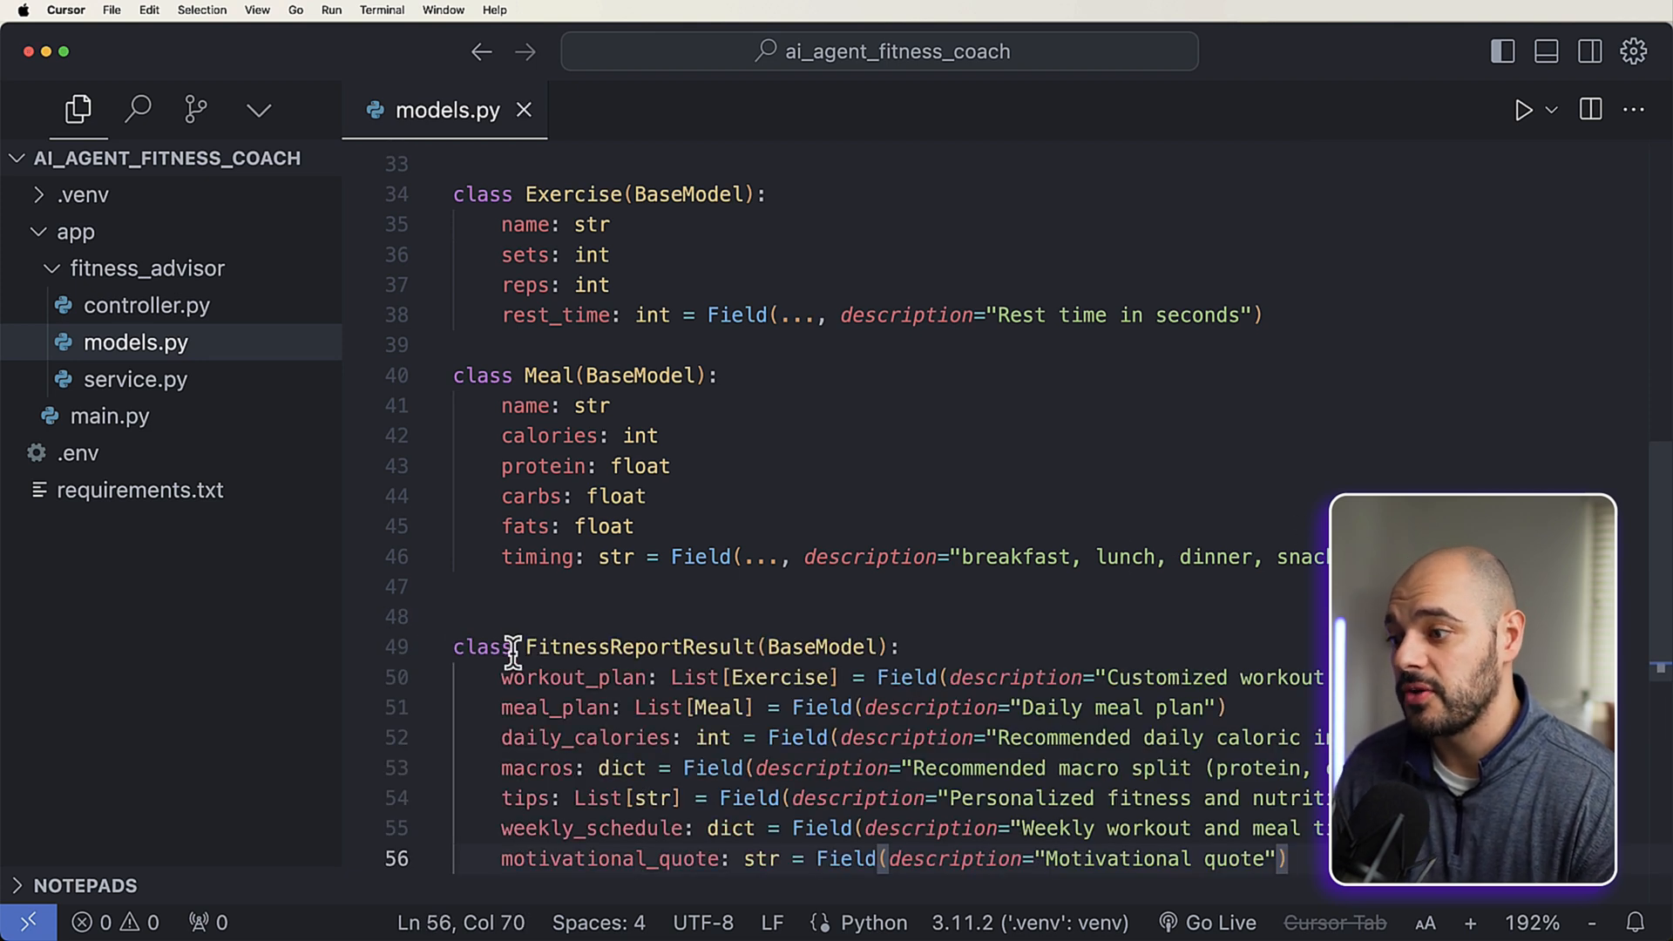
double_click(639, 647)
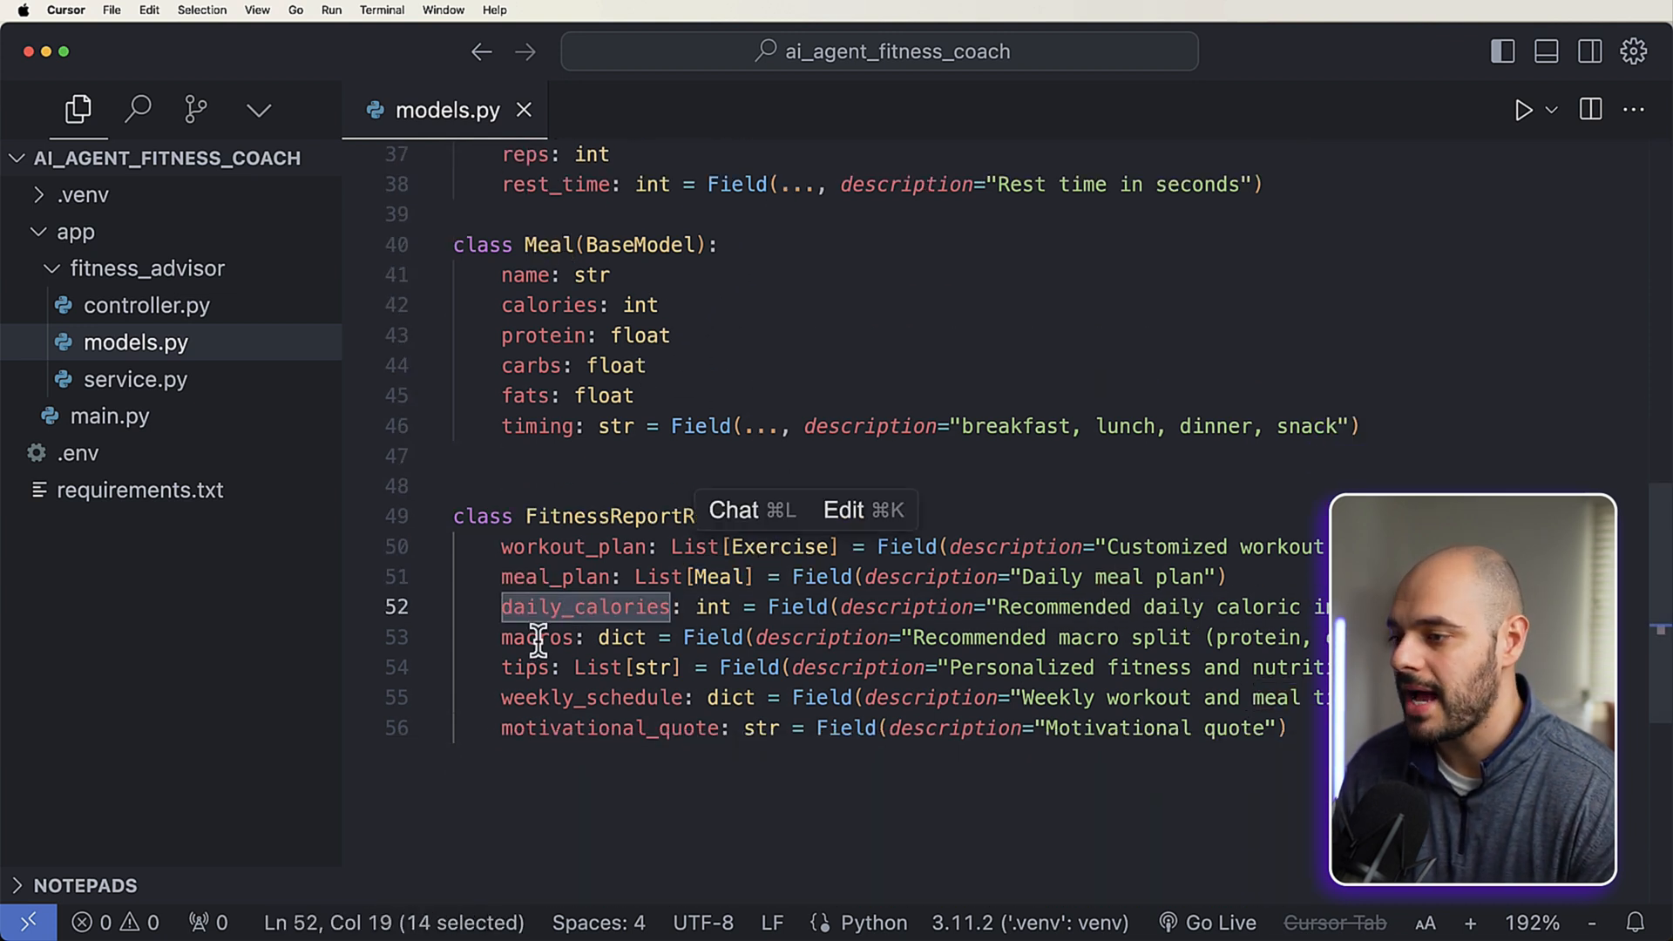
double_click(524, 667)
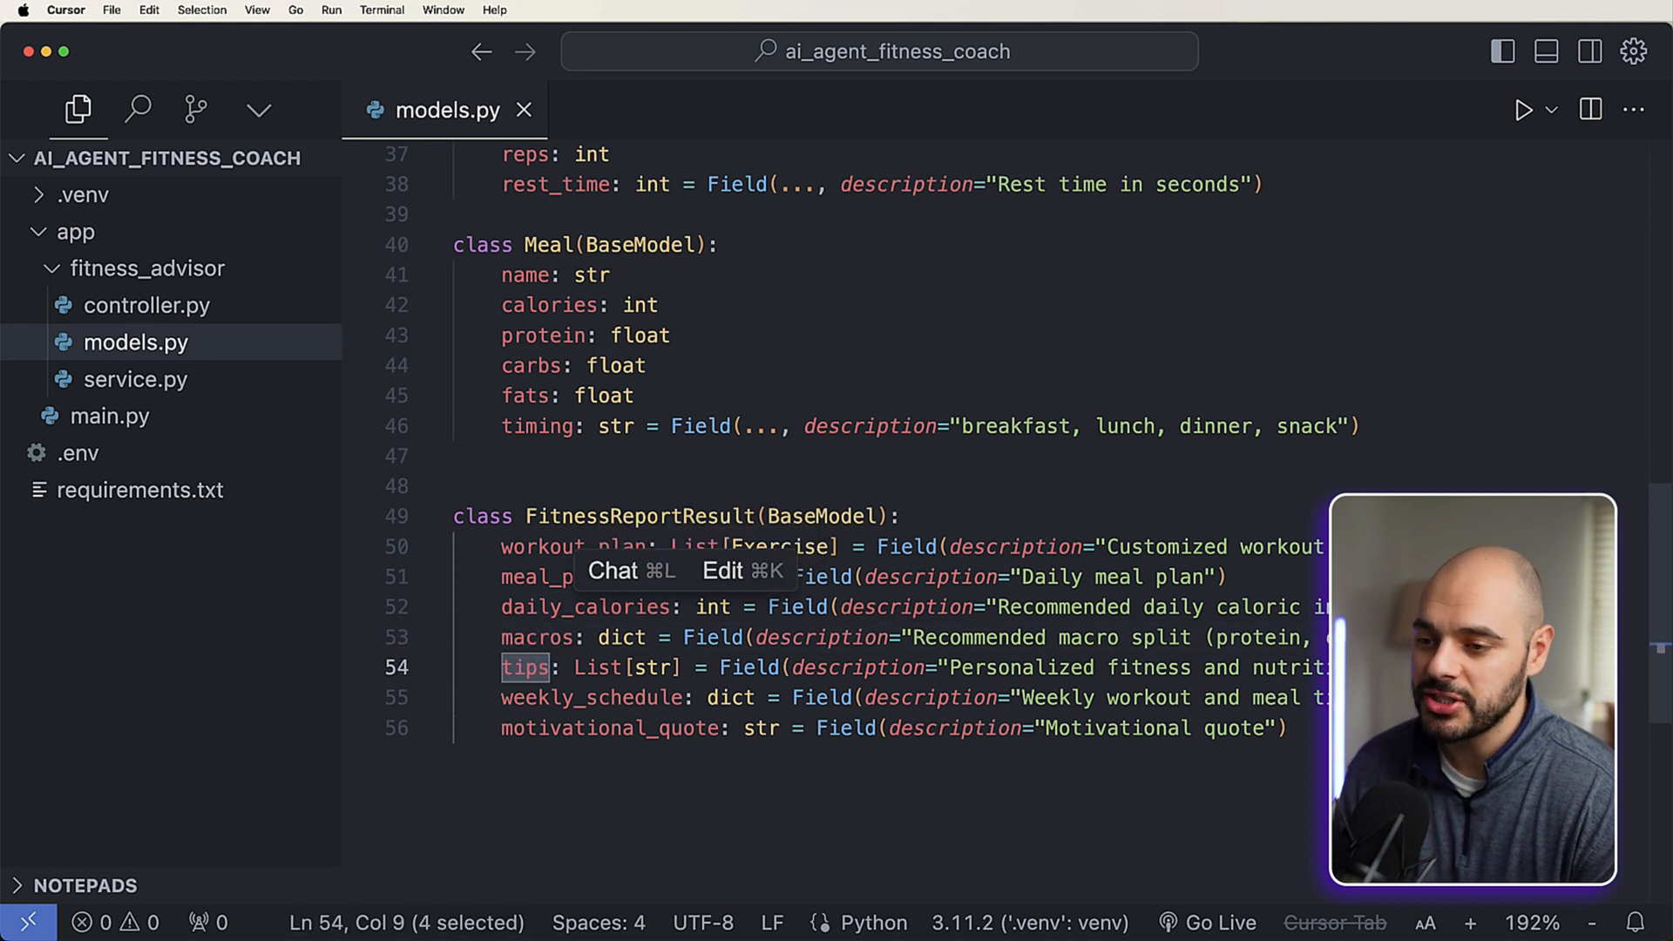
mouse_move(1189, 683)
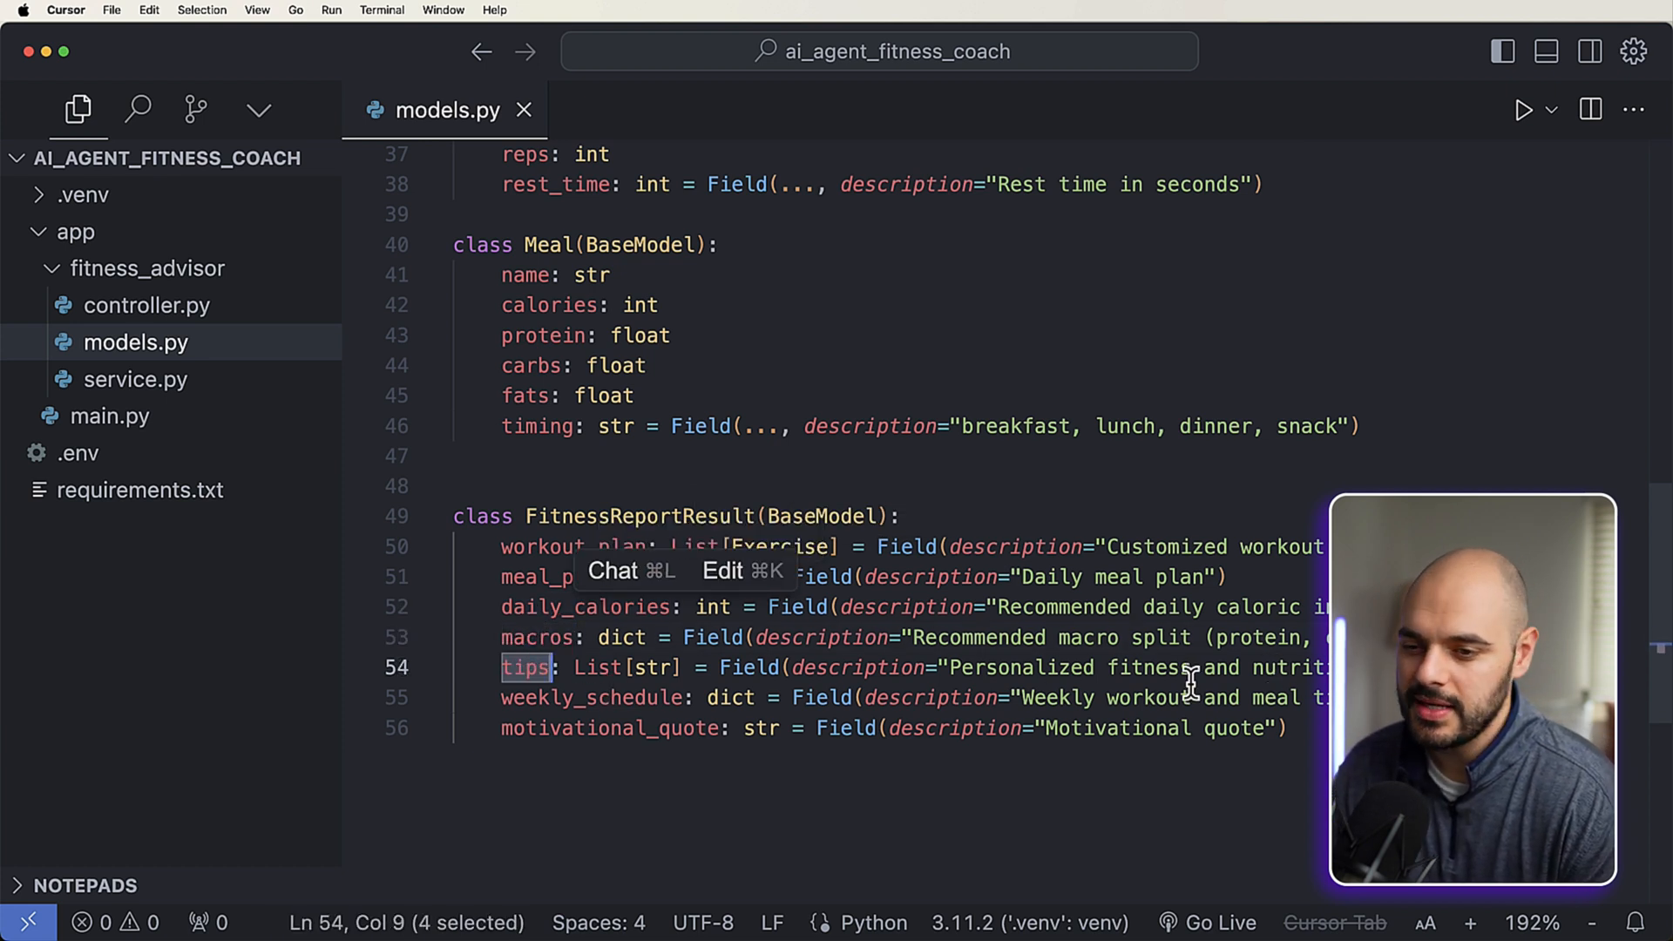
double_click(609, 727)
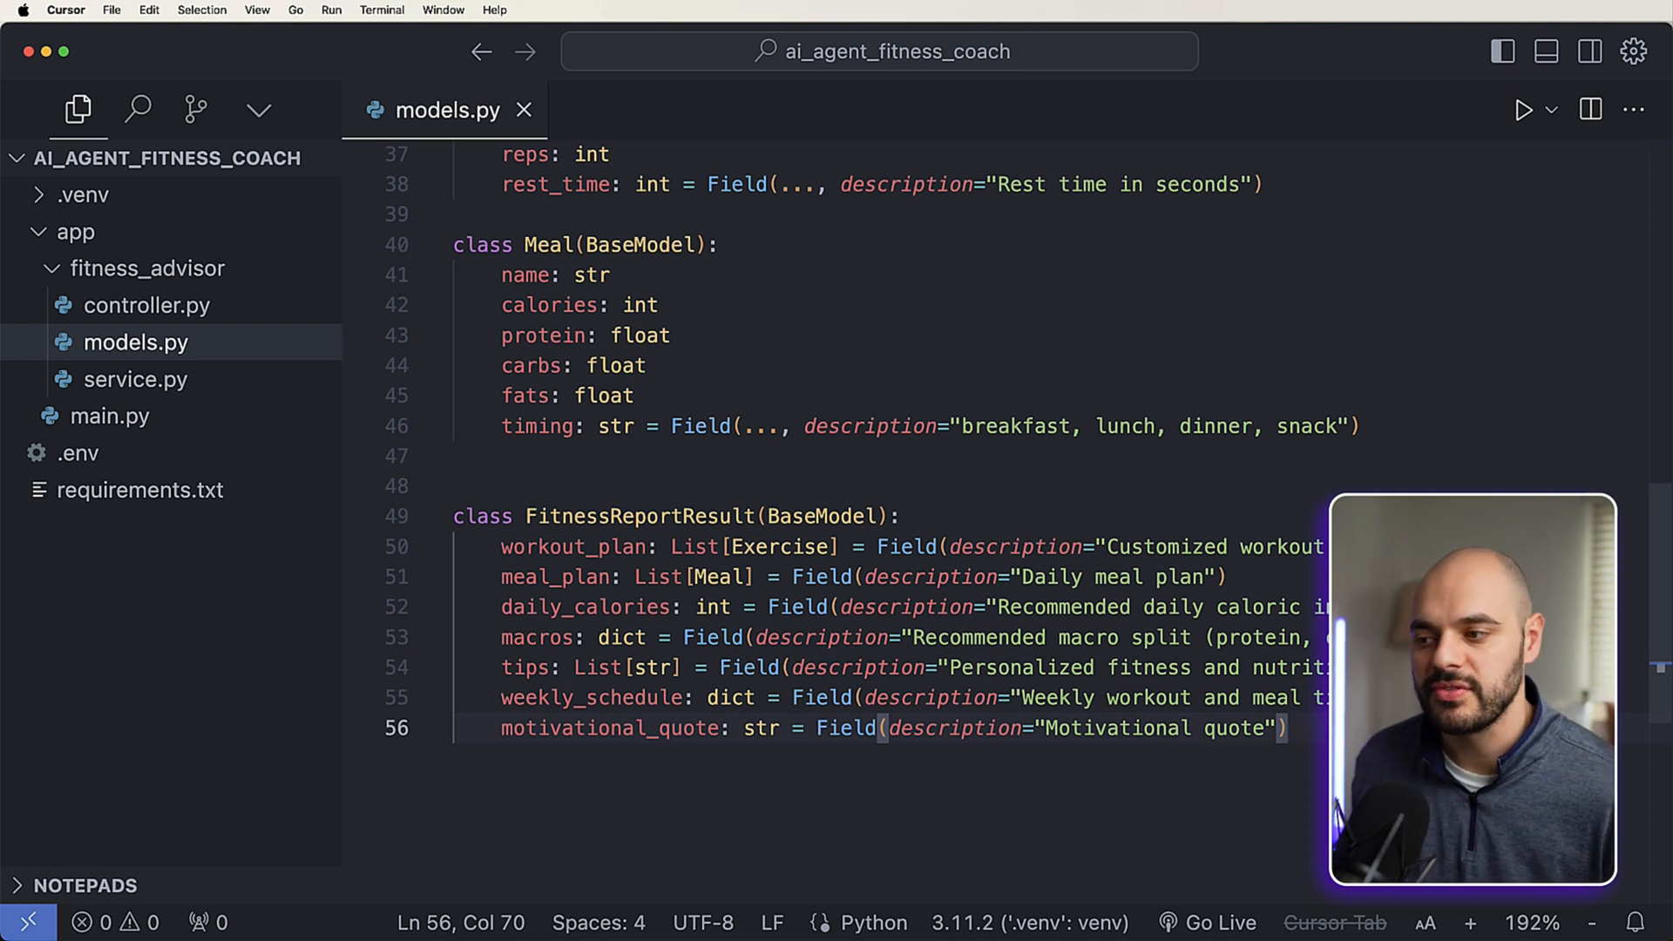
mouse_move(873, 617)
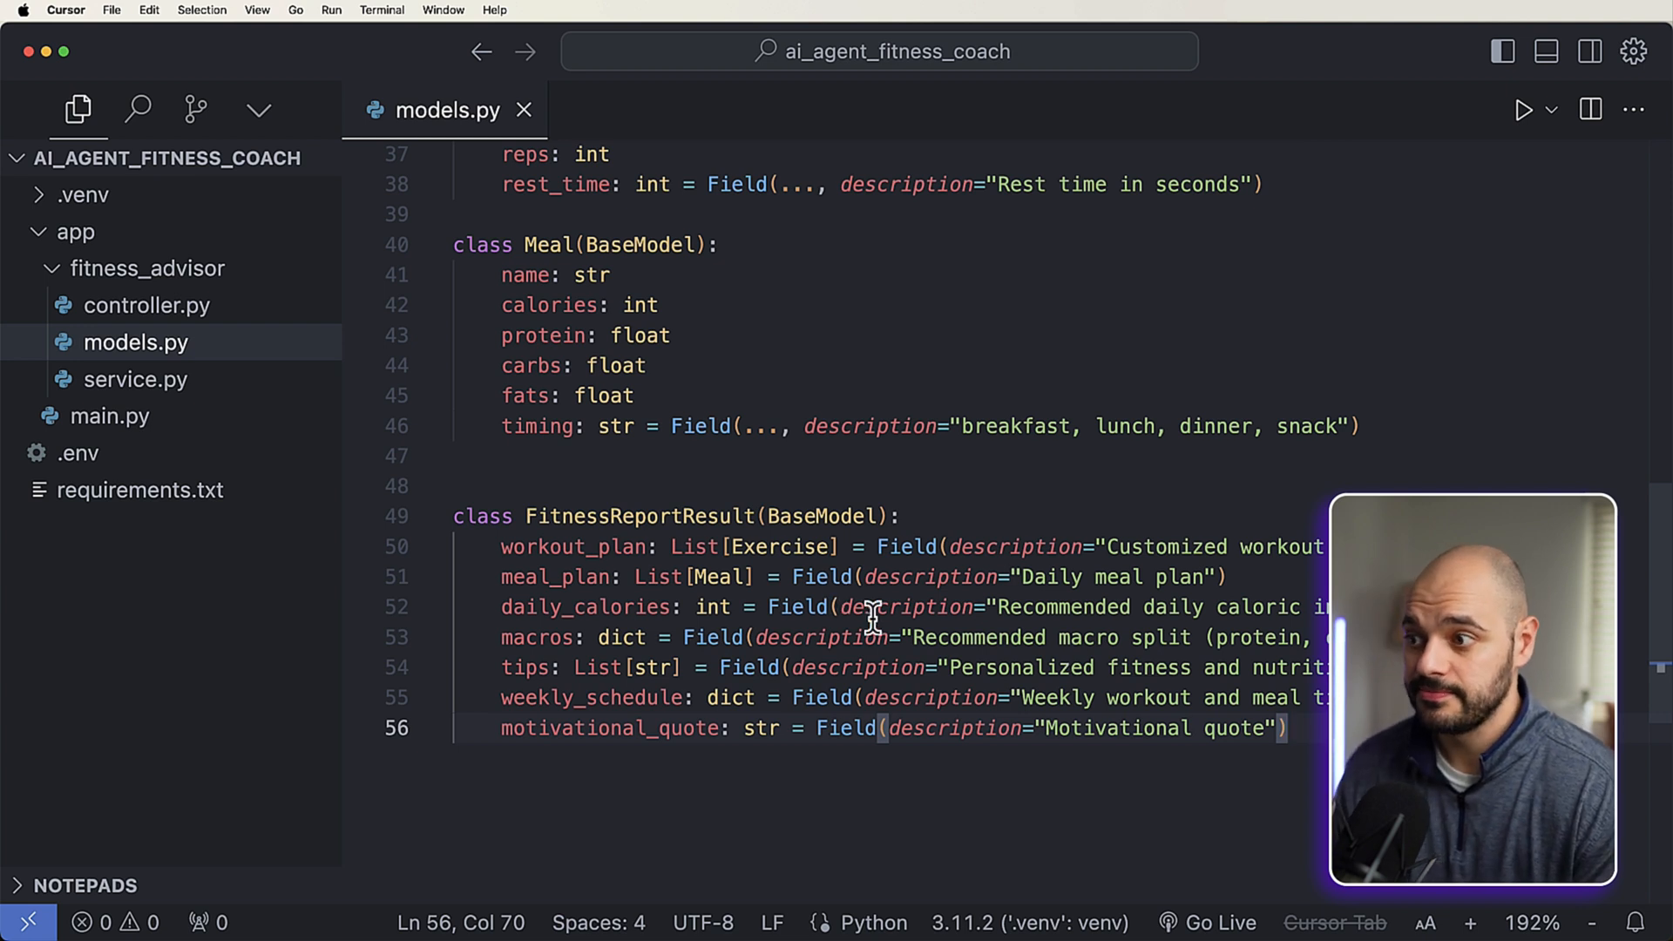
Open service.py and install pydantic-ai from a new terminal
click(136, 379)
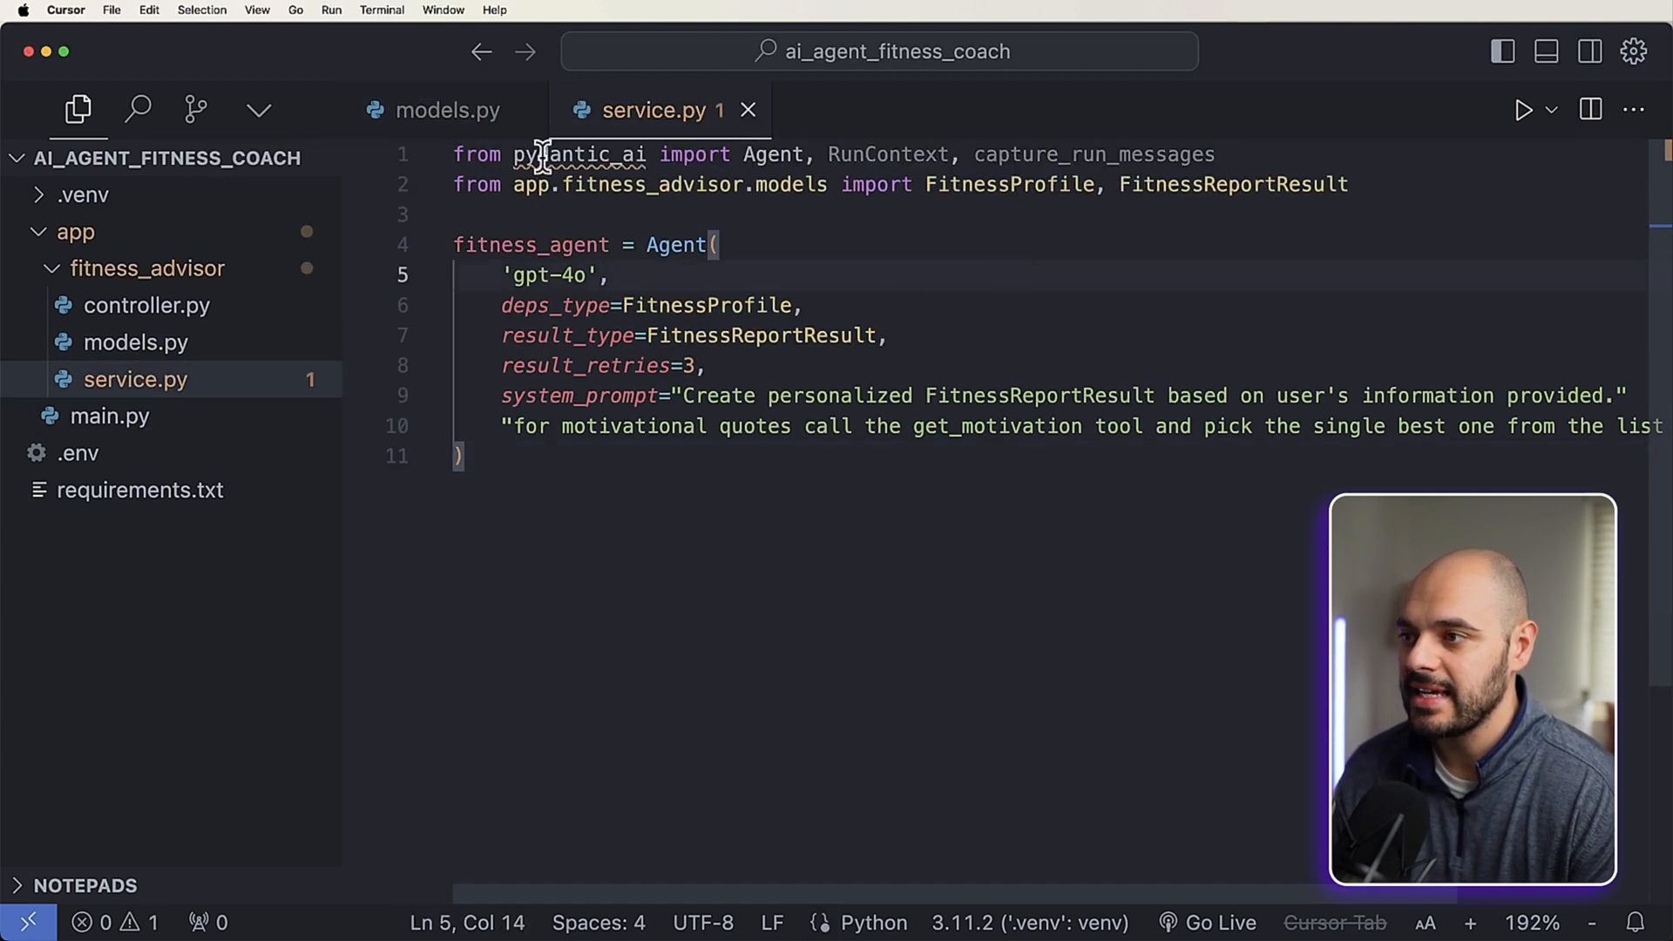
click(381, 10)
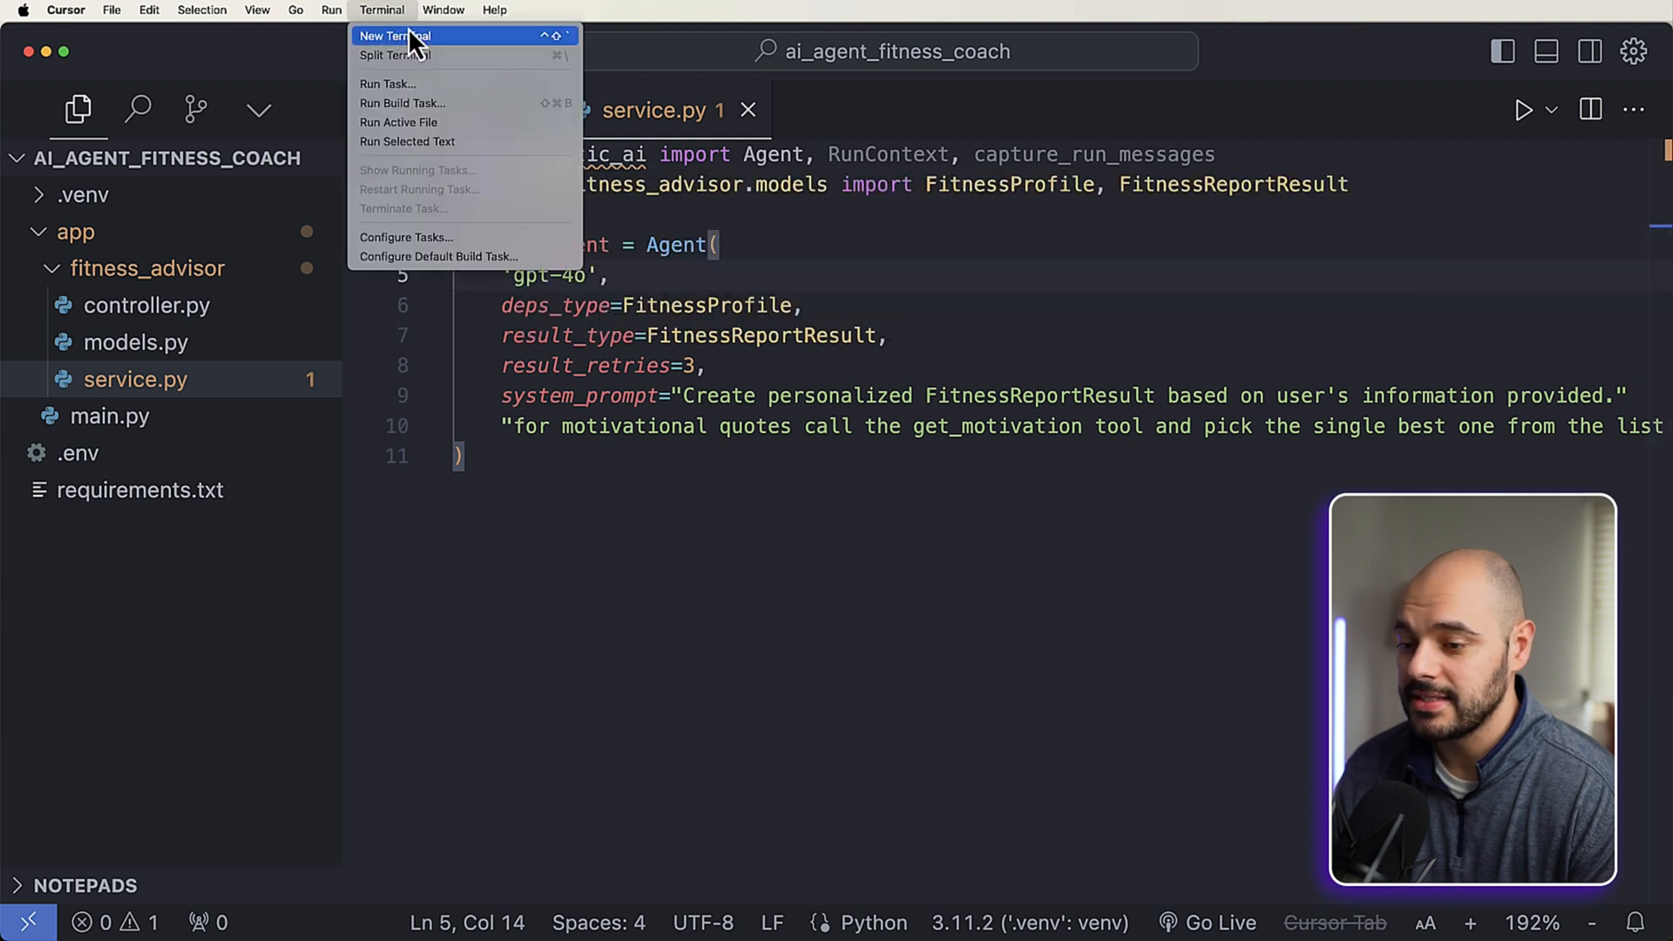
click(395, 35)
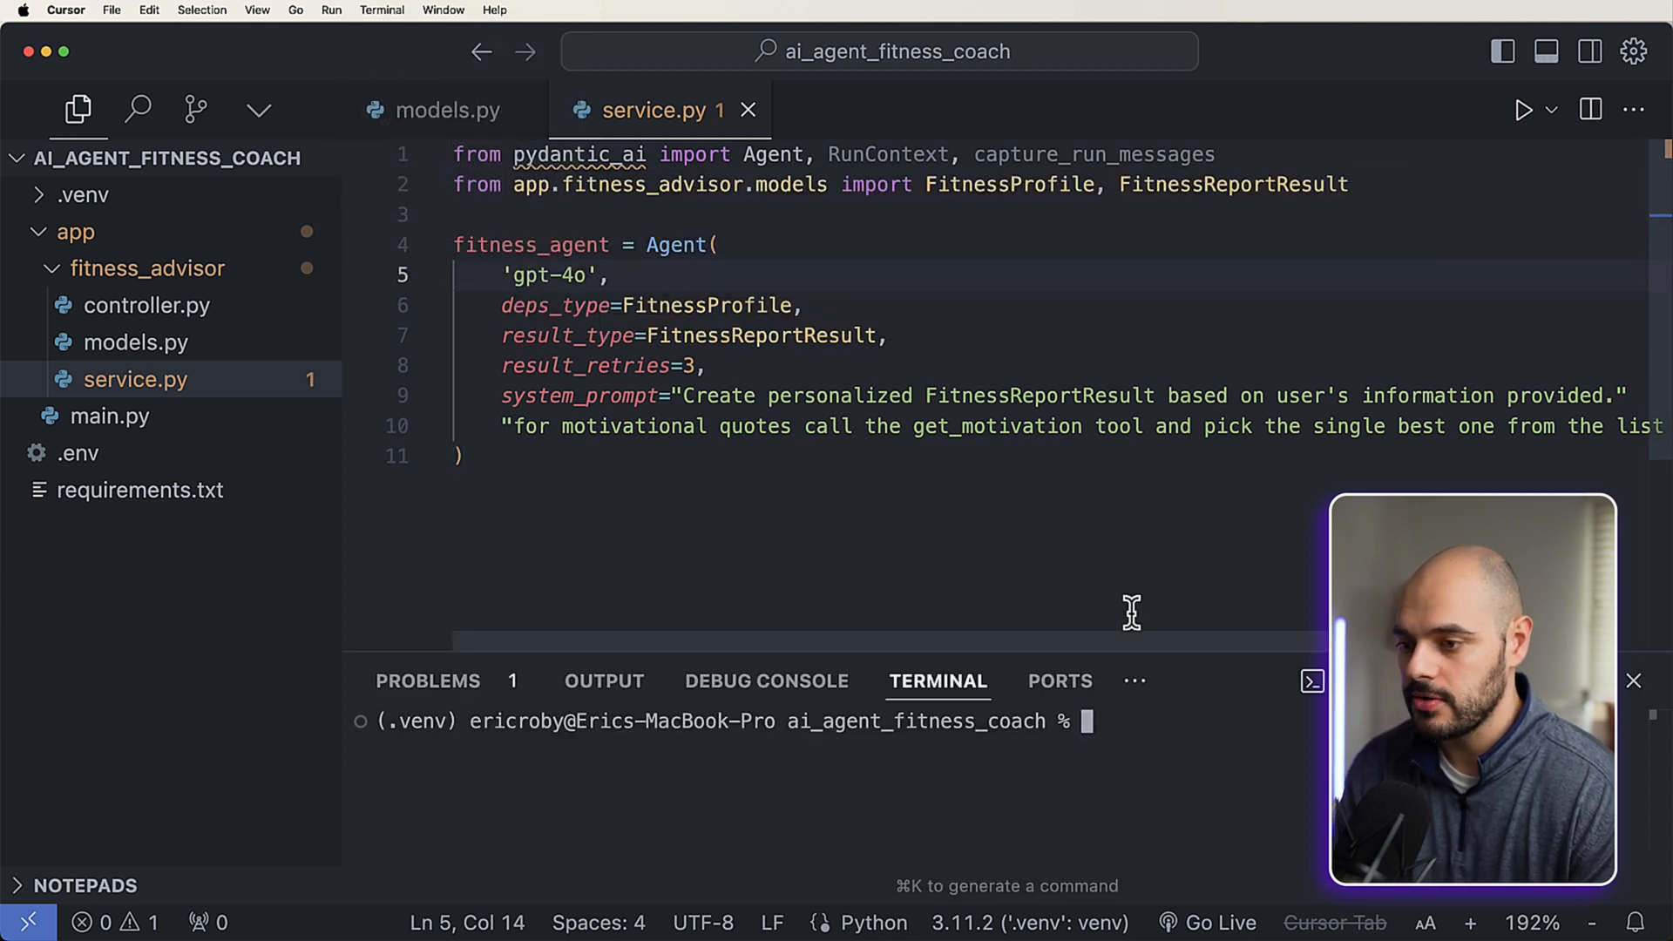
text(pip inst)
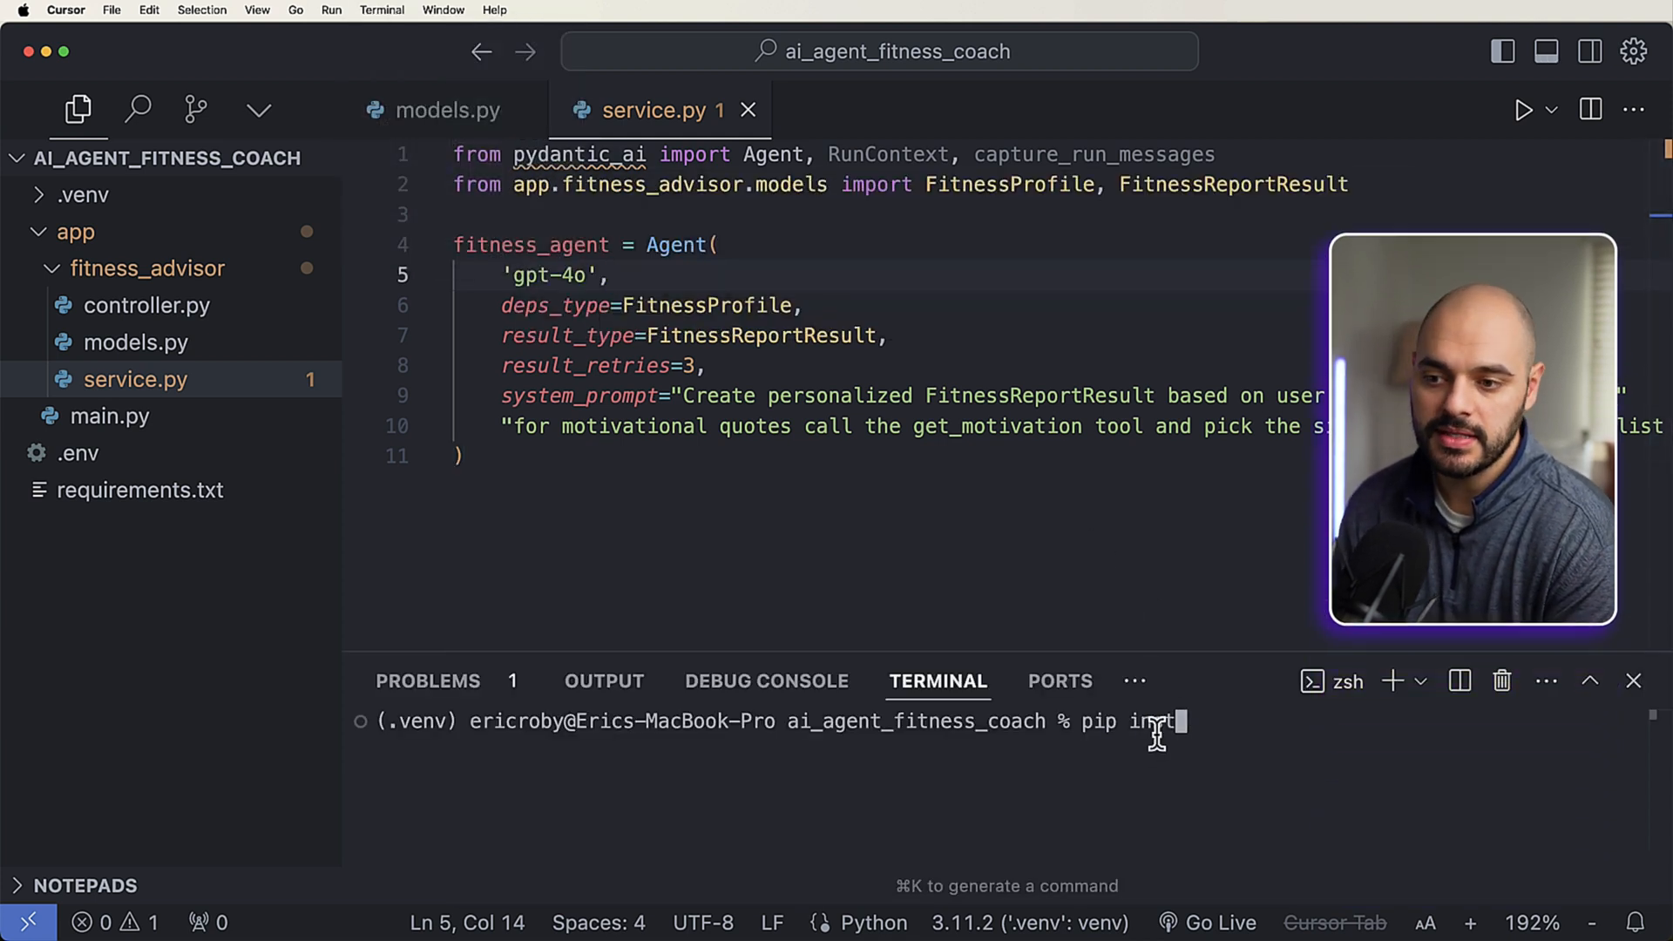
text(tall pydantic-a)
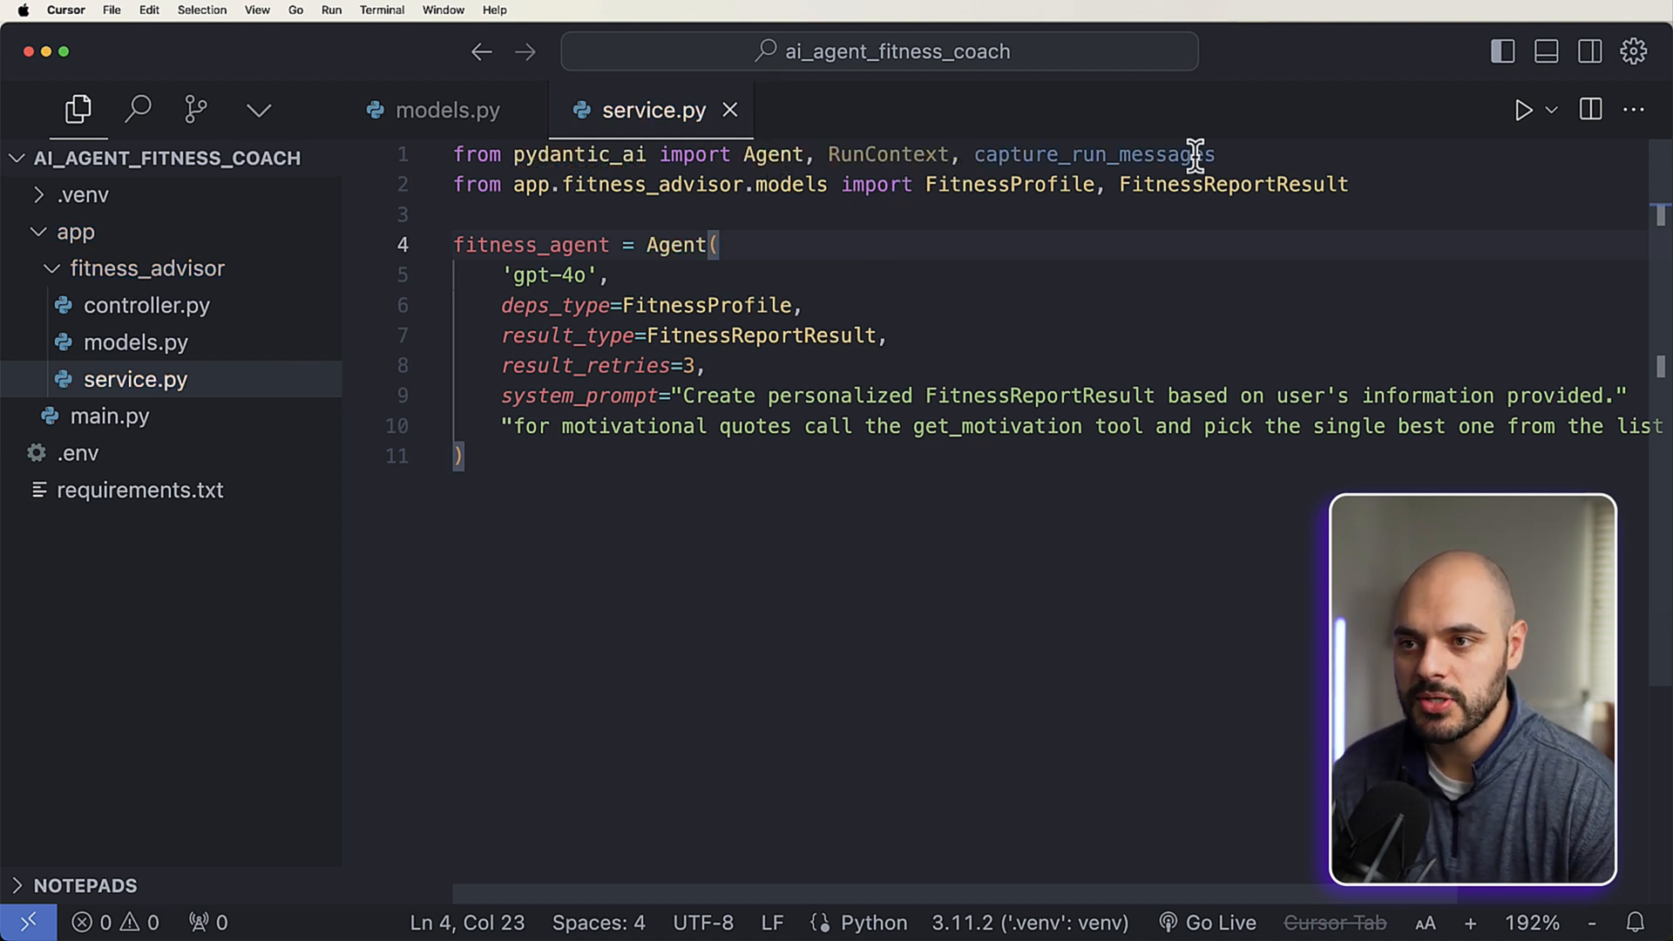
Inspect fitness_agent's FitnessProfile deps_type and its get_motivation quote instruction
key(Backspace)
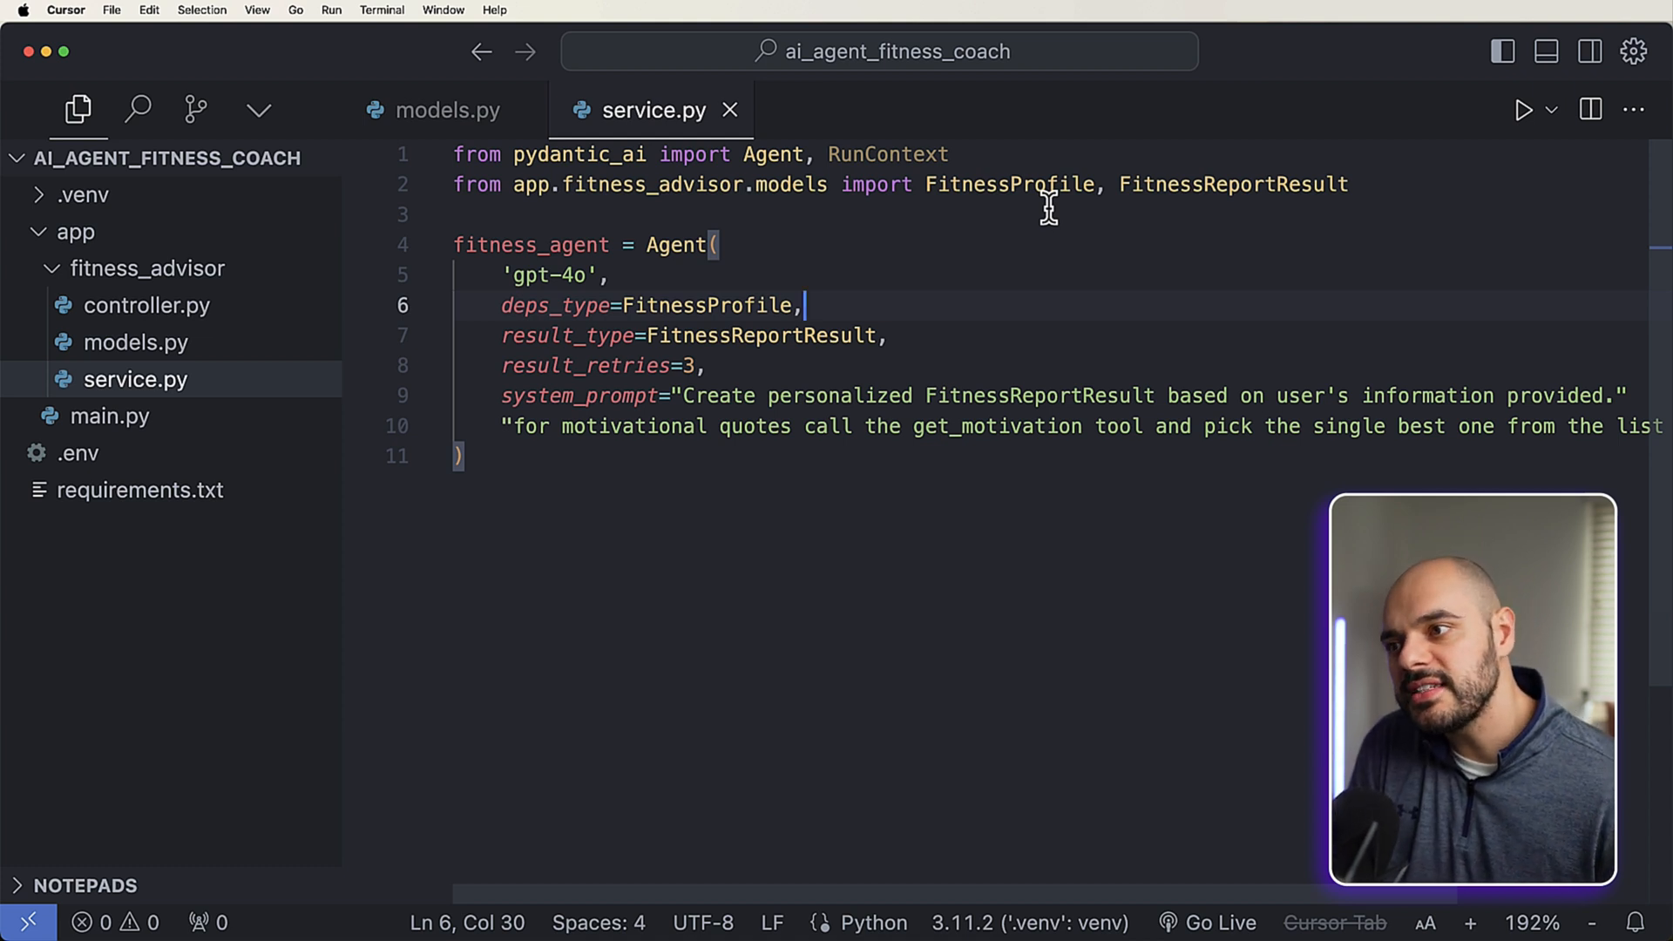
mouse_move(513, 306)
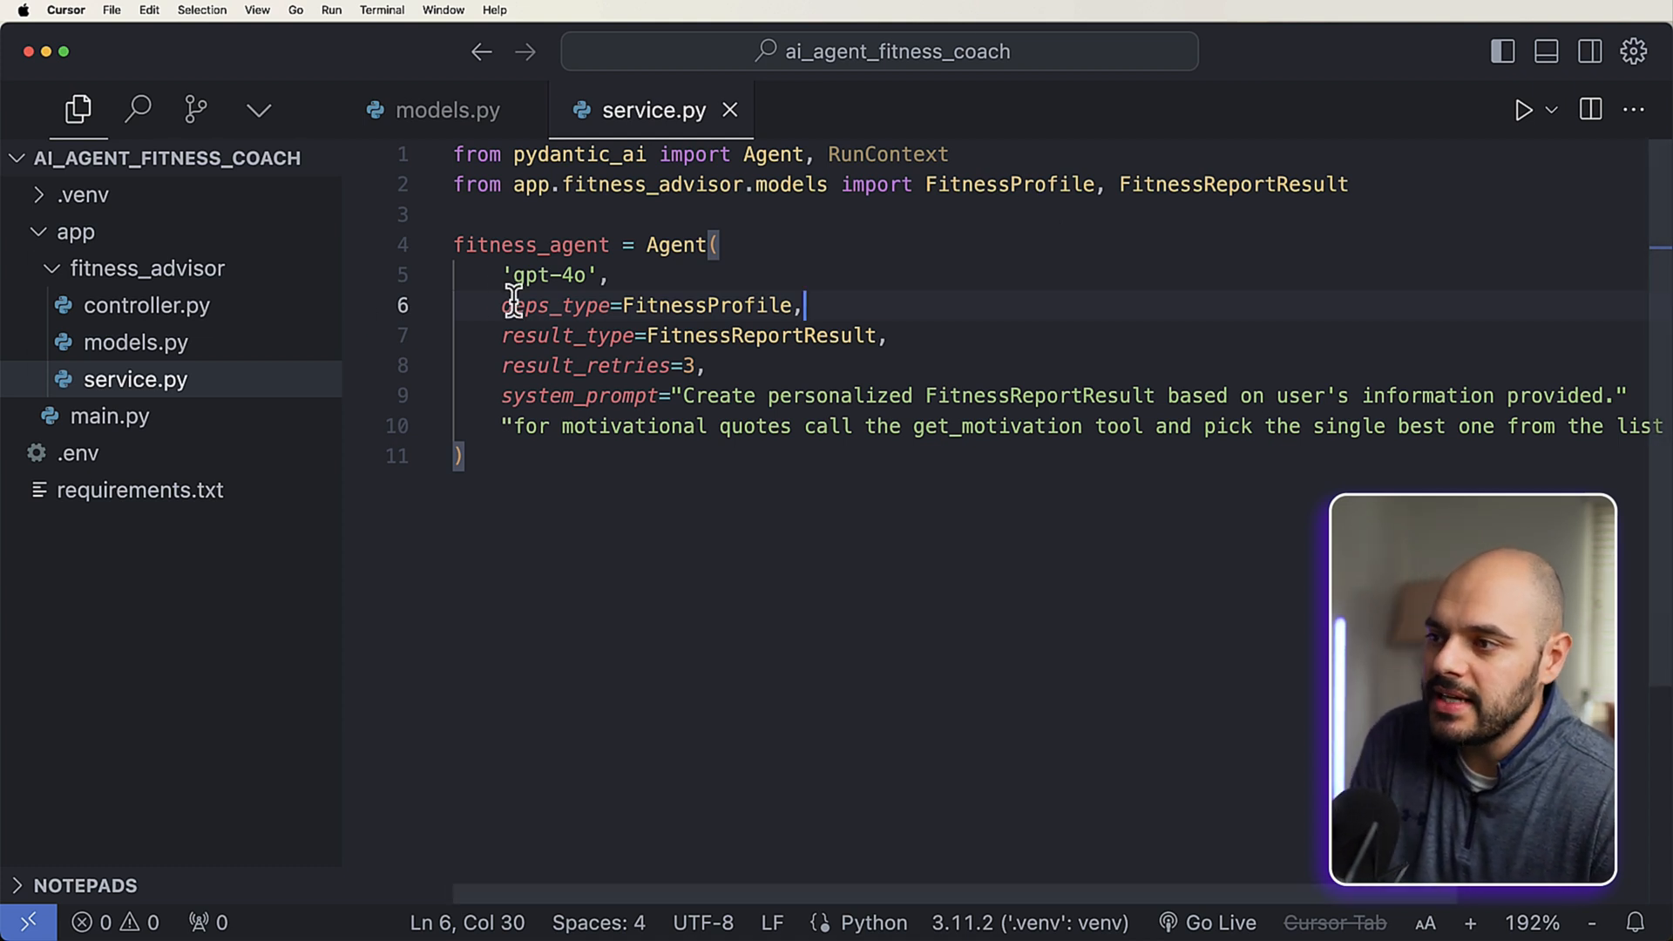
double_click(548, 275)
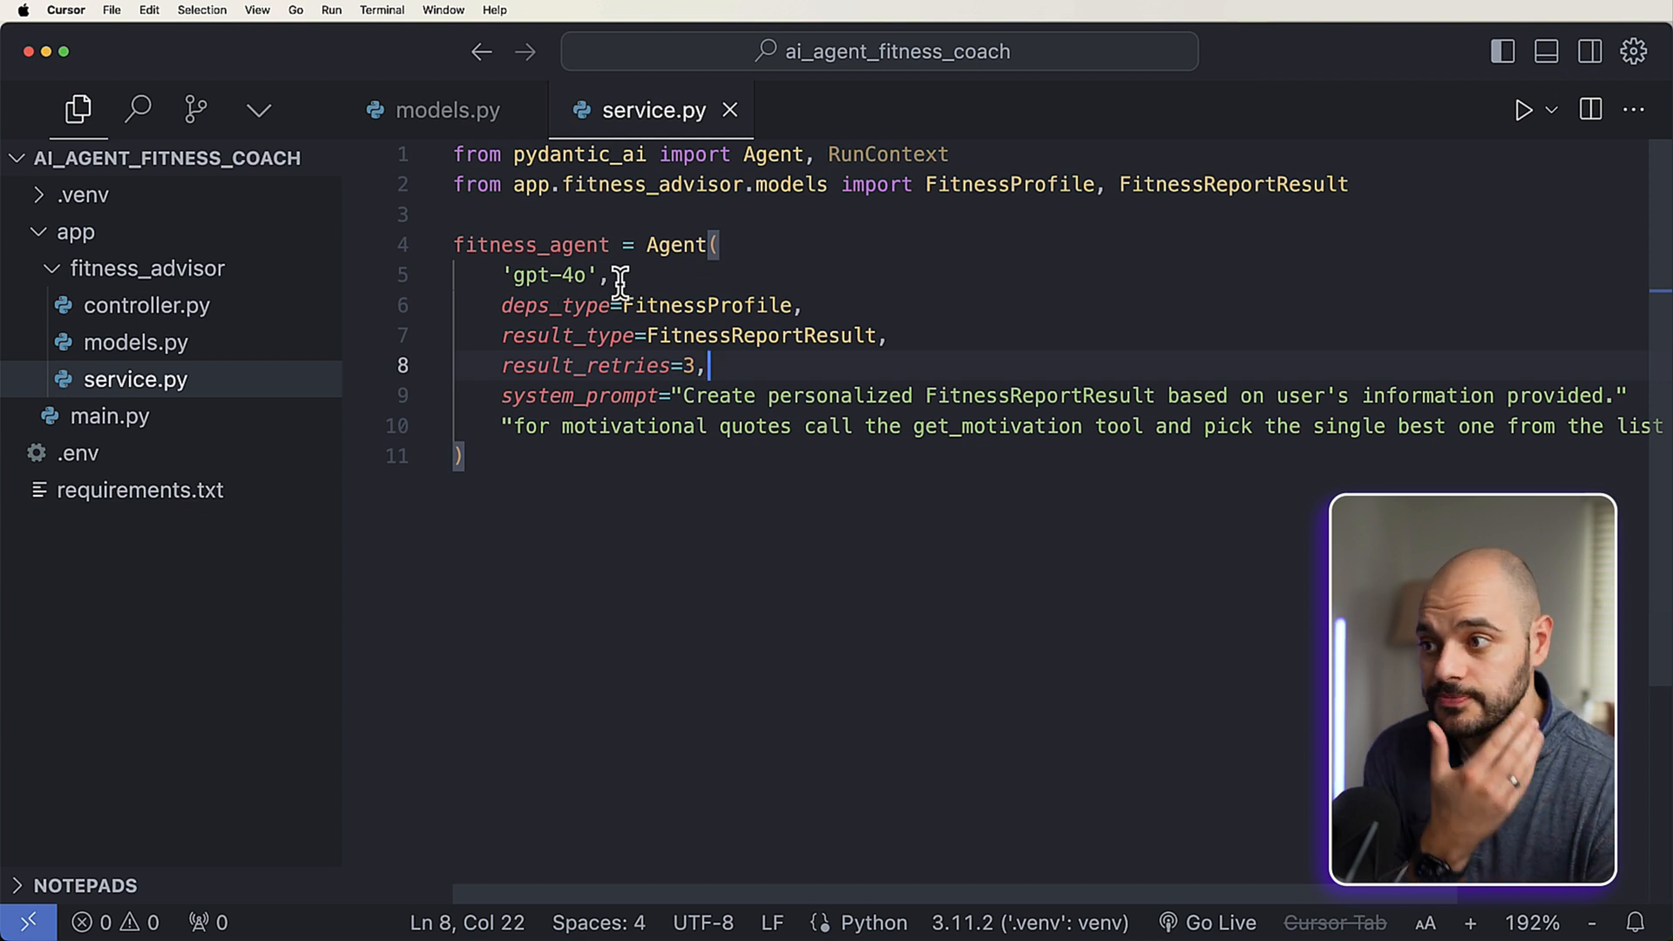
mouse_move(77, 452)
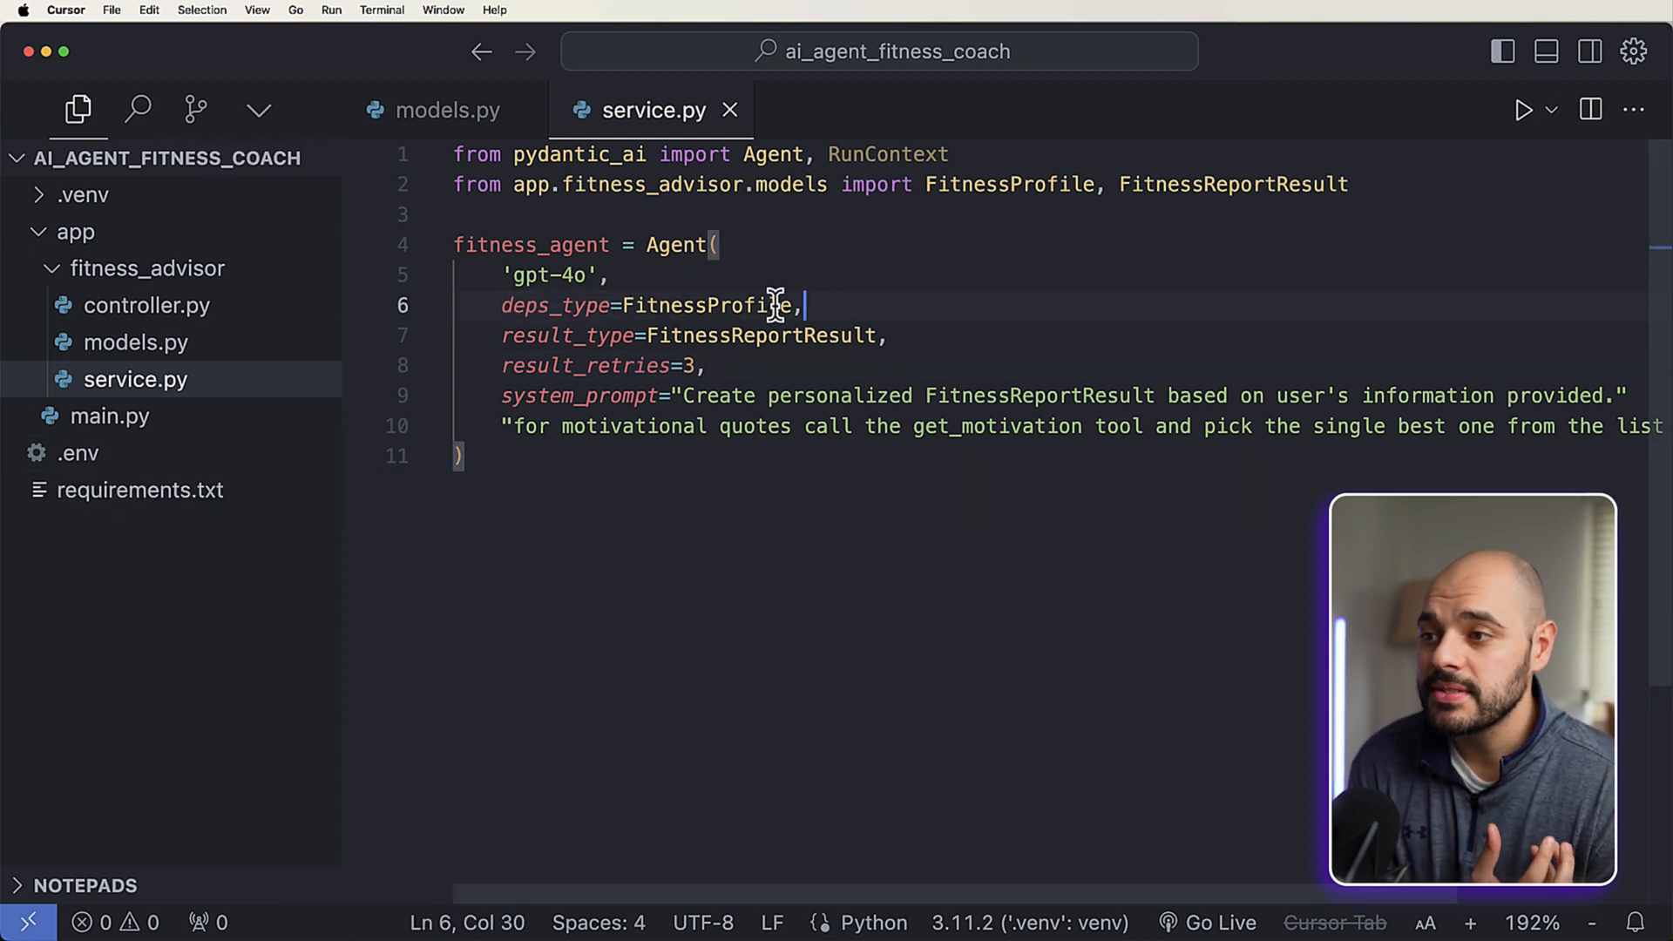
double_click(704, 305)
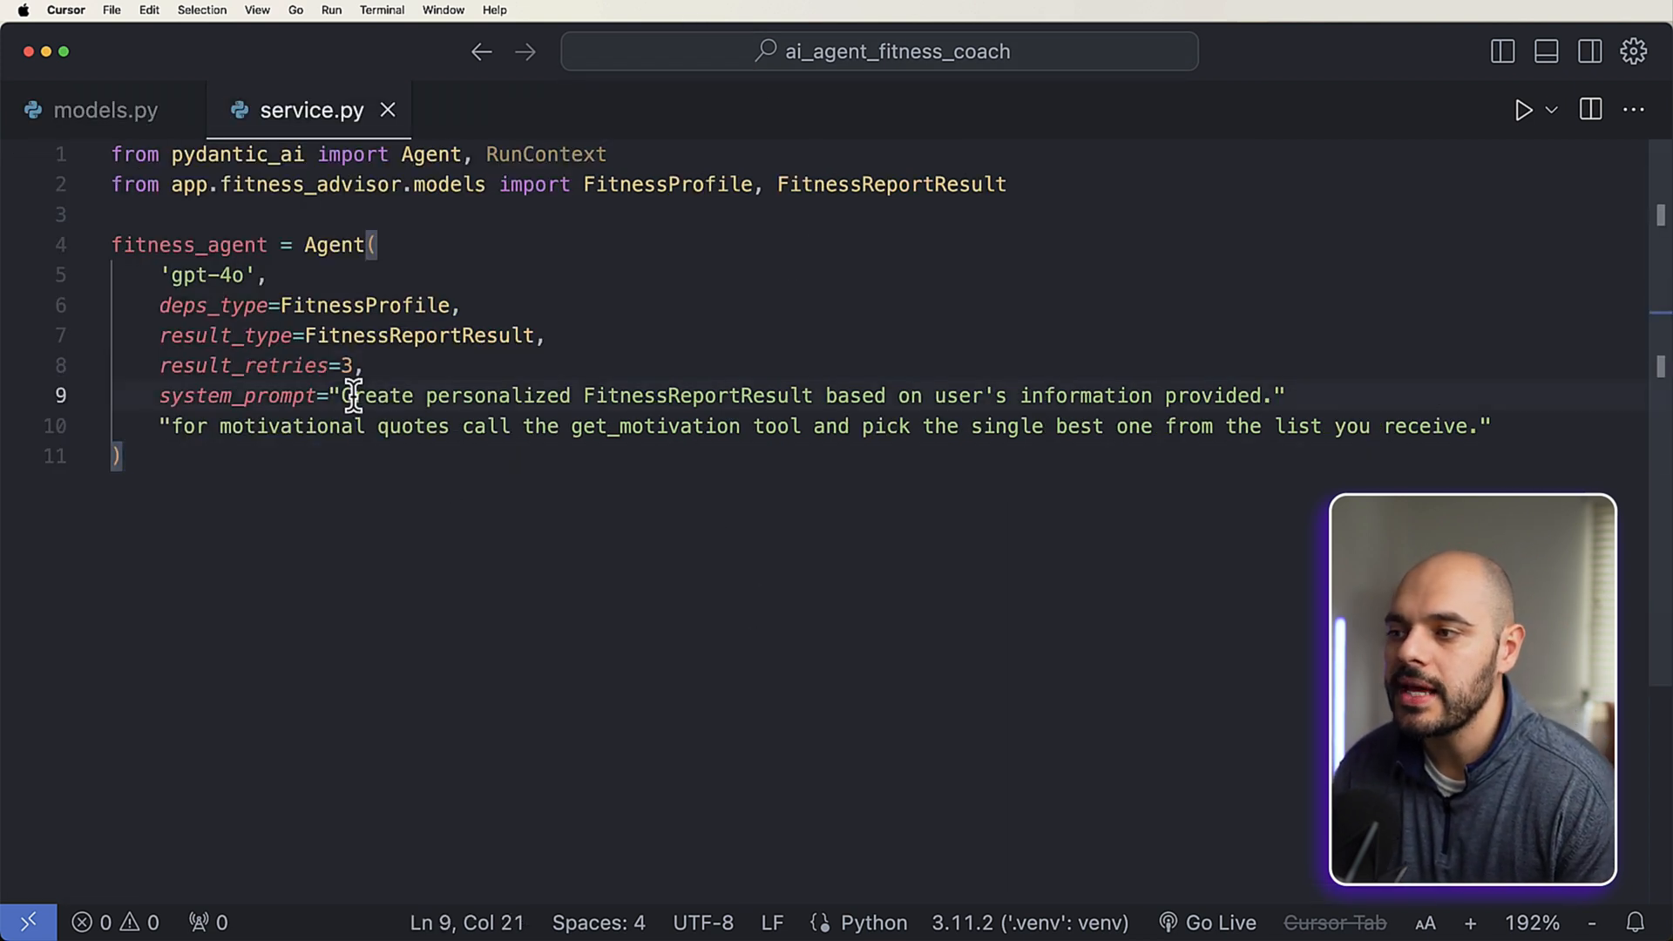
double_click(654, 426)
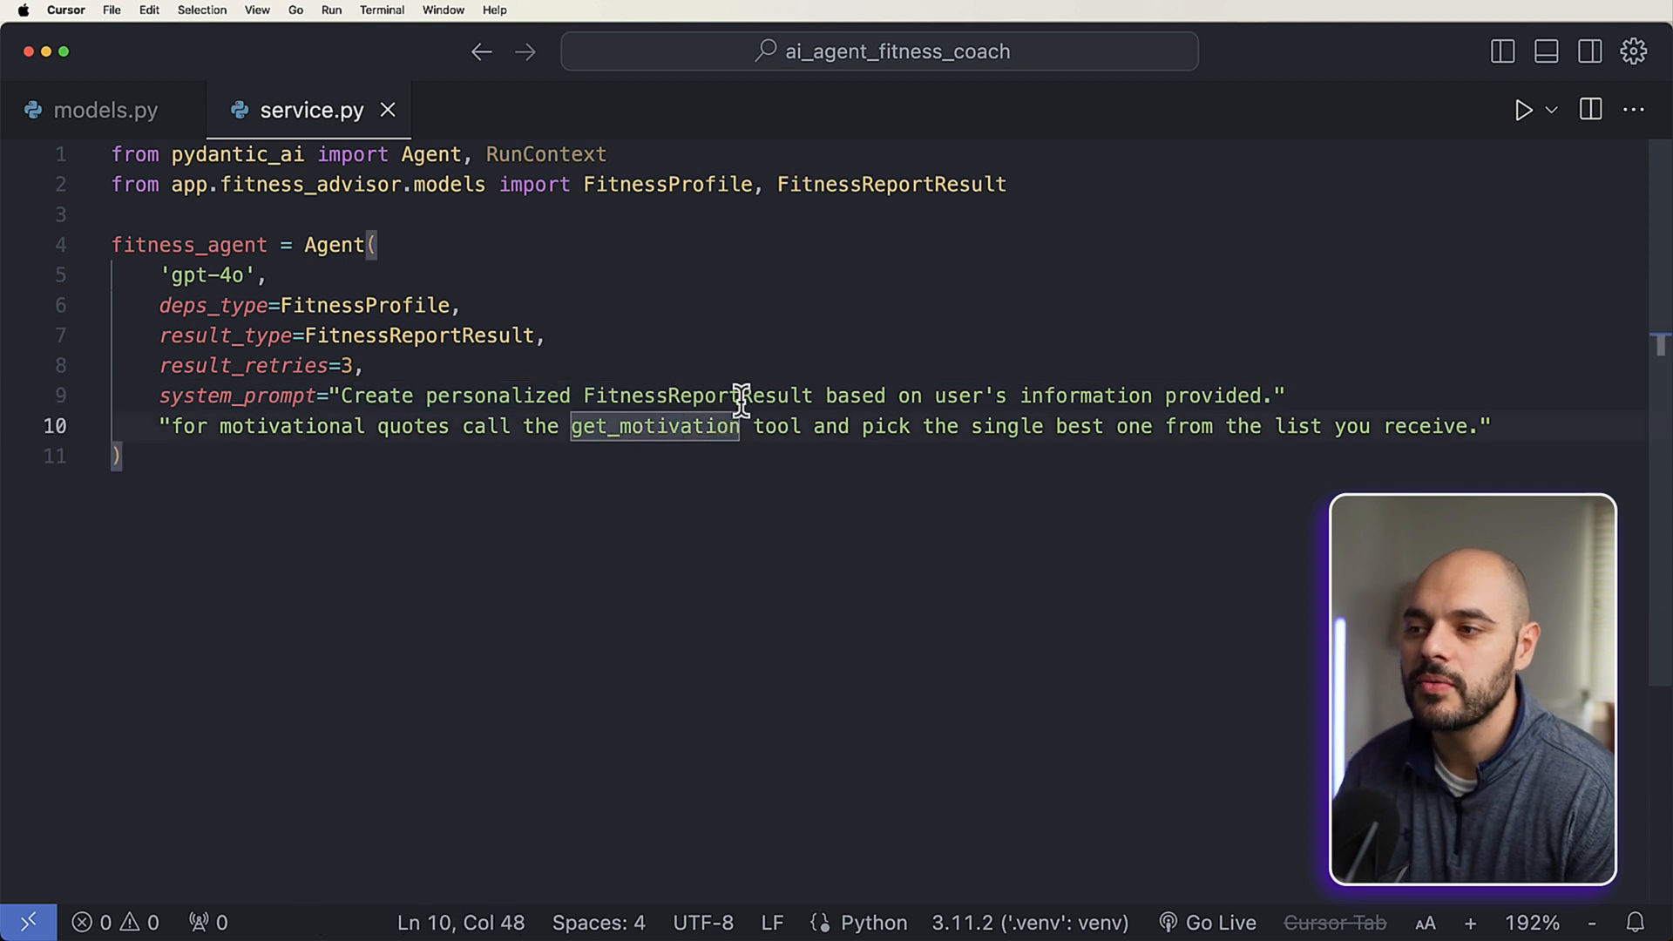
mouse_move(1073, 395)
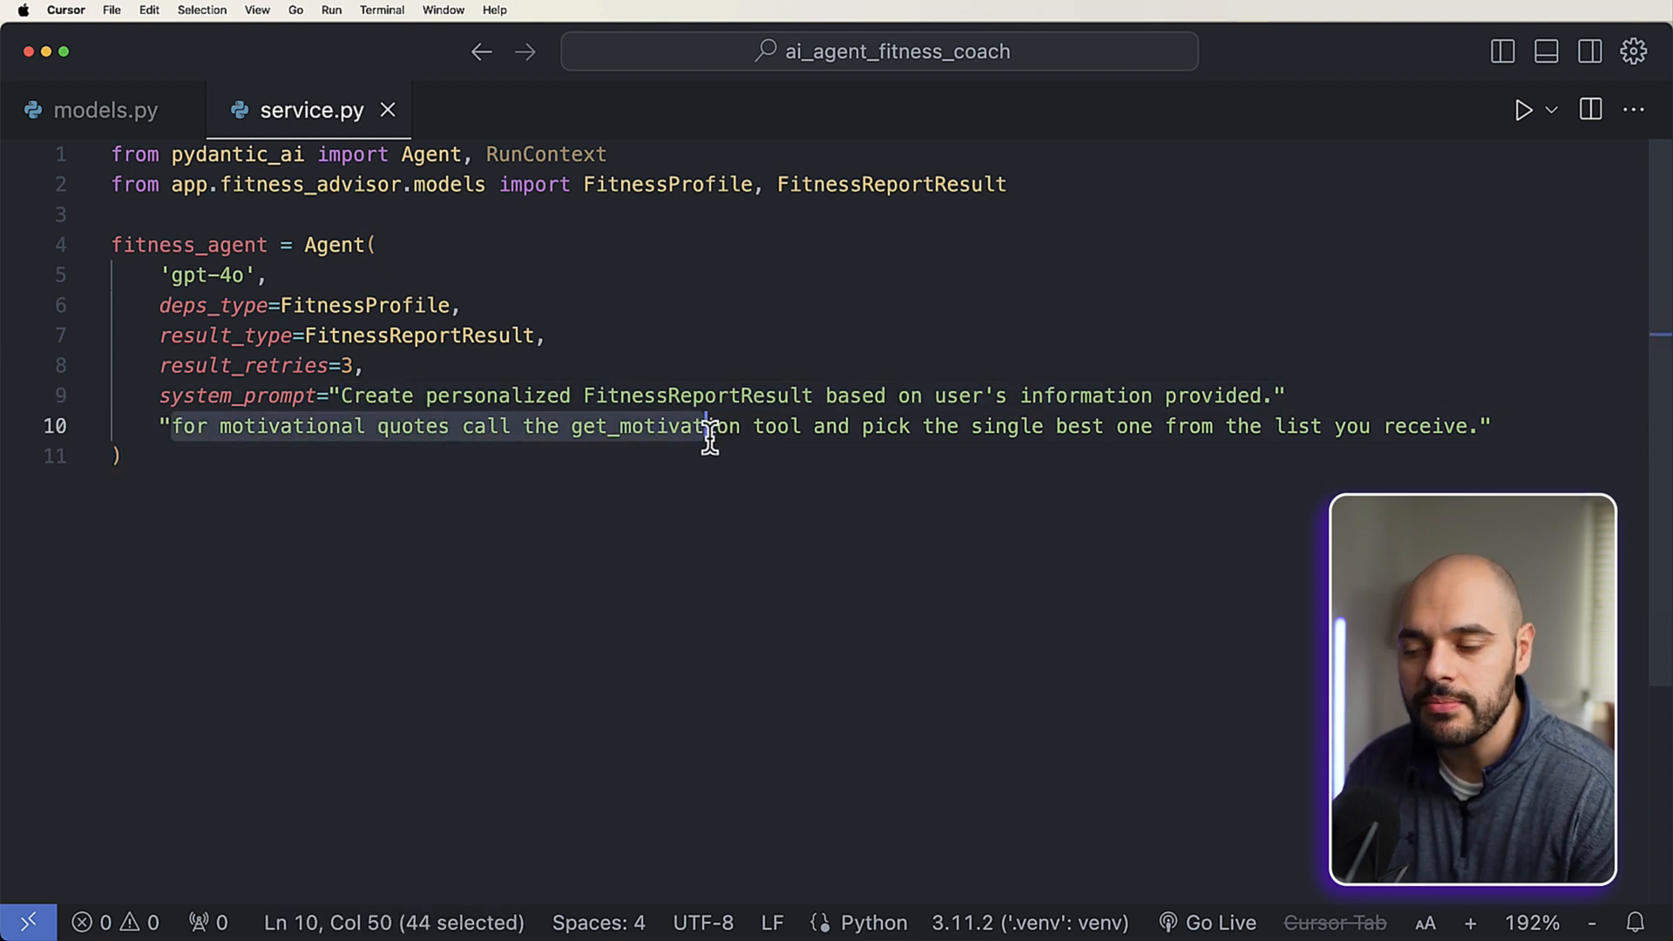
drag(710, 426, 1194, 426)
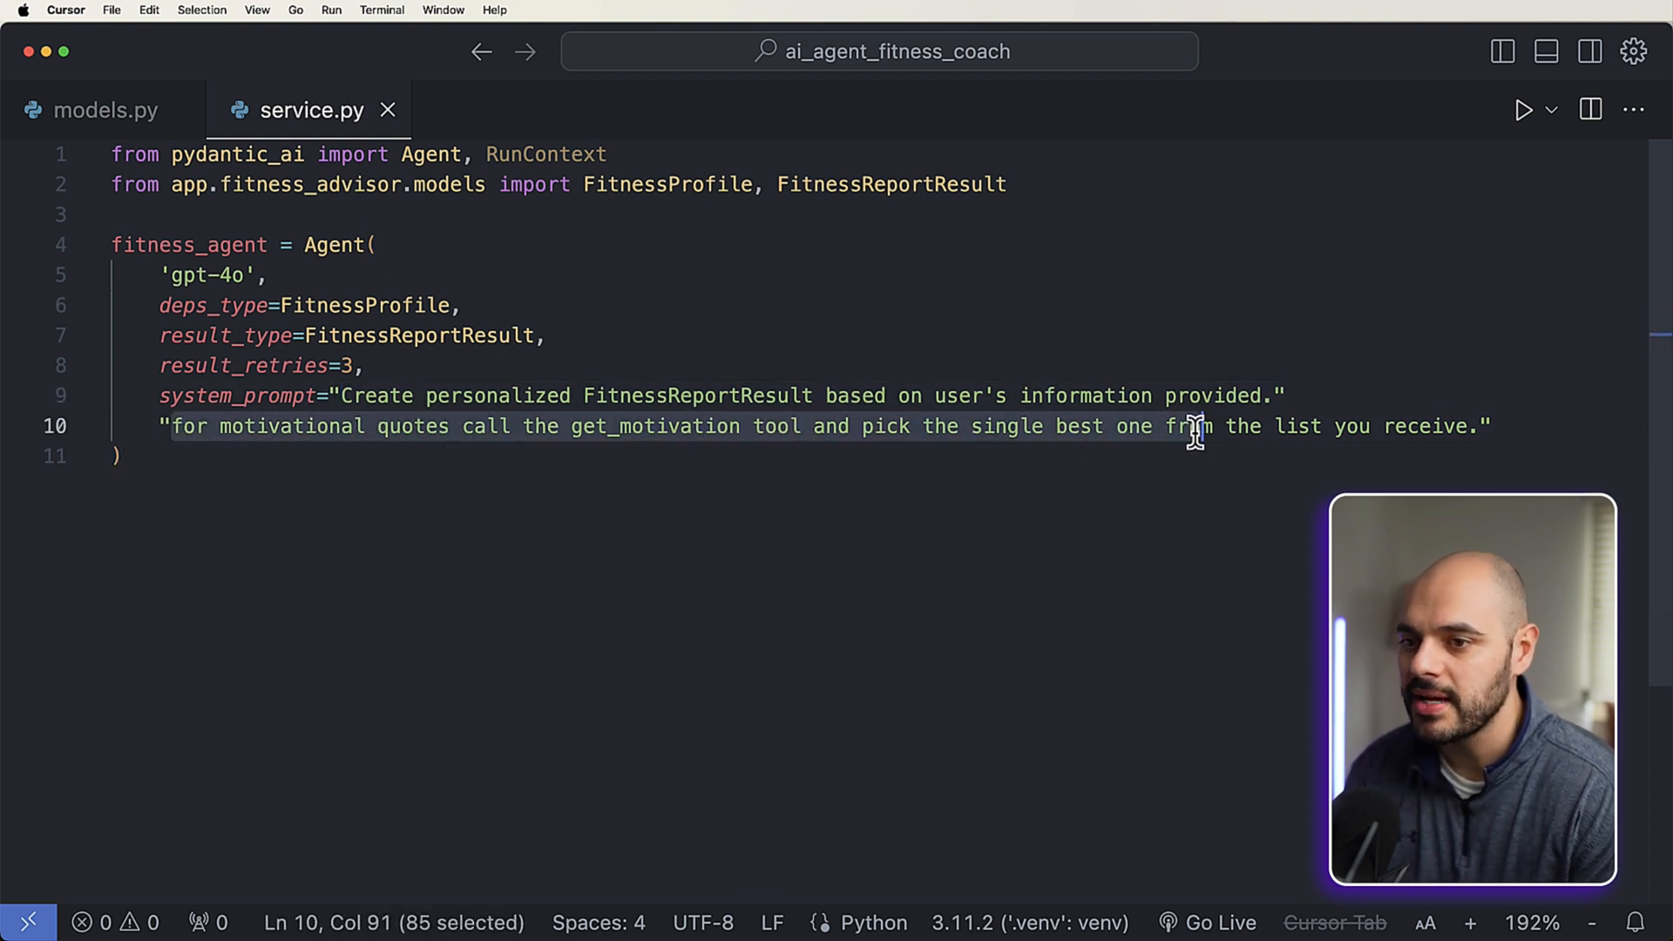
click(1492, 426)
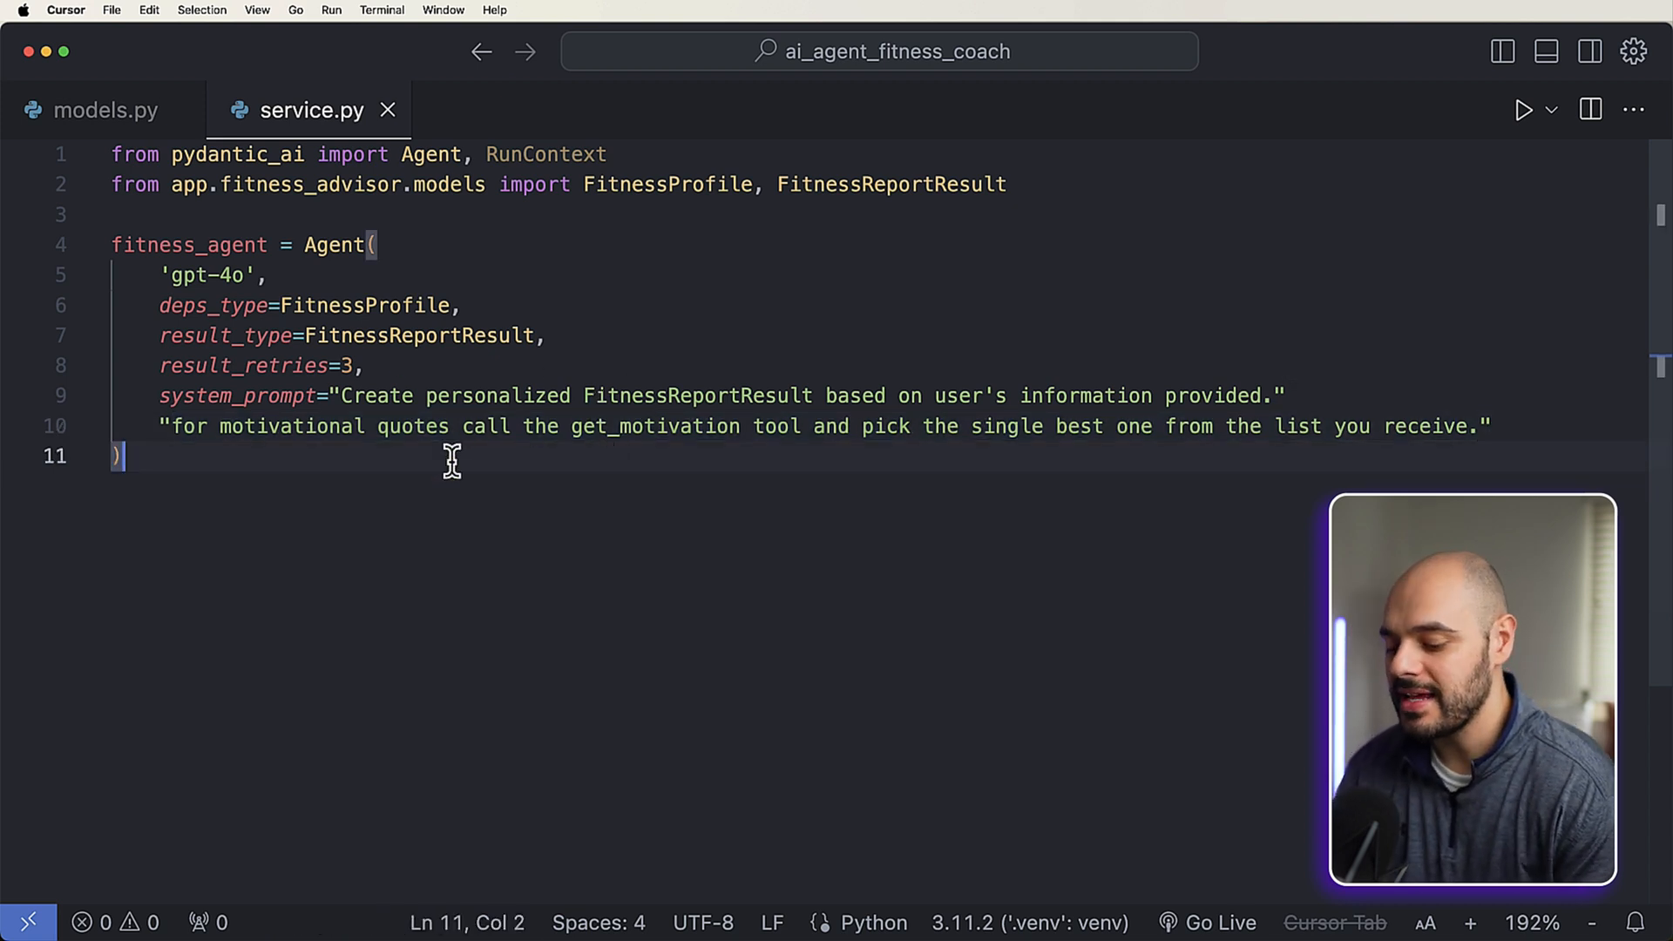
Define motivational_agent on 'gpt-4o' returning list[str] with a motivational quotes prompt
text(motiva)
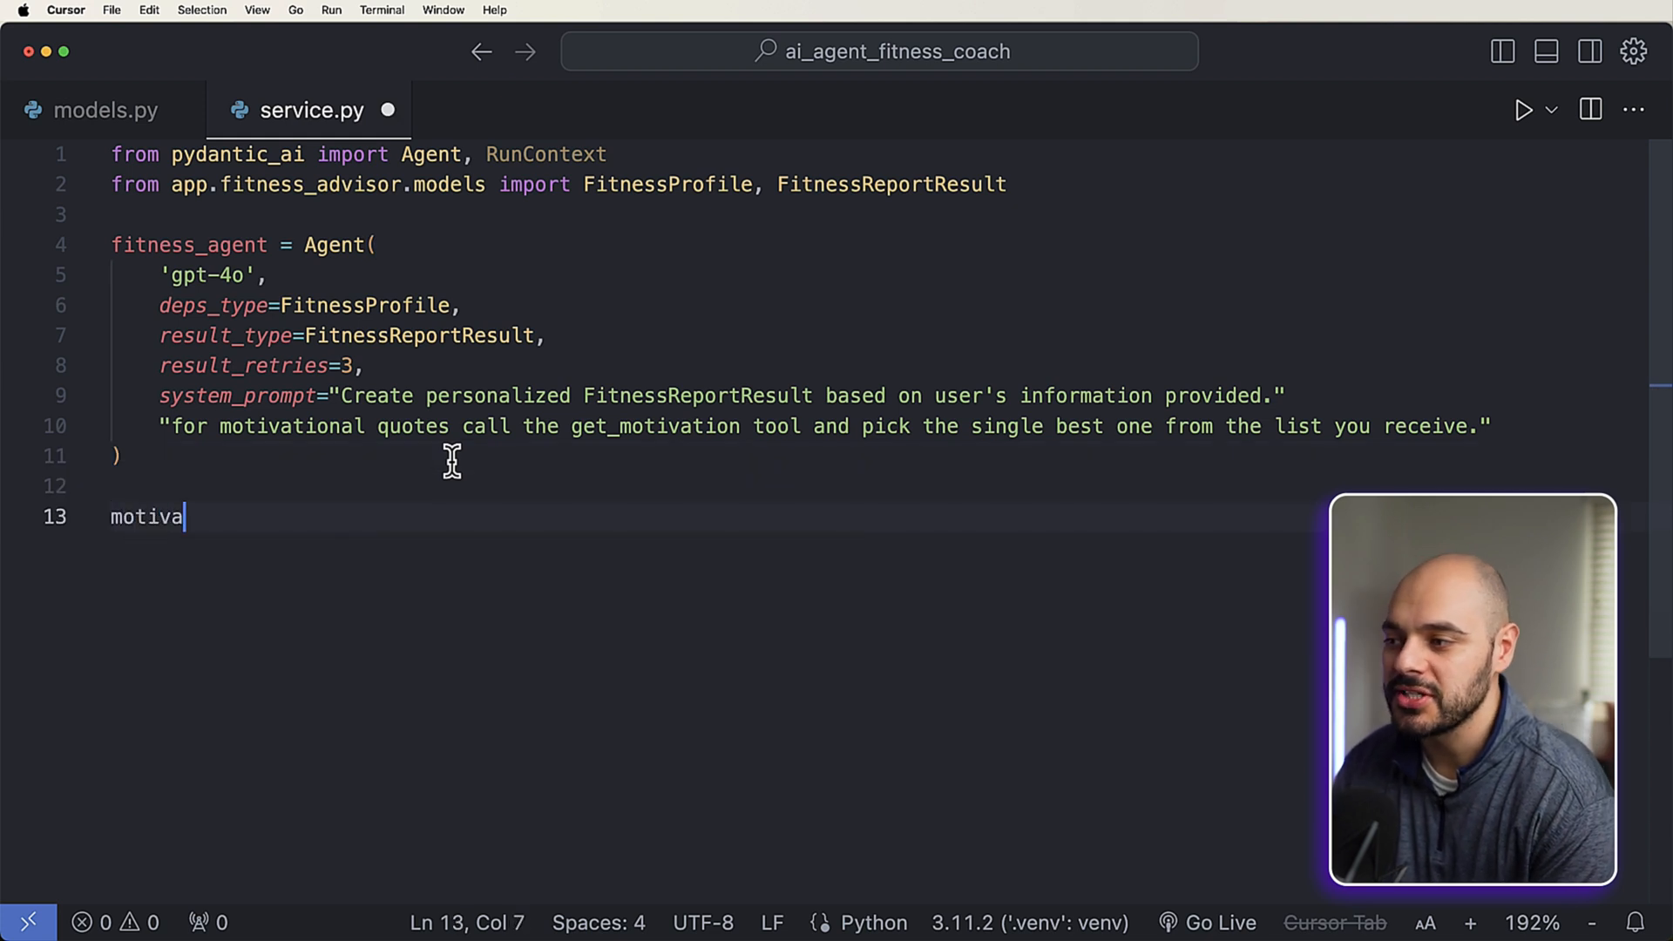
text(tional_ag)
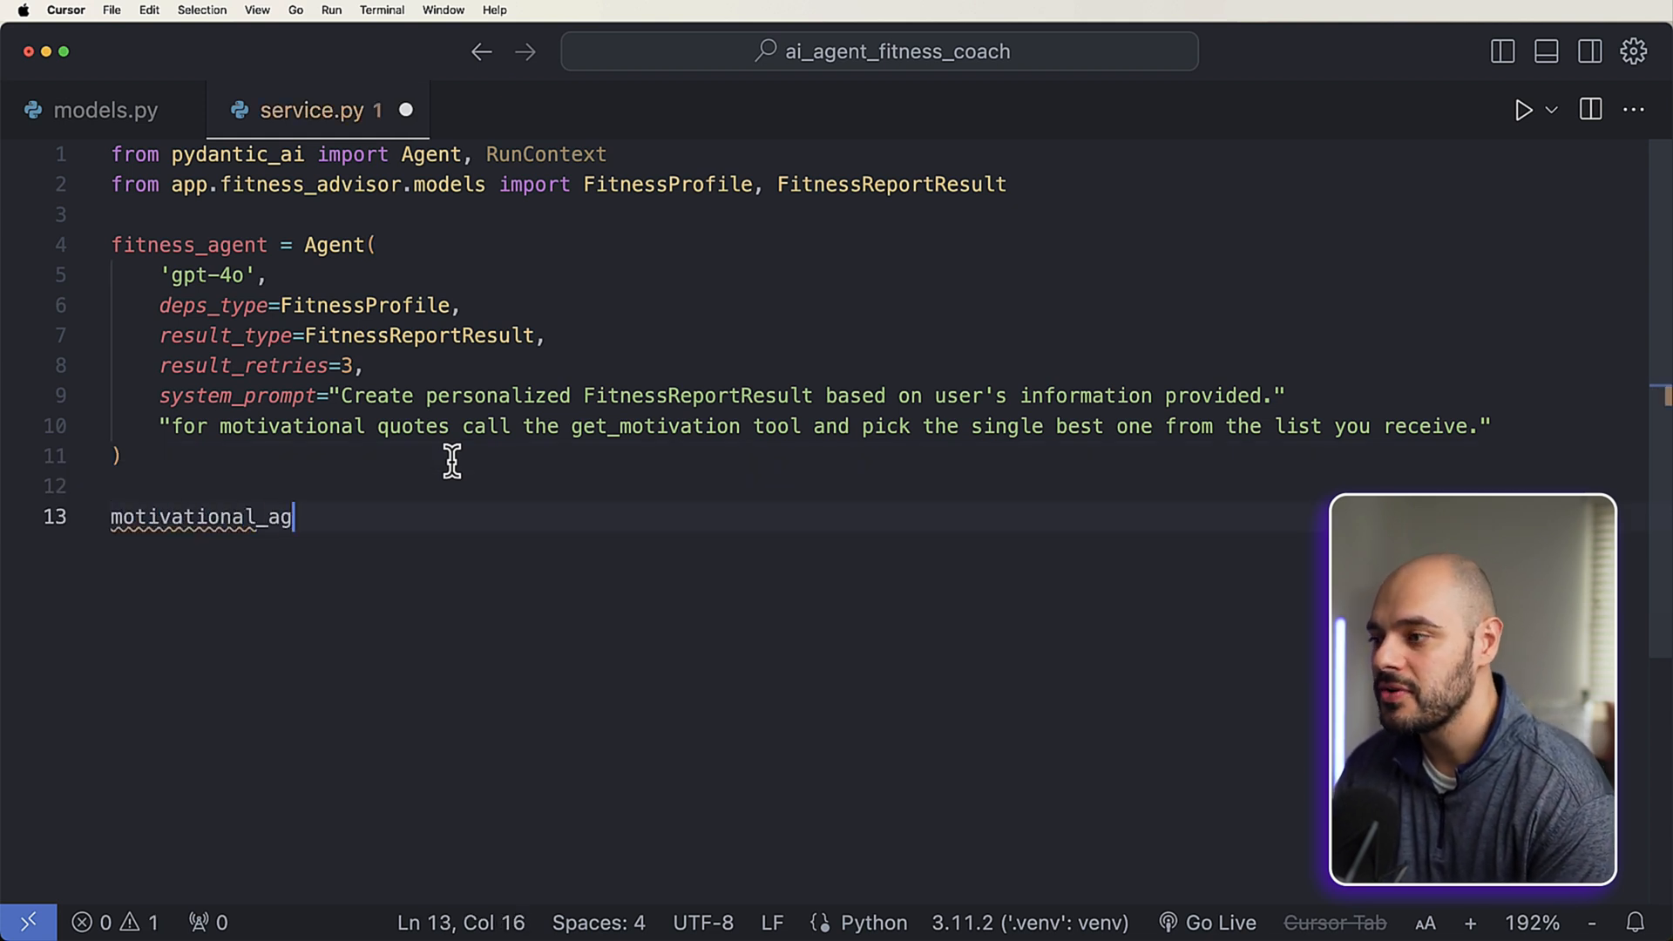
text(ent = Agent()
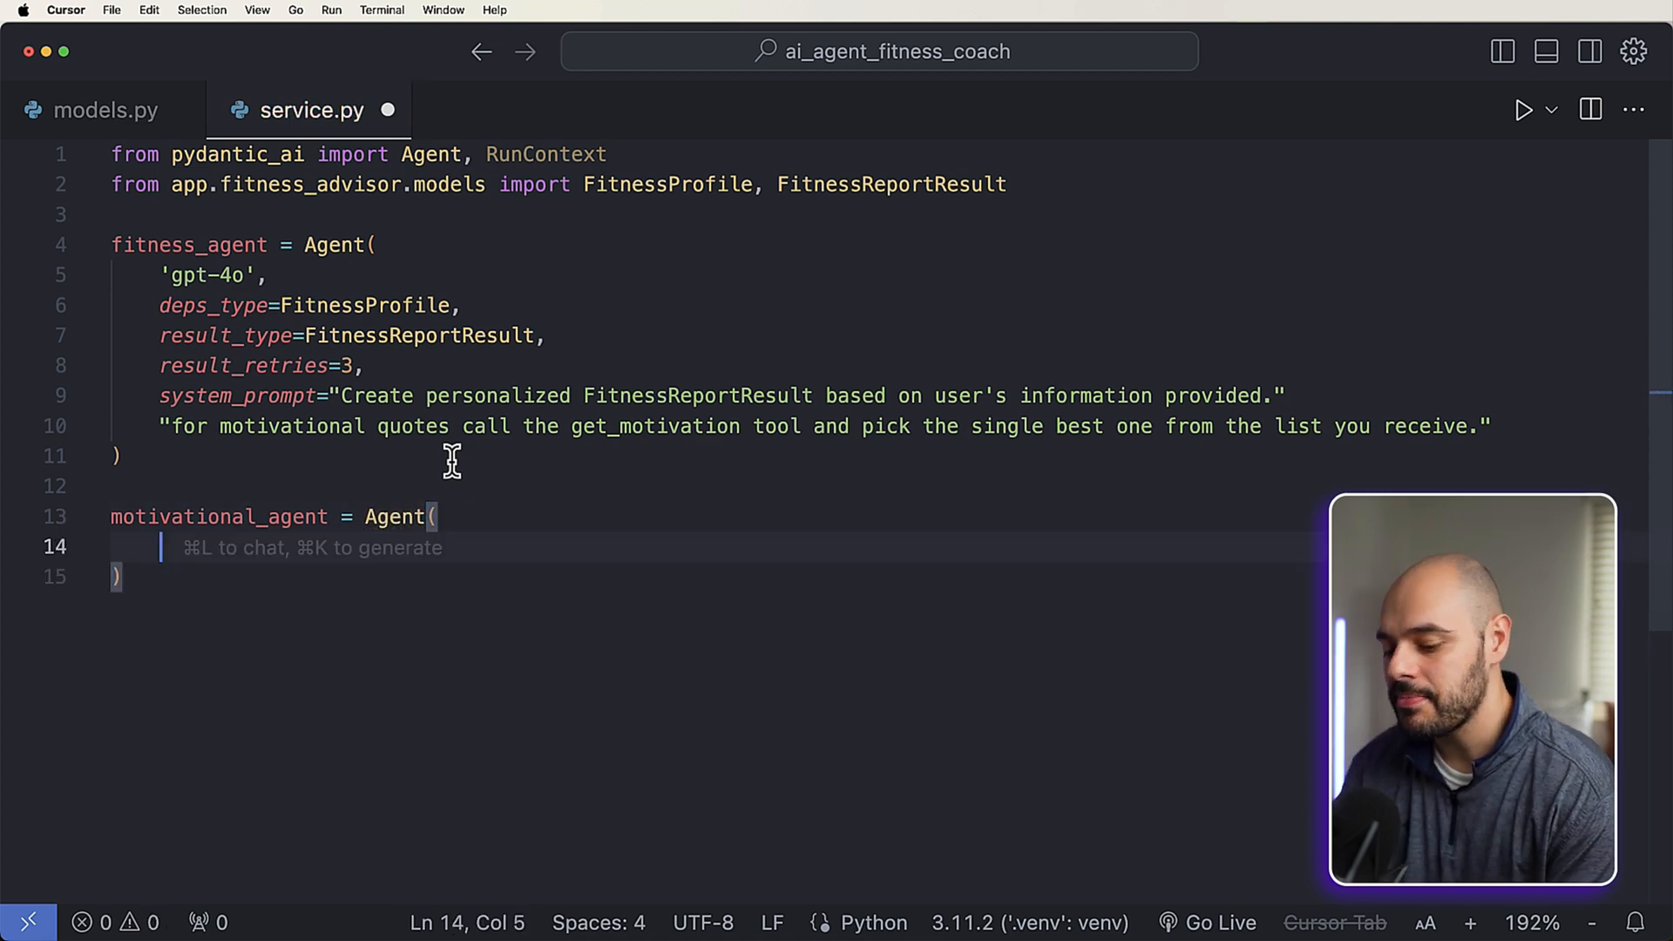
text('g)
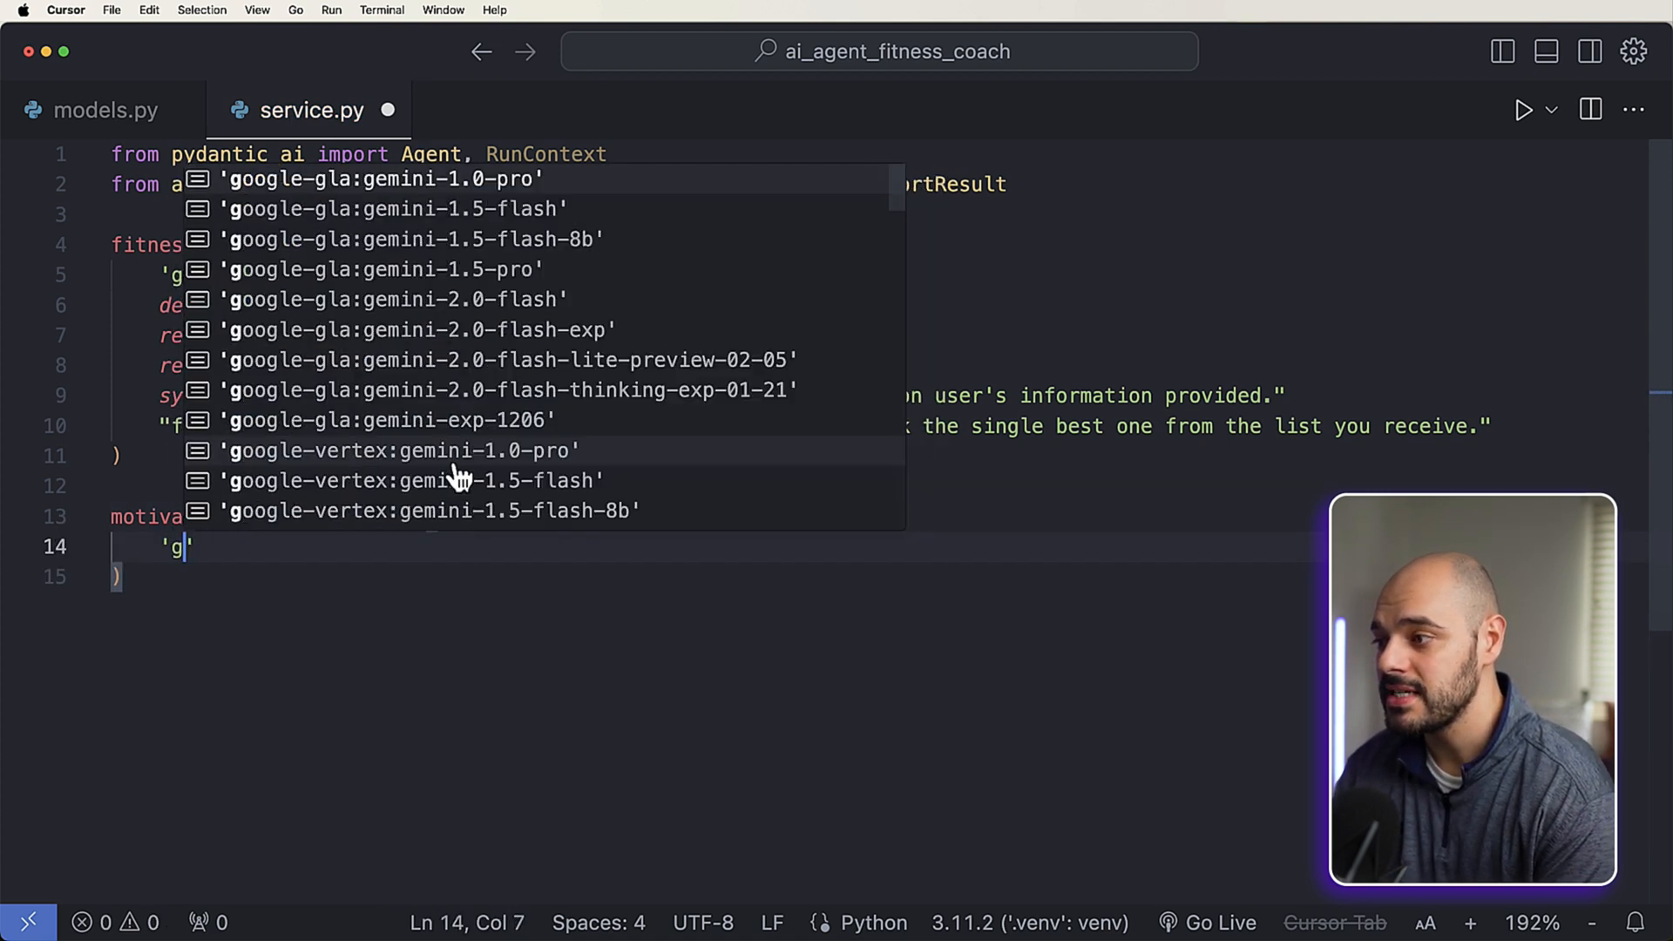
text(pt-4o)
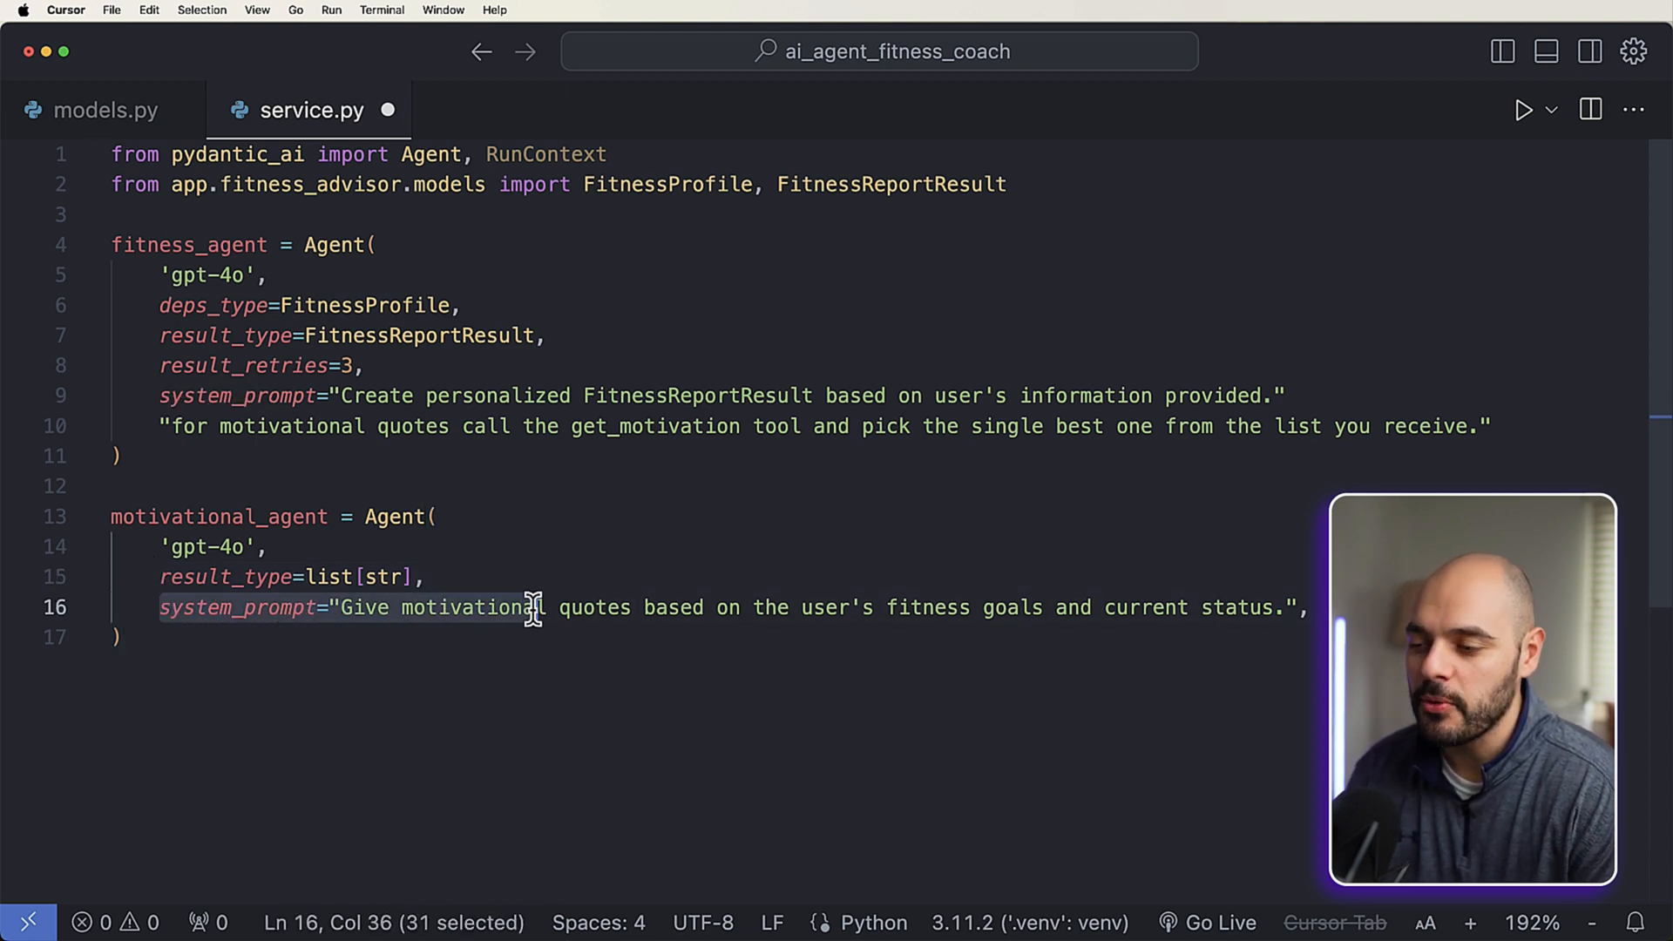
drag(533, 608, 1078, 607)
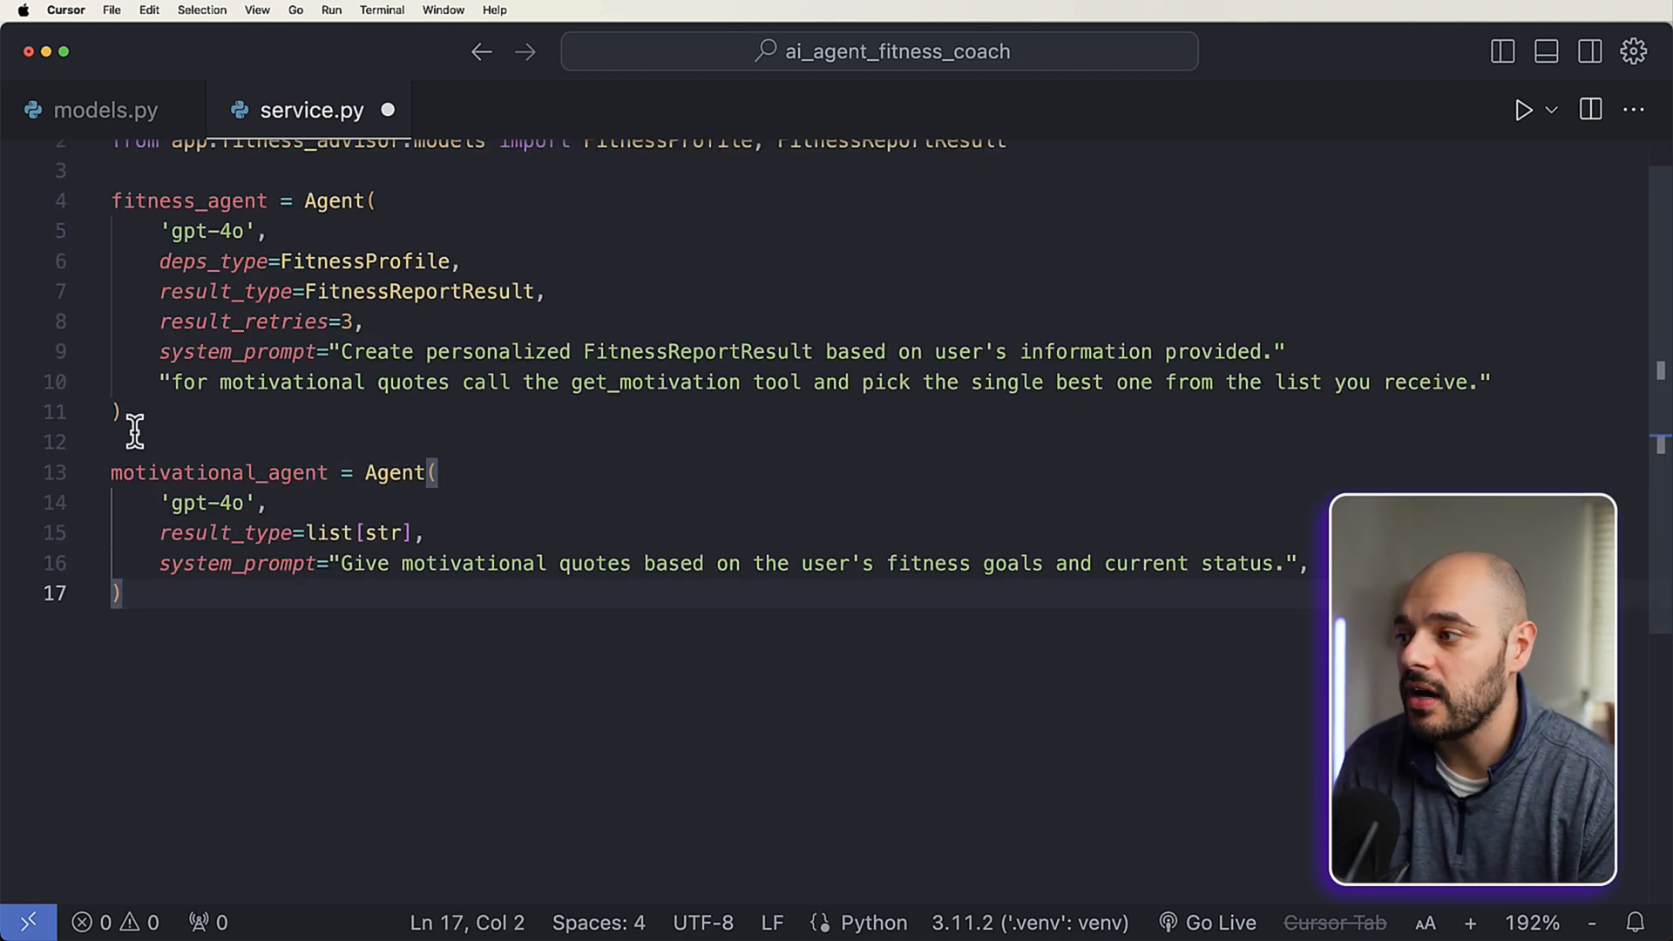
click(366, 321)
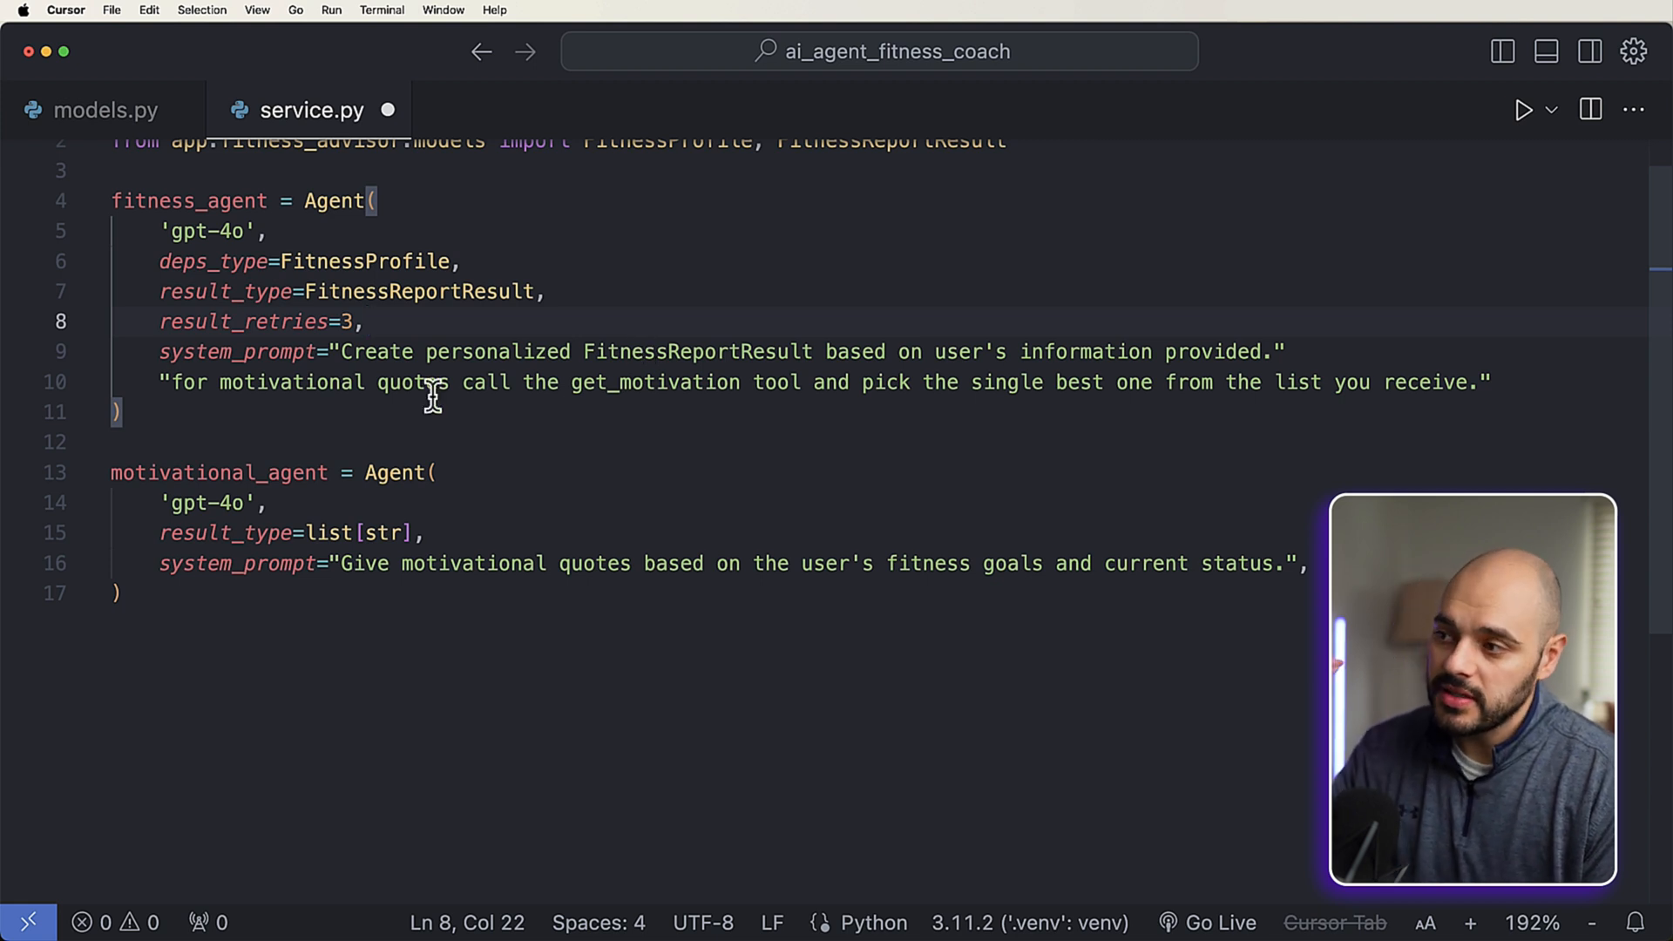
double_click(365, 261)
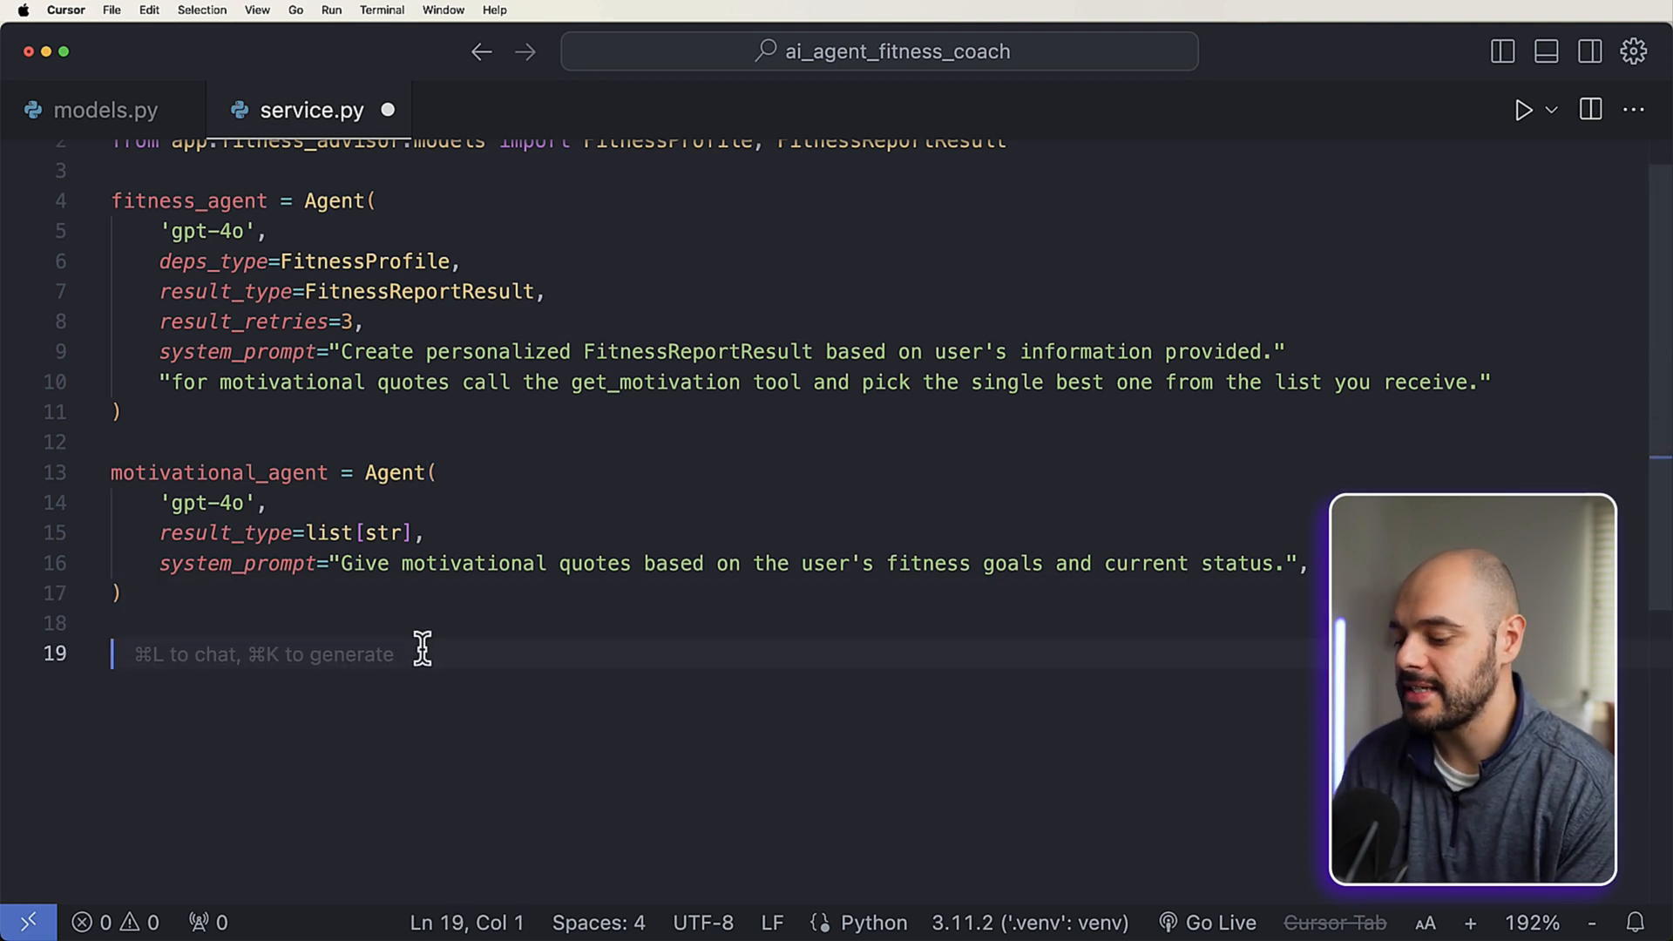
Add the add_user_fitness_data system prompt taking RunContext[FitnessProfile] to fitness_agent
text(@fitness_agent)
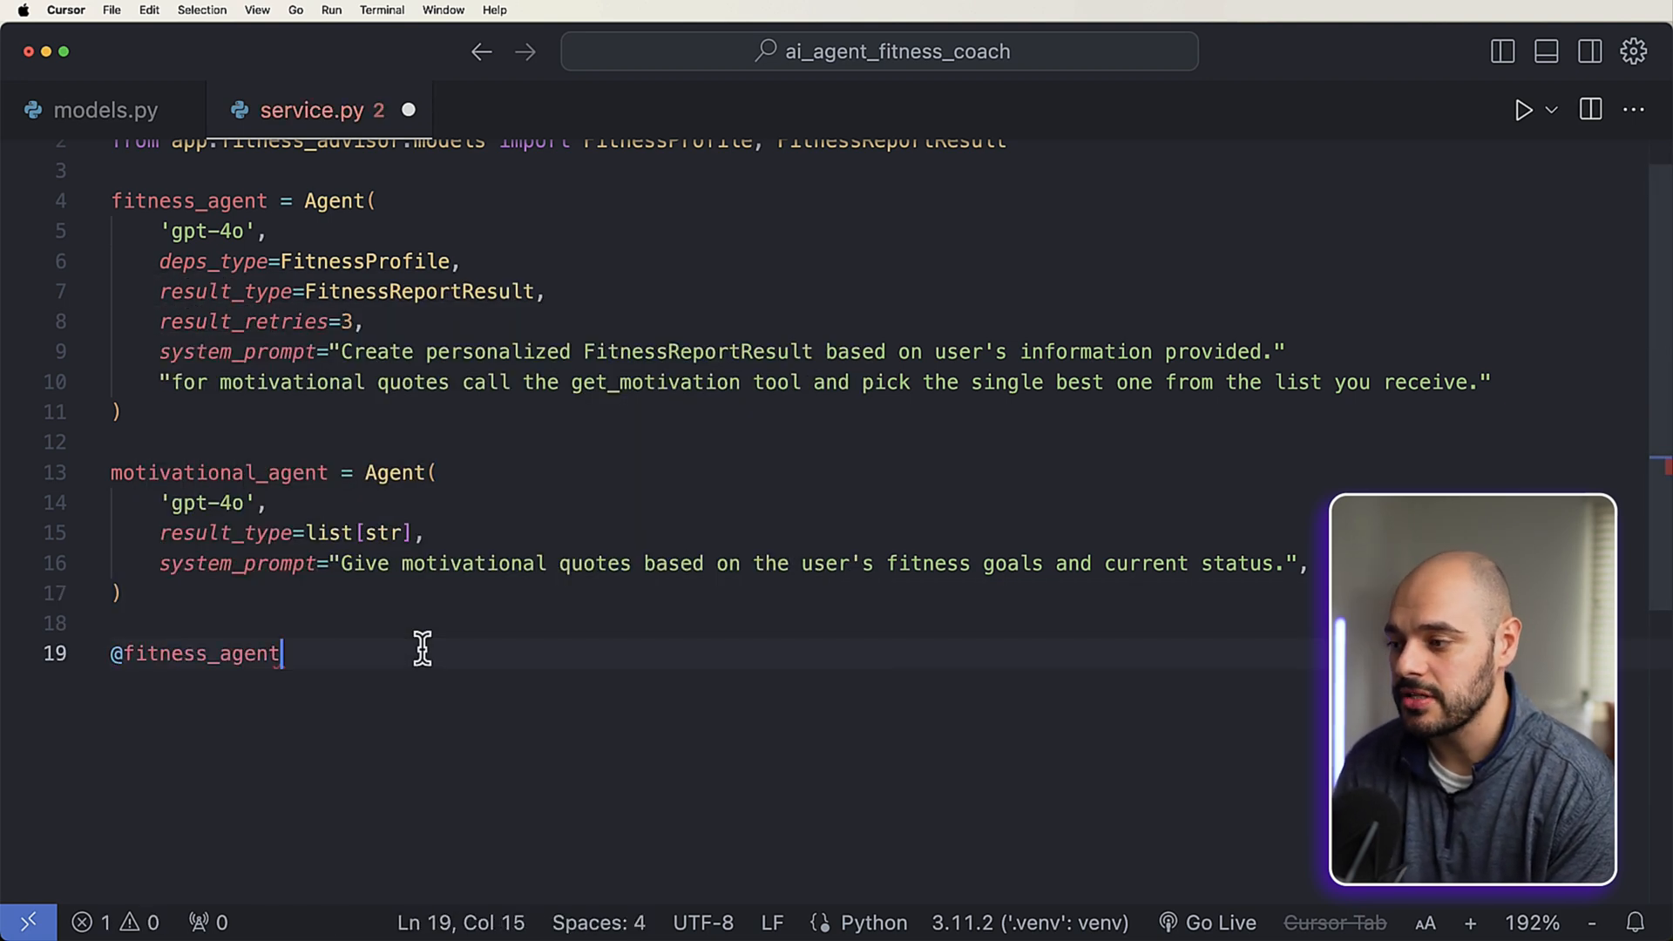
text(.system_prompt)
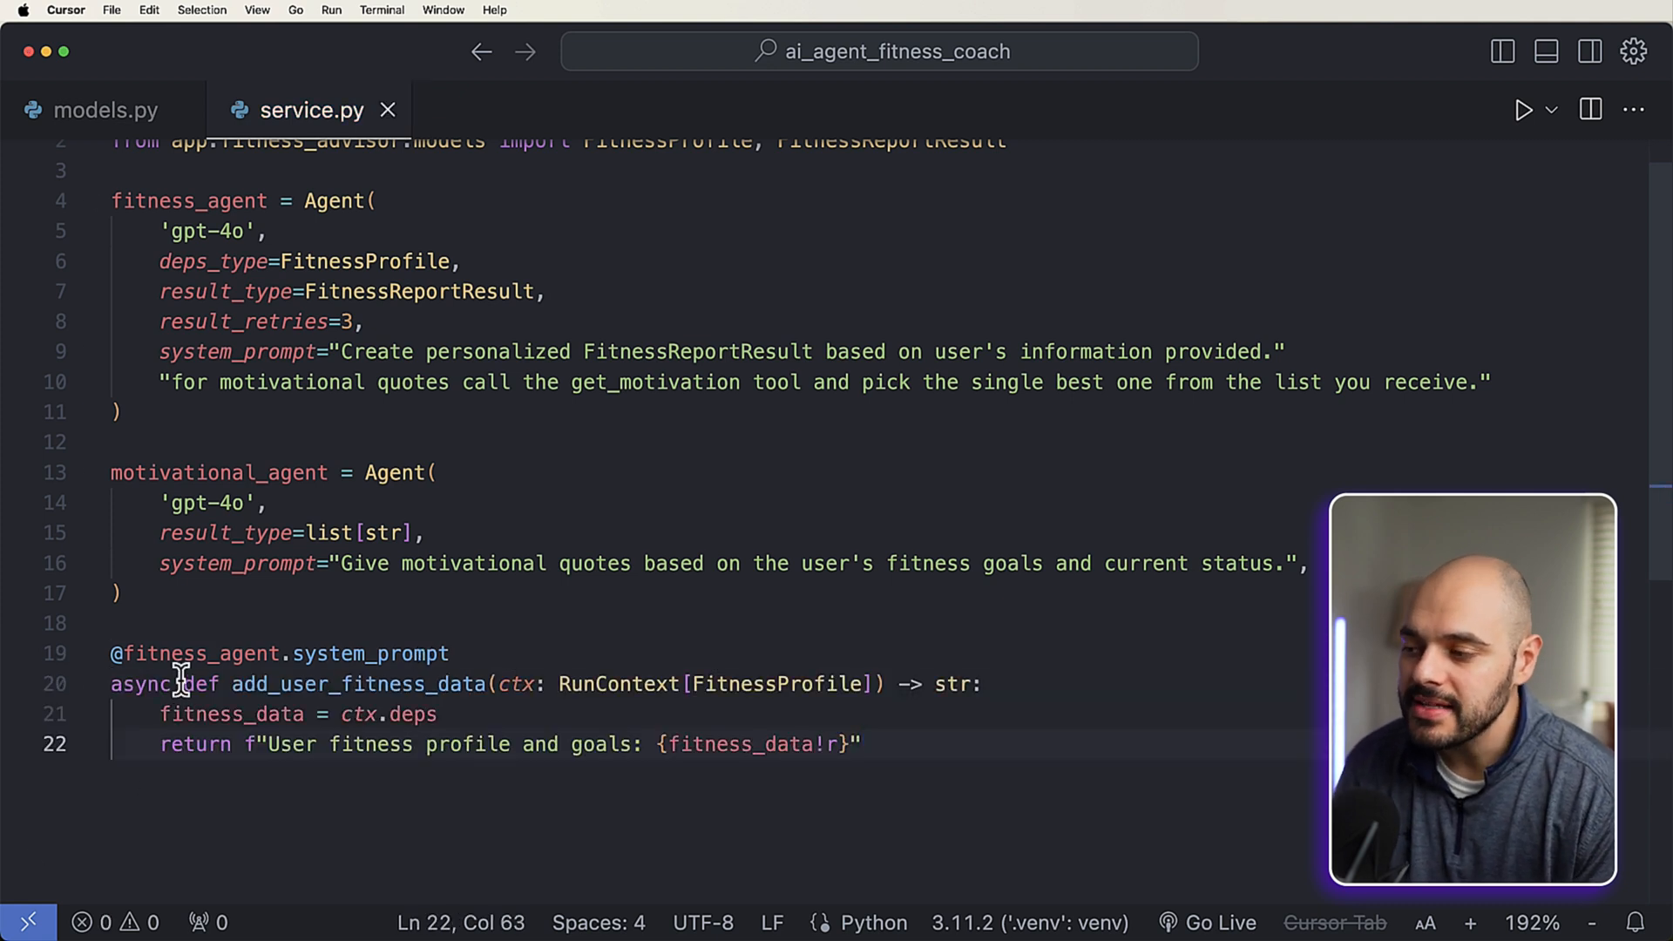
double_click(360, 685)
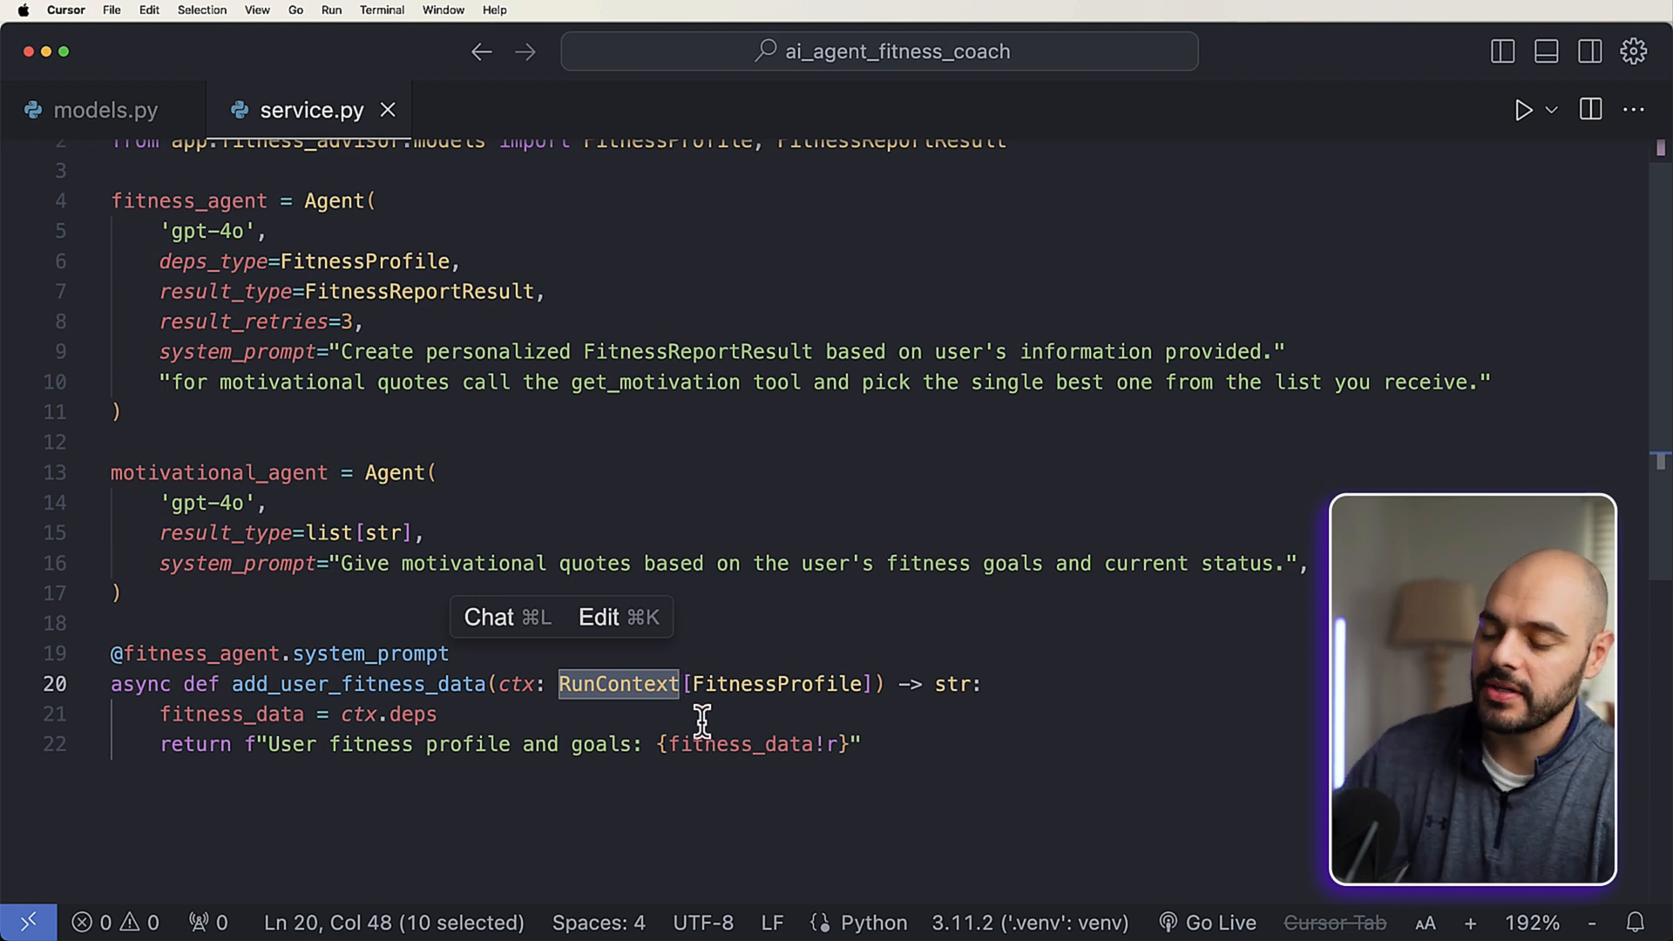
double_click(775, 684)
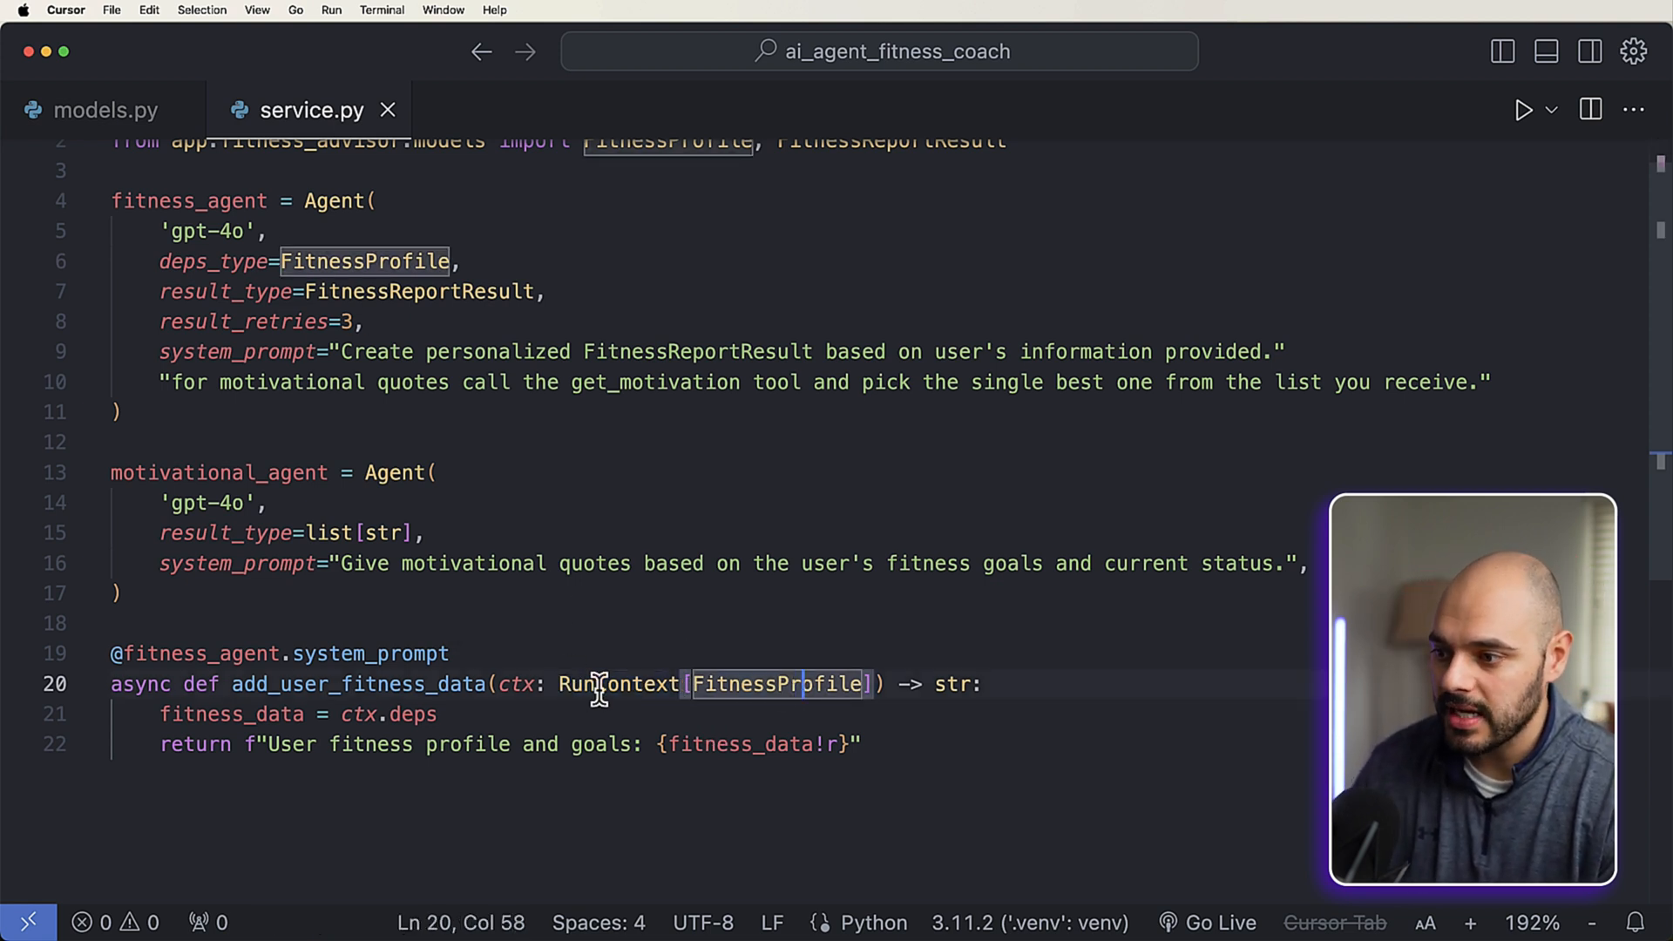
double_click(614, 684)
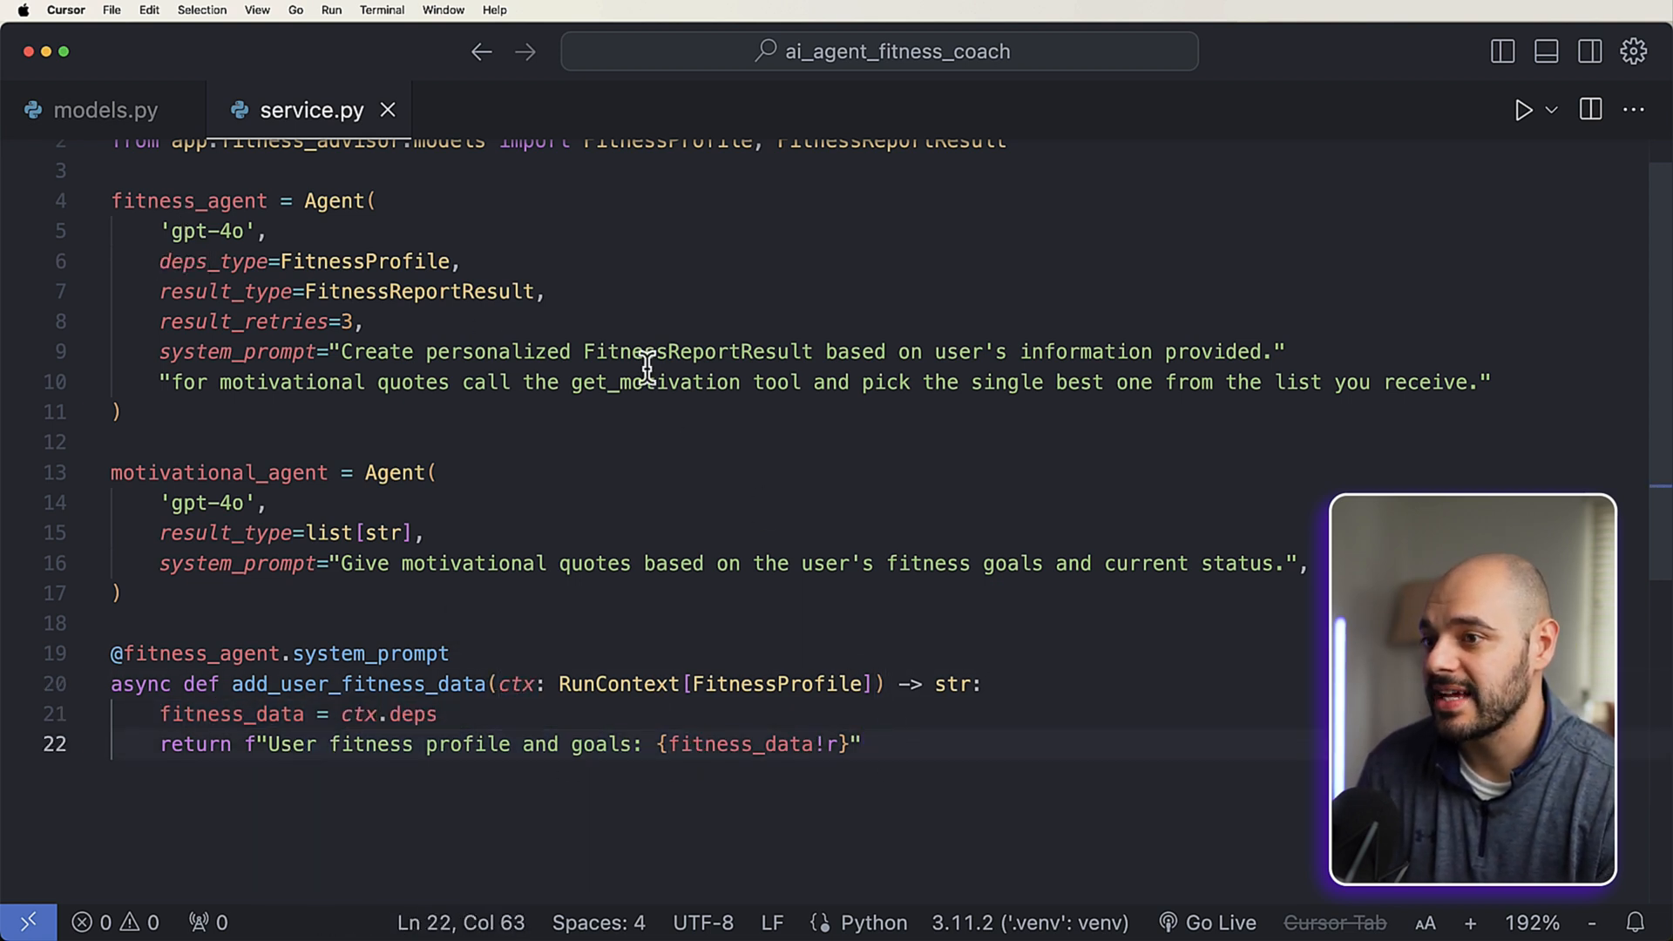
double_click(698, 352)
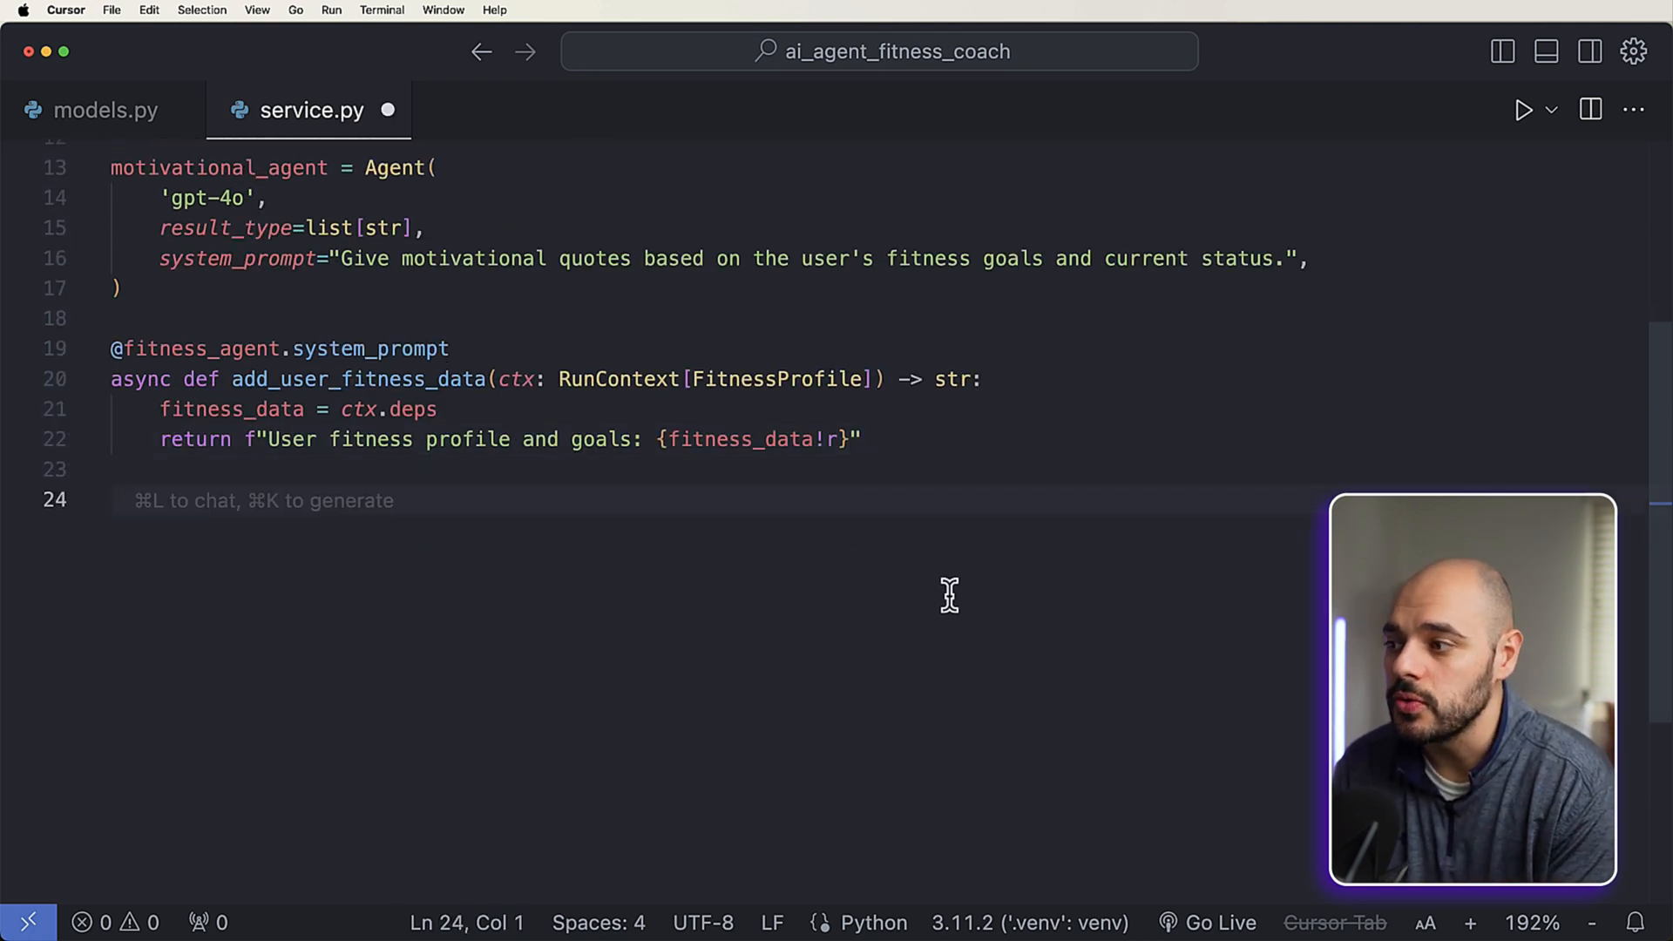
Add the get_motivation tool, fixing motivation_agent to motivational_agent in its five-quote request
text(@fitness_agent)
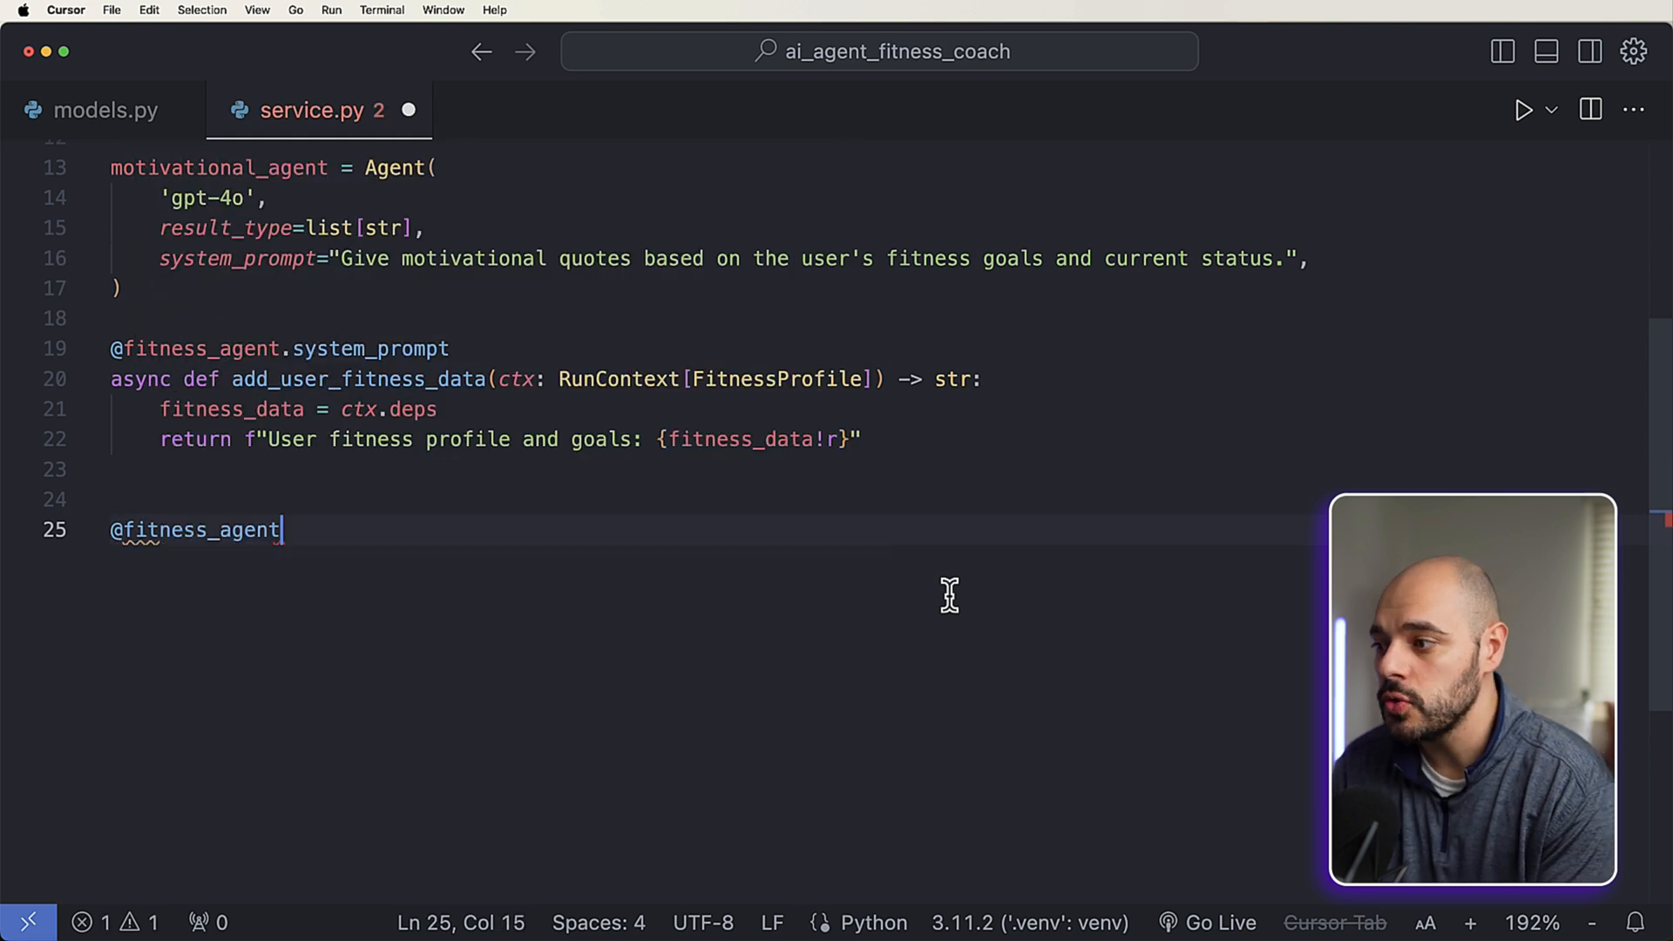
text(.tool)
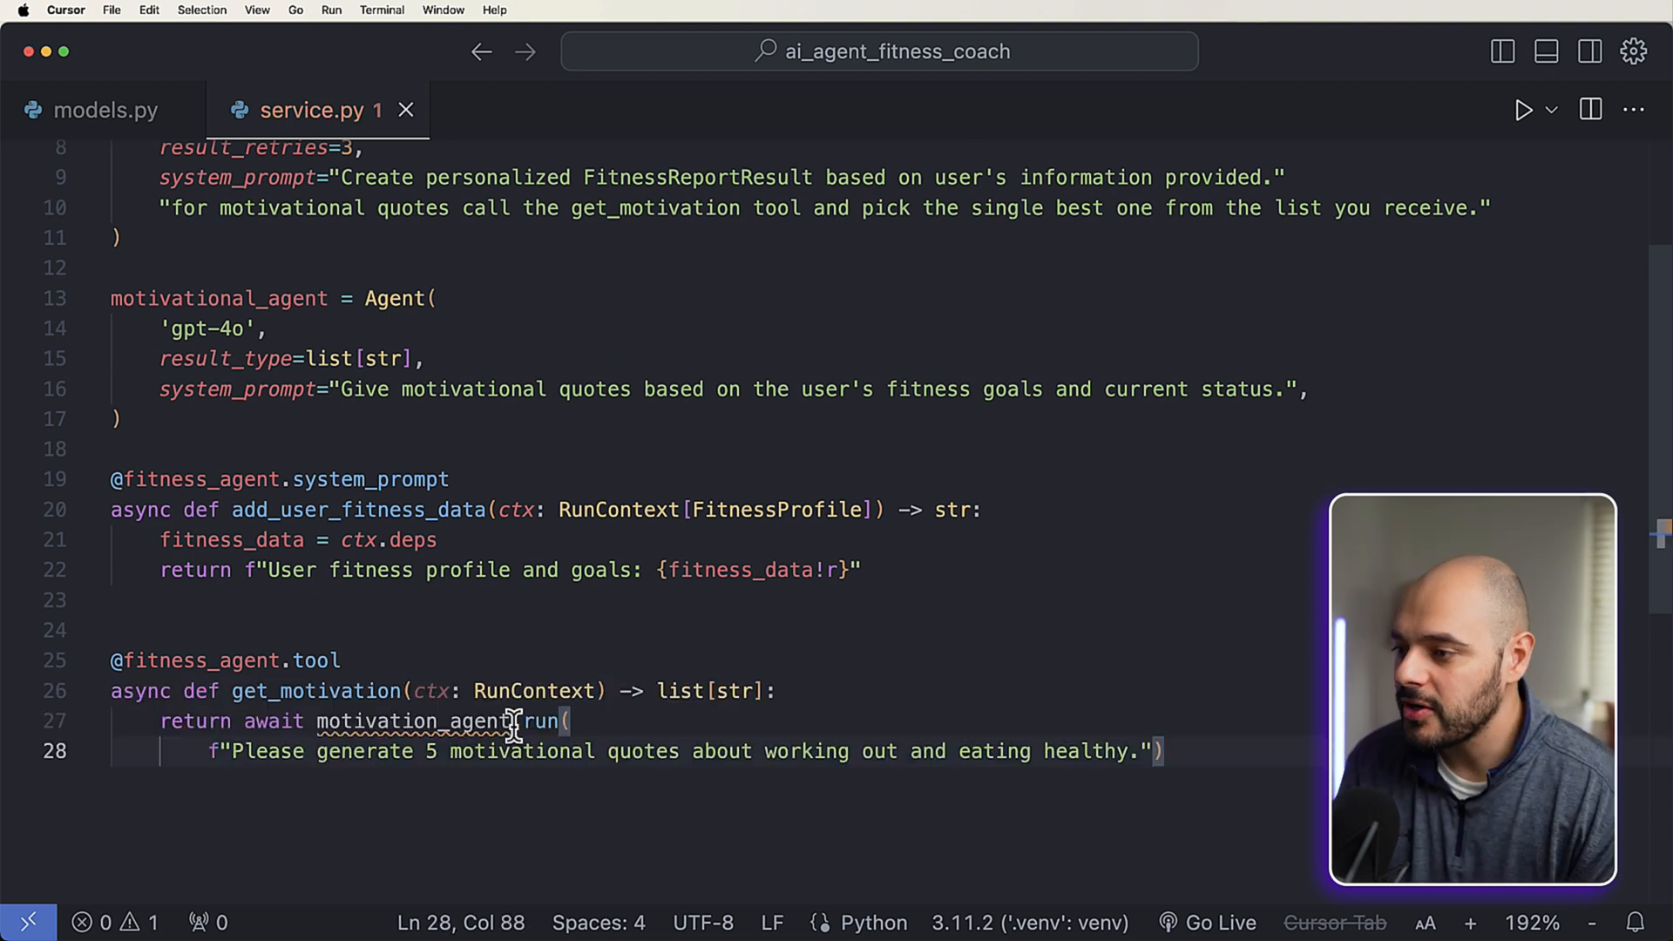
double_click(314, 691)
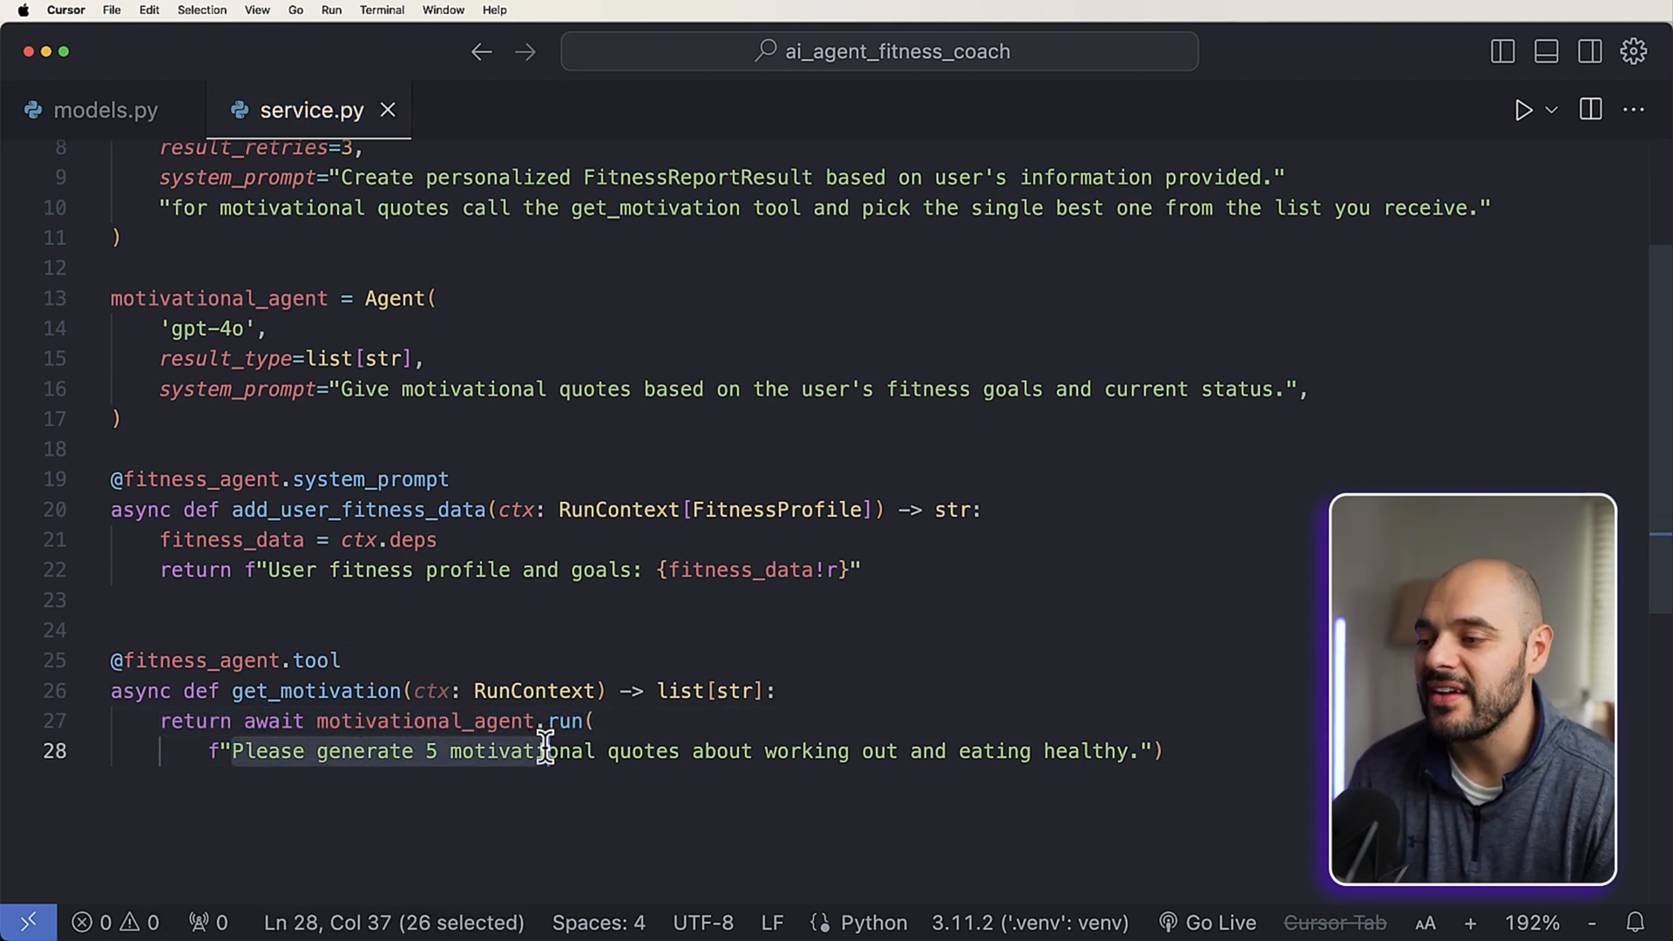
drag(544, 751, 1158, 752)
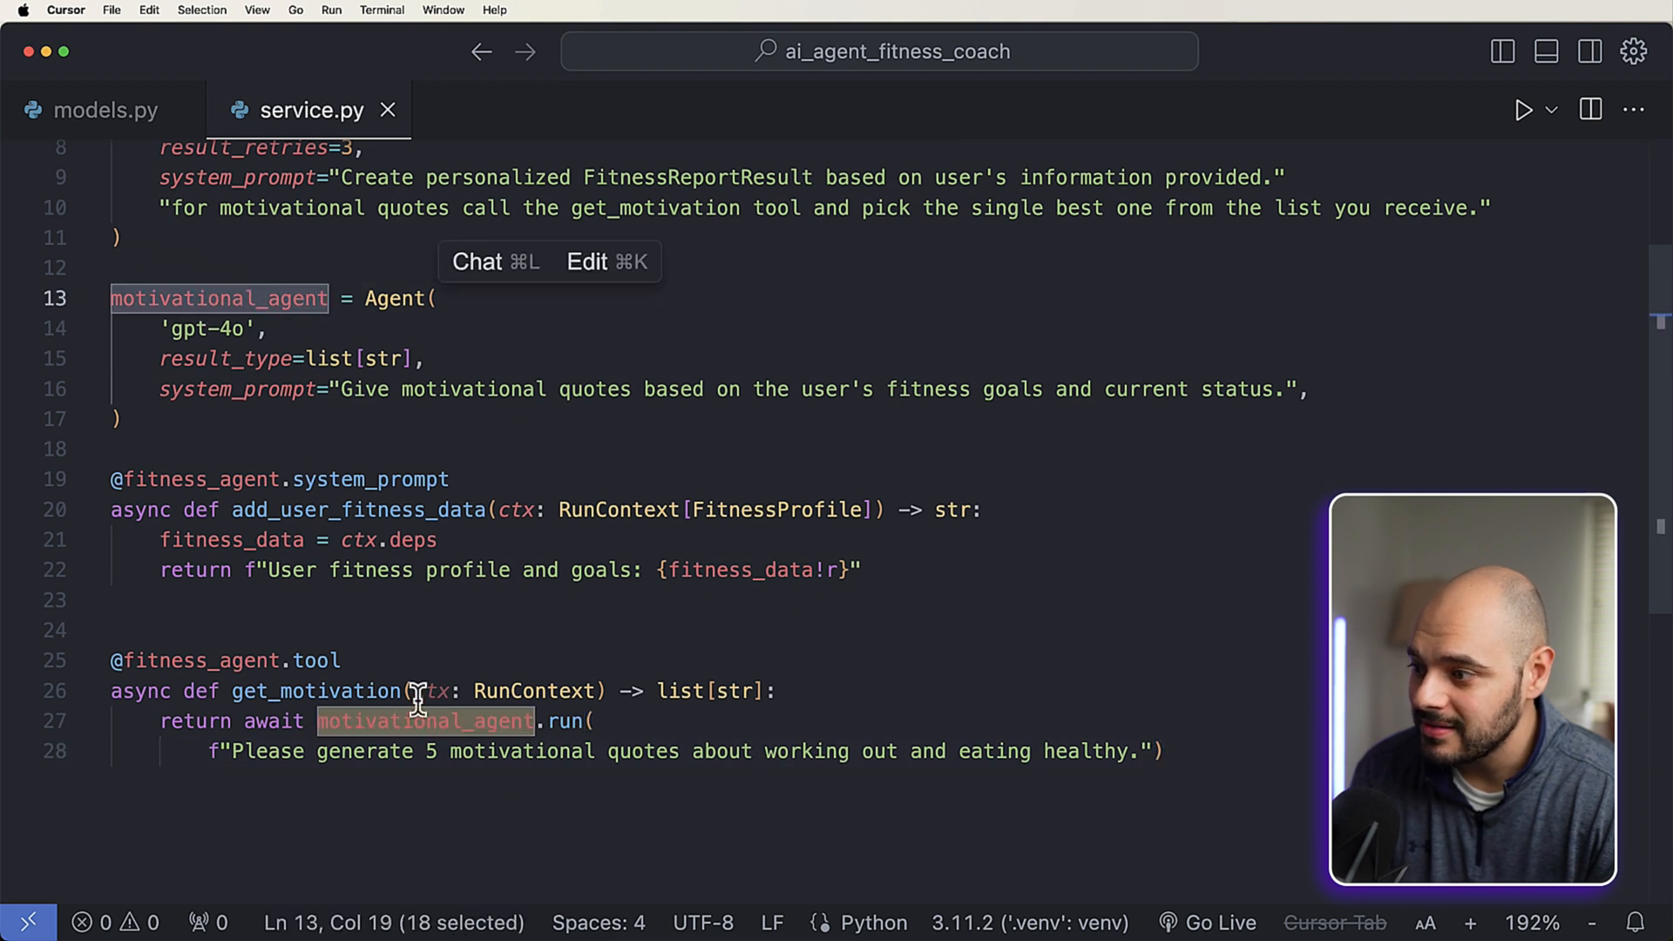
click(1160, 751)
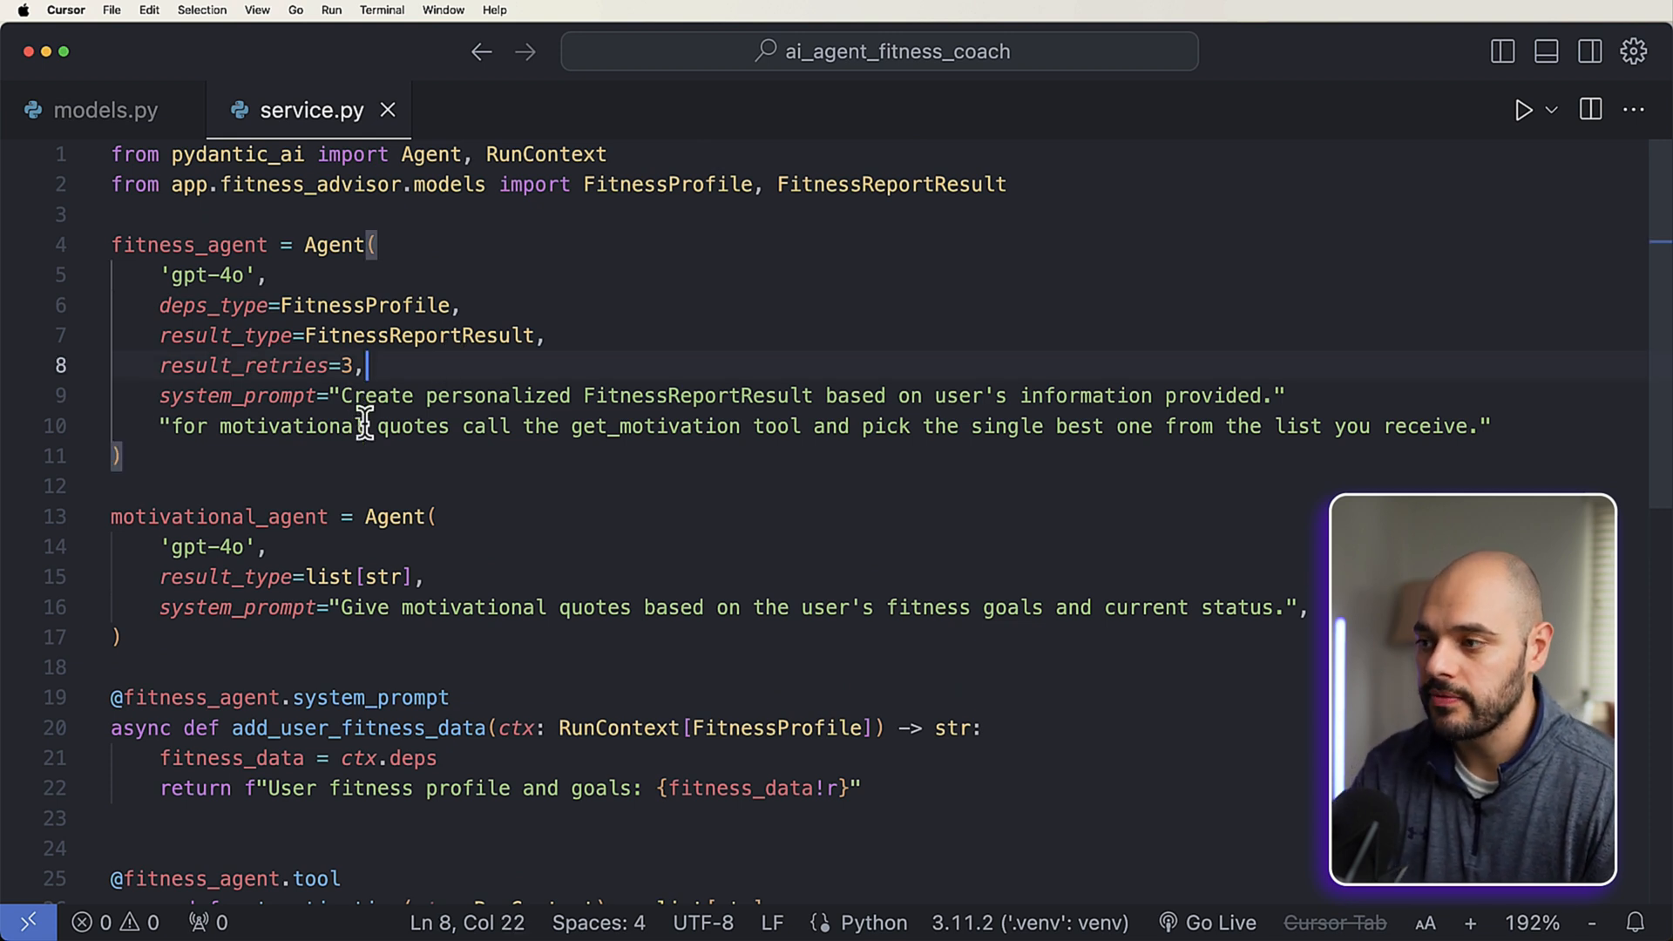
scroll(down, 3)
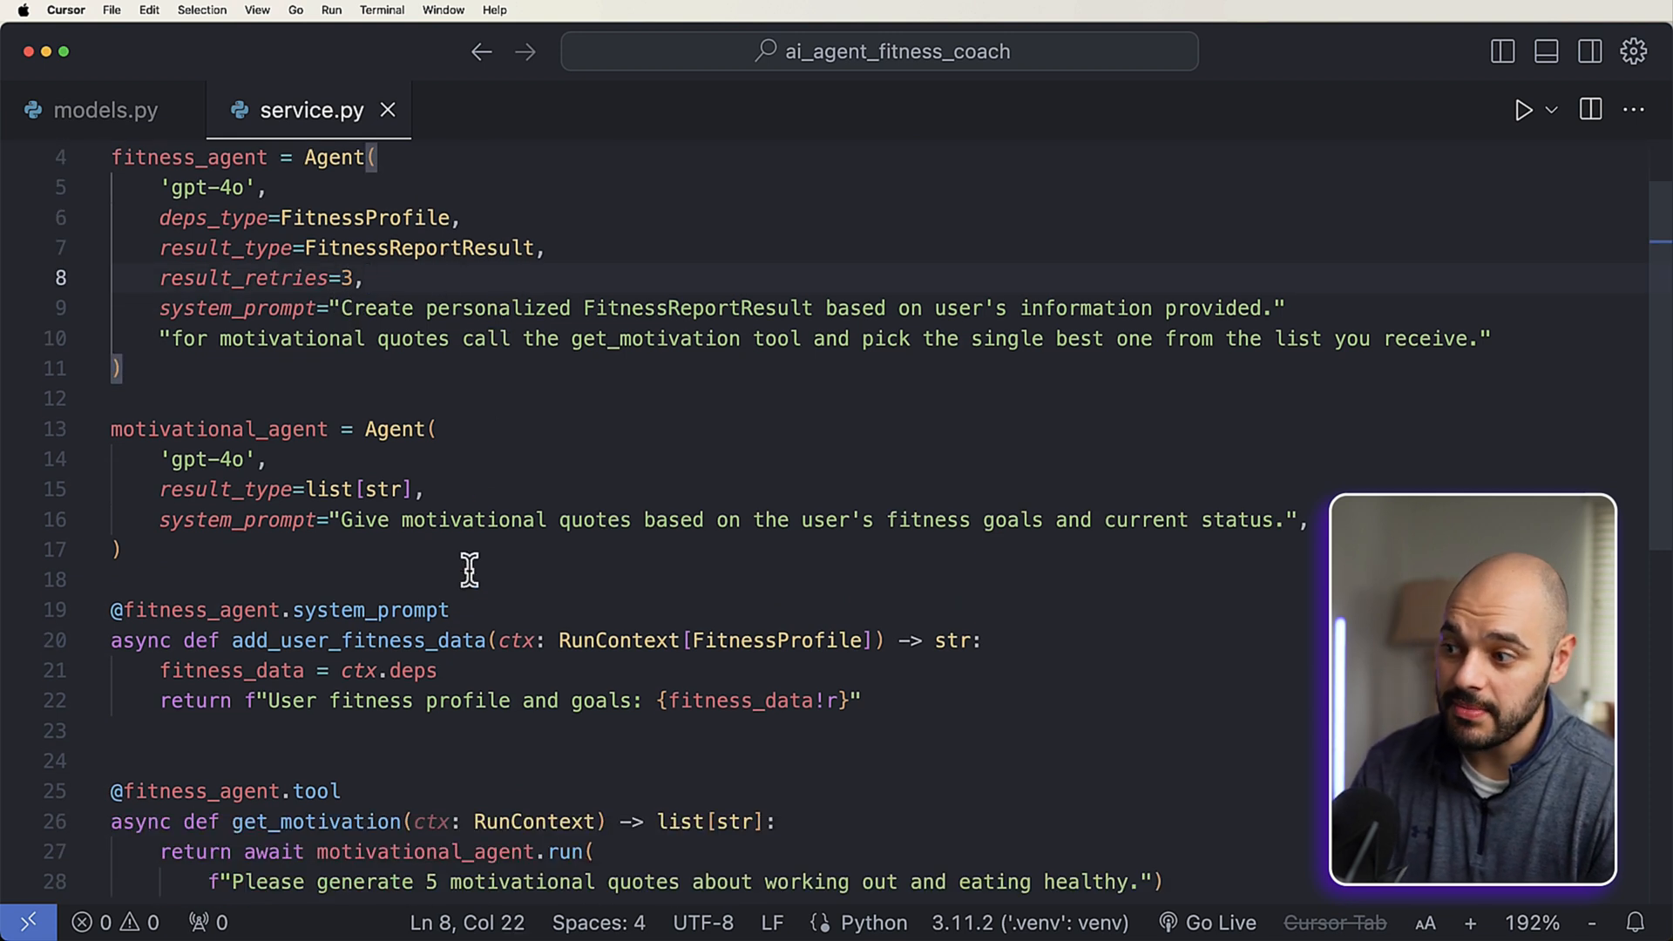
double_click(371, 609)
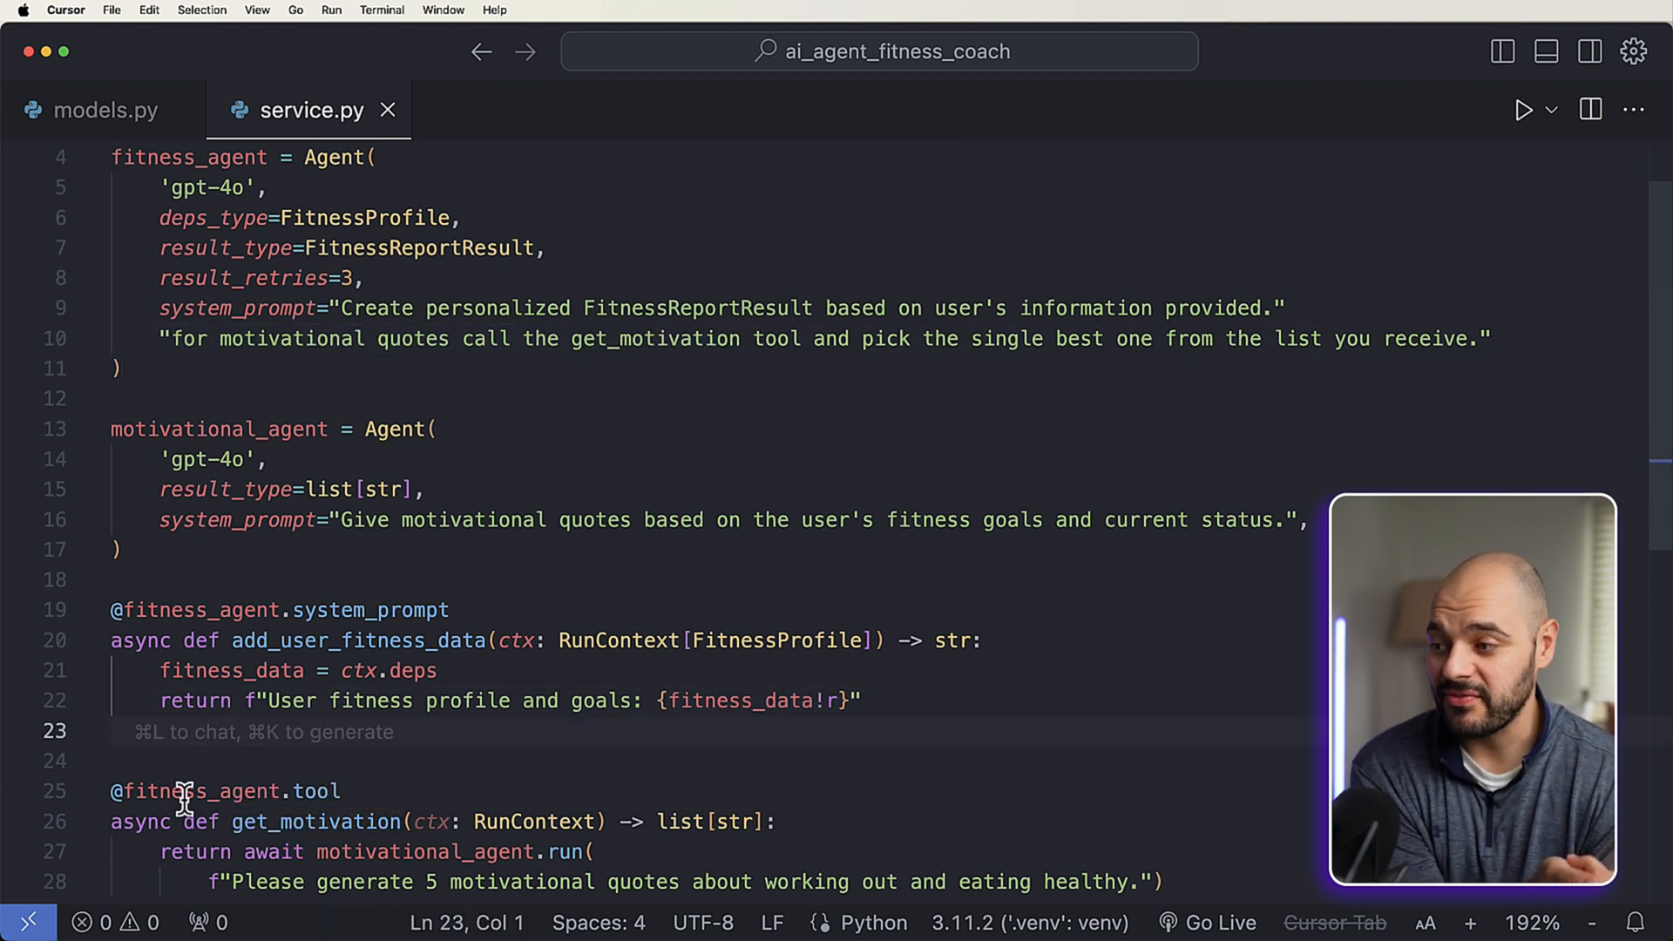
double_click(315, 793)
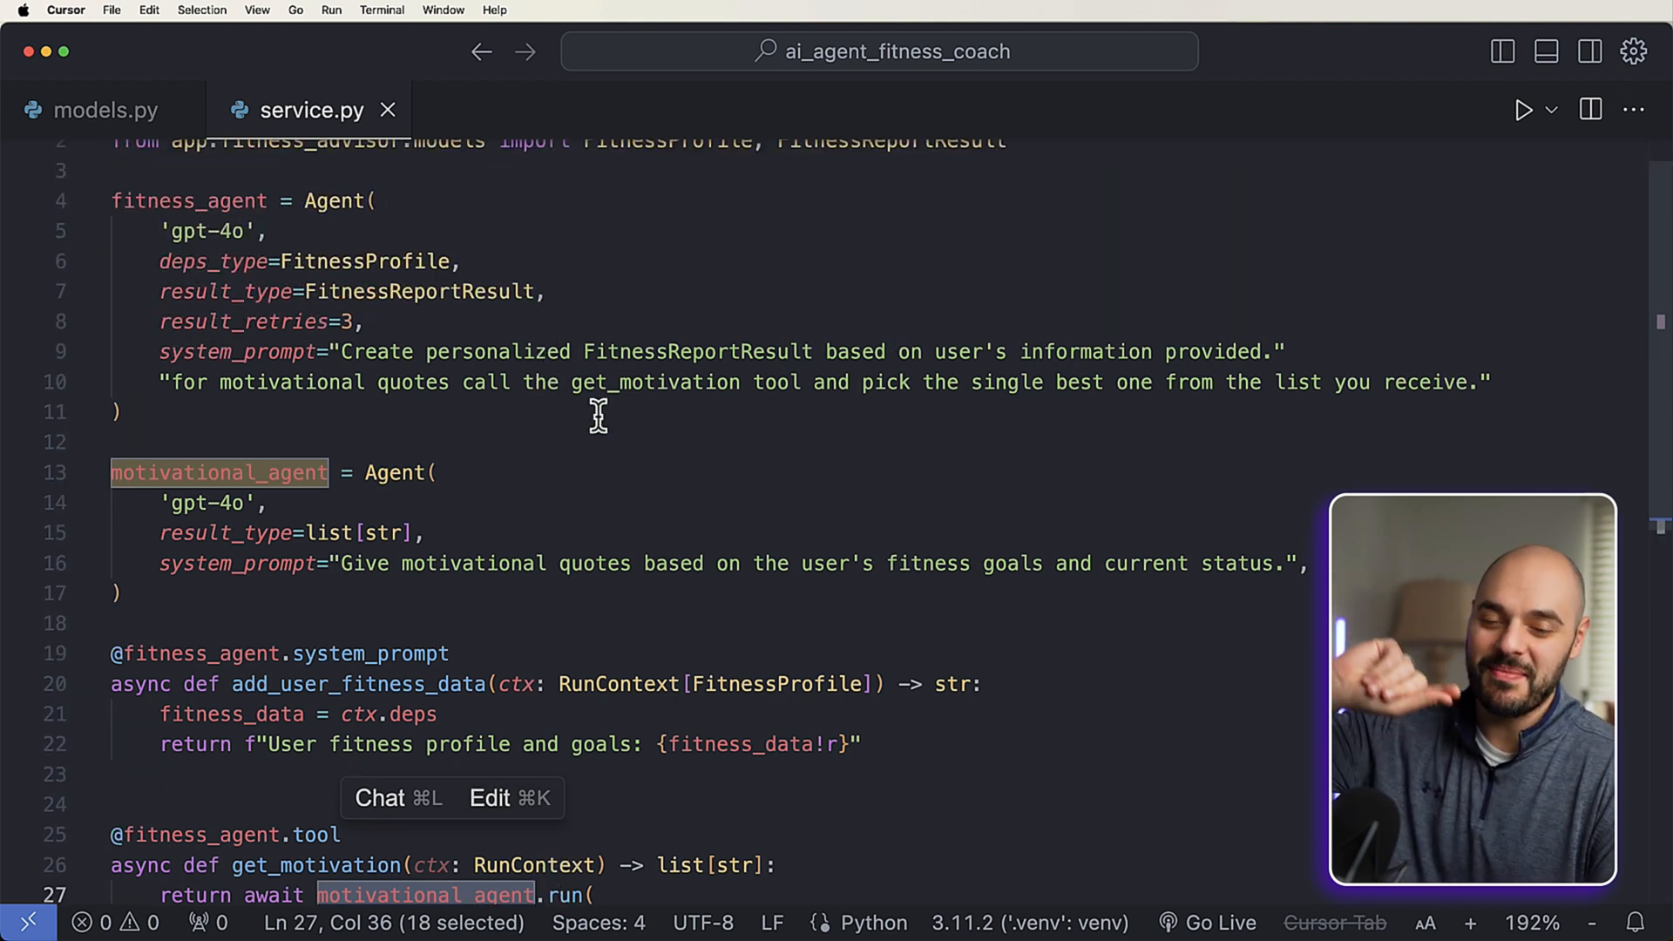
scroll(down, 3)
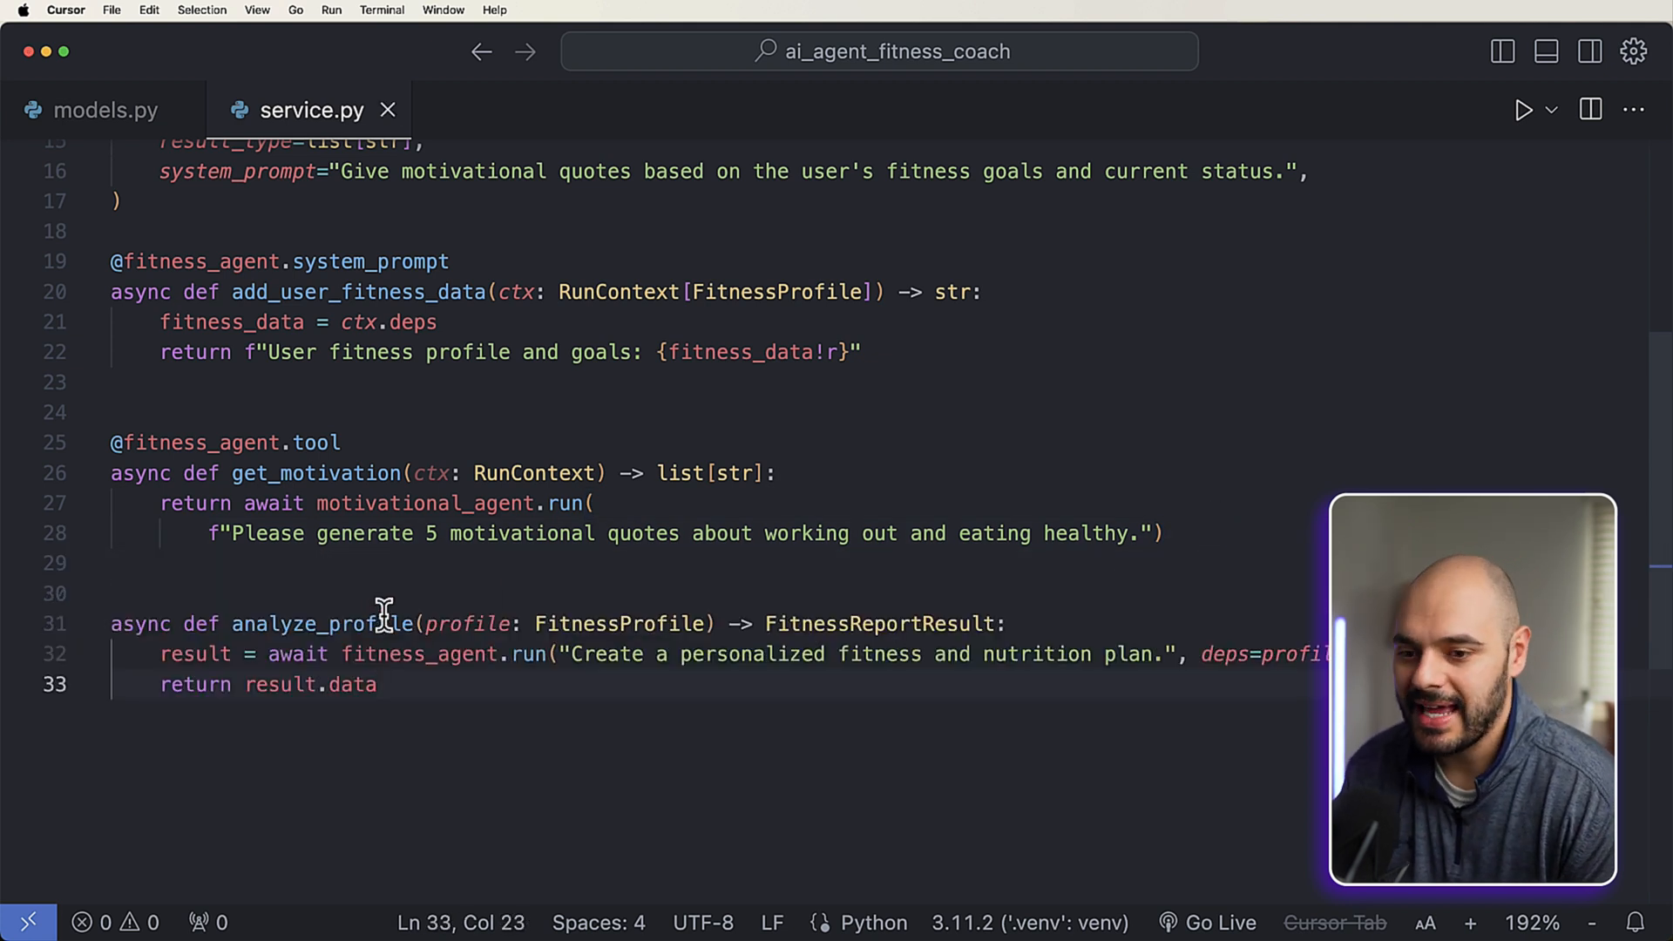
mouse_move(694, 624)
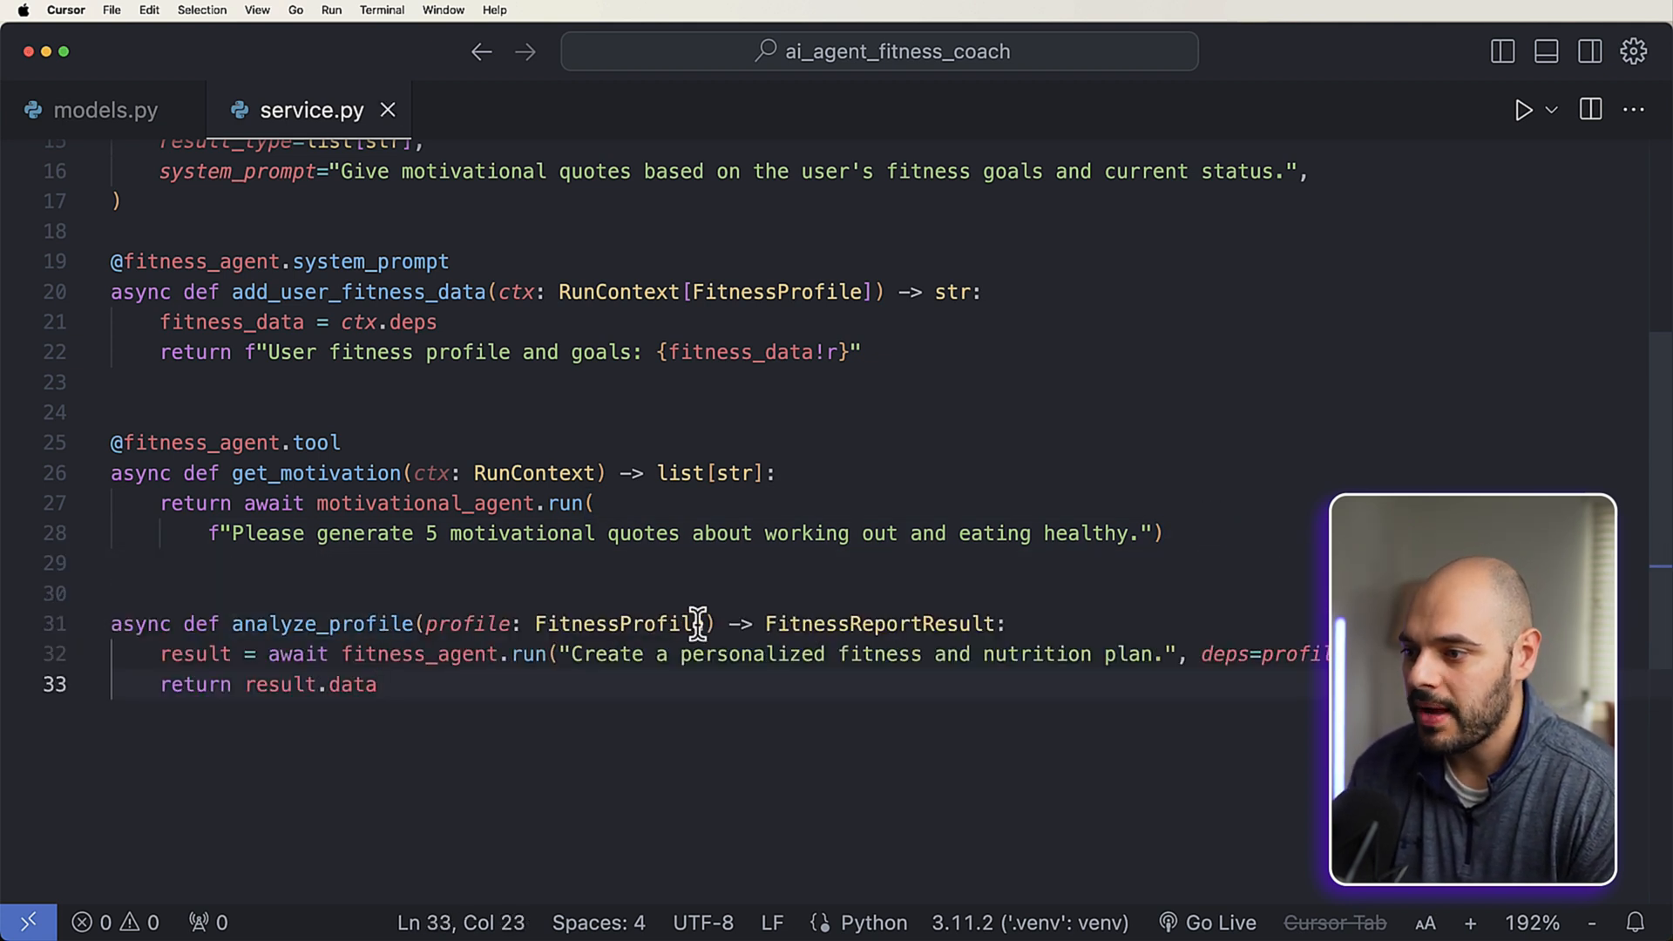
Check analyze_profile awaiting fitness_agent.run with deps=profile, then return to controller.py
double_click(879, 623)
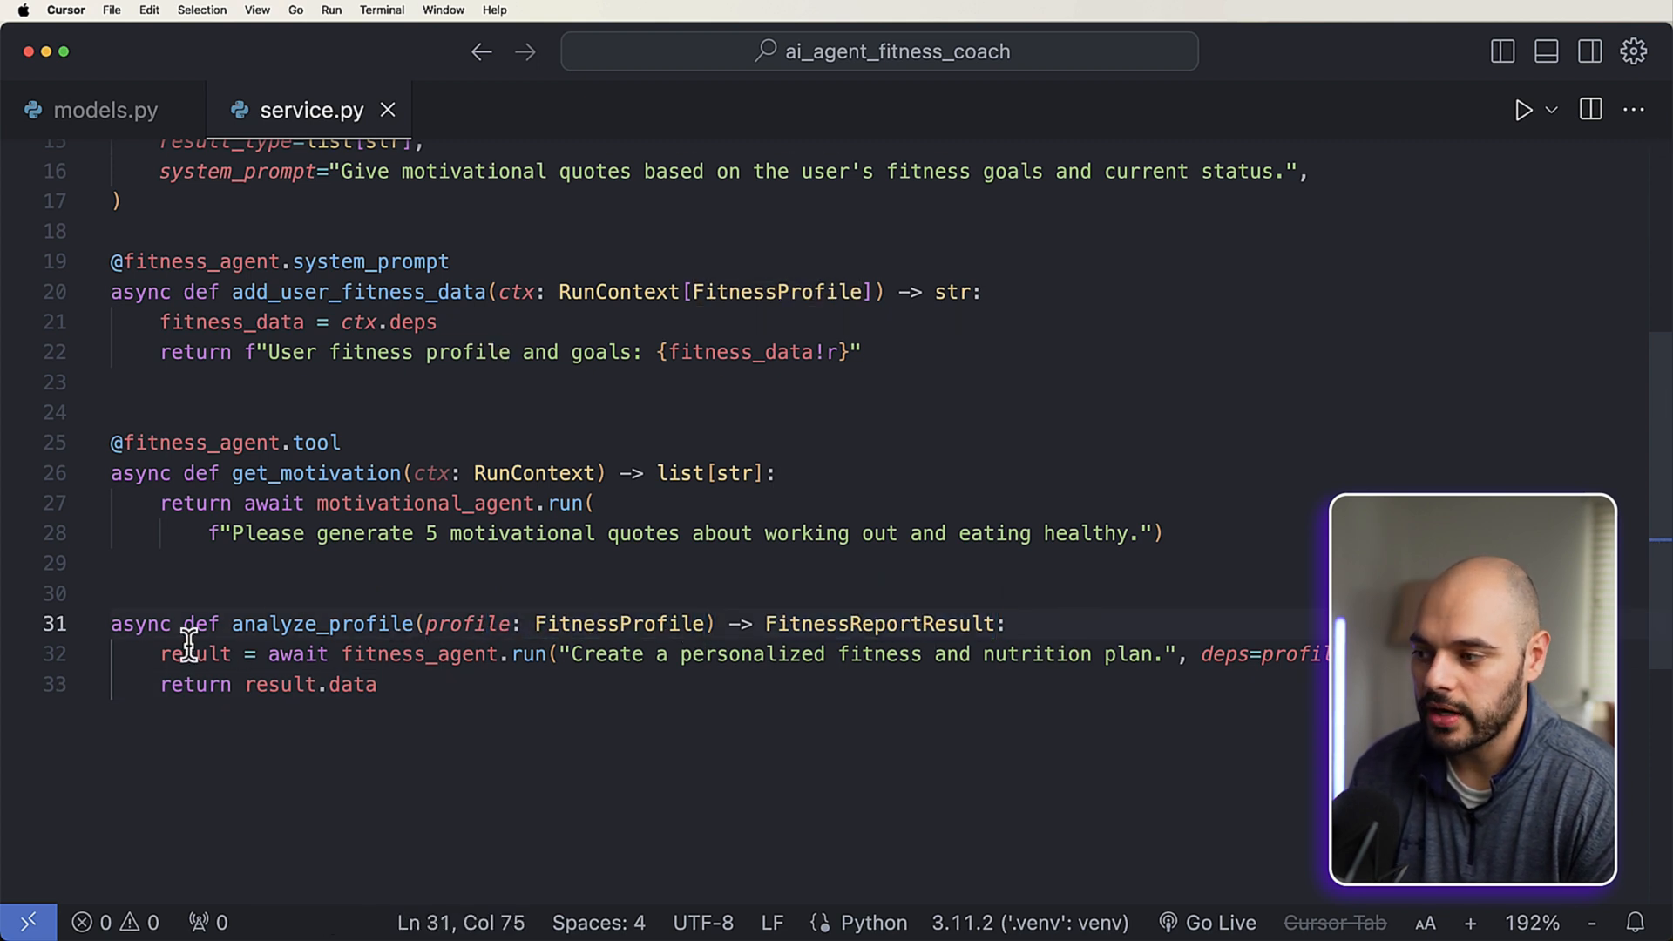
double_click(296, 654)
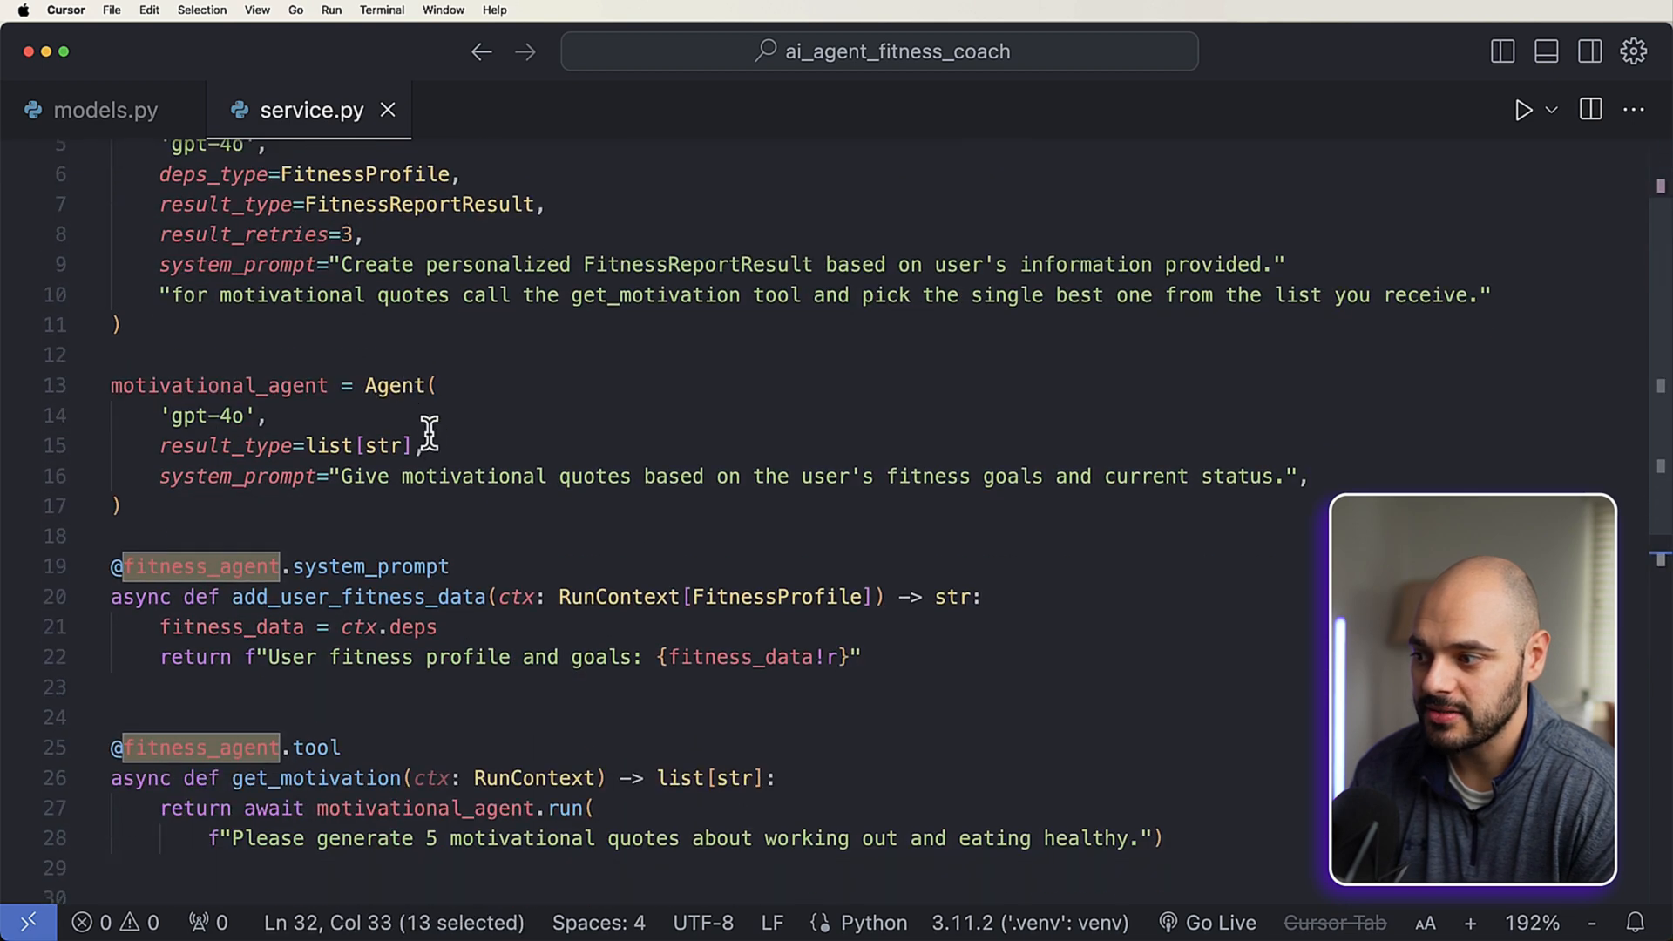
scroll(down, 3)
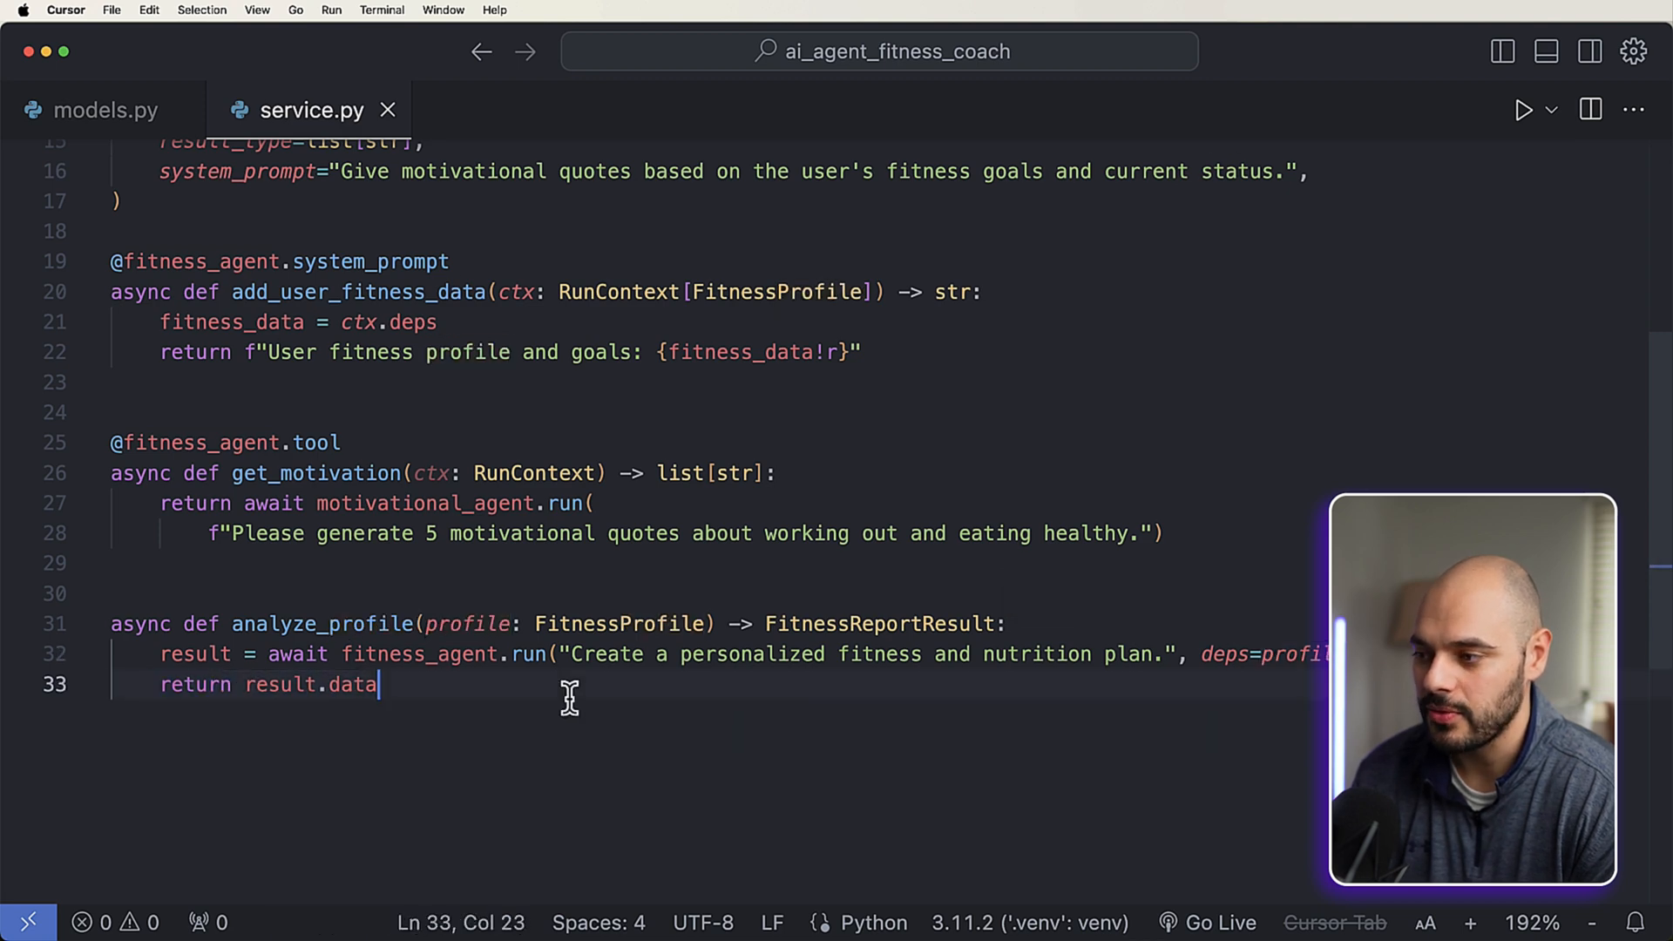
double_click(320, 624)
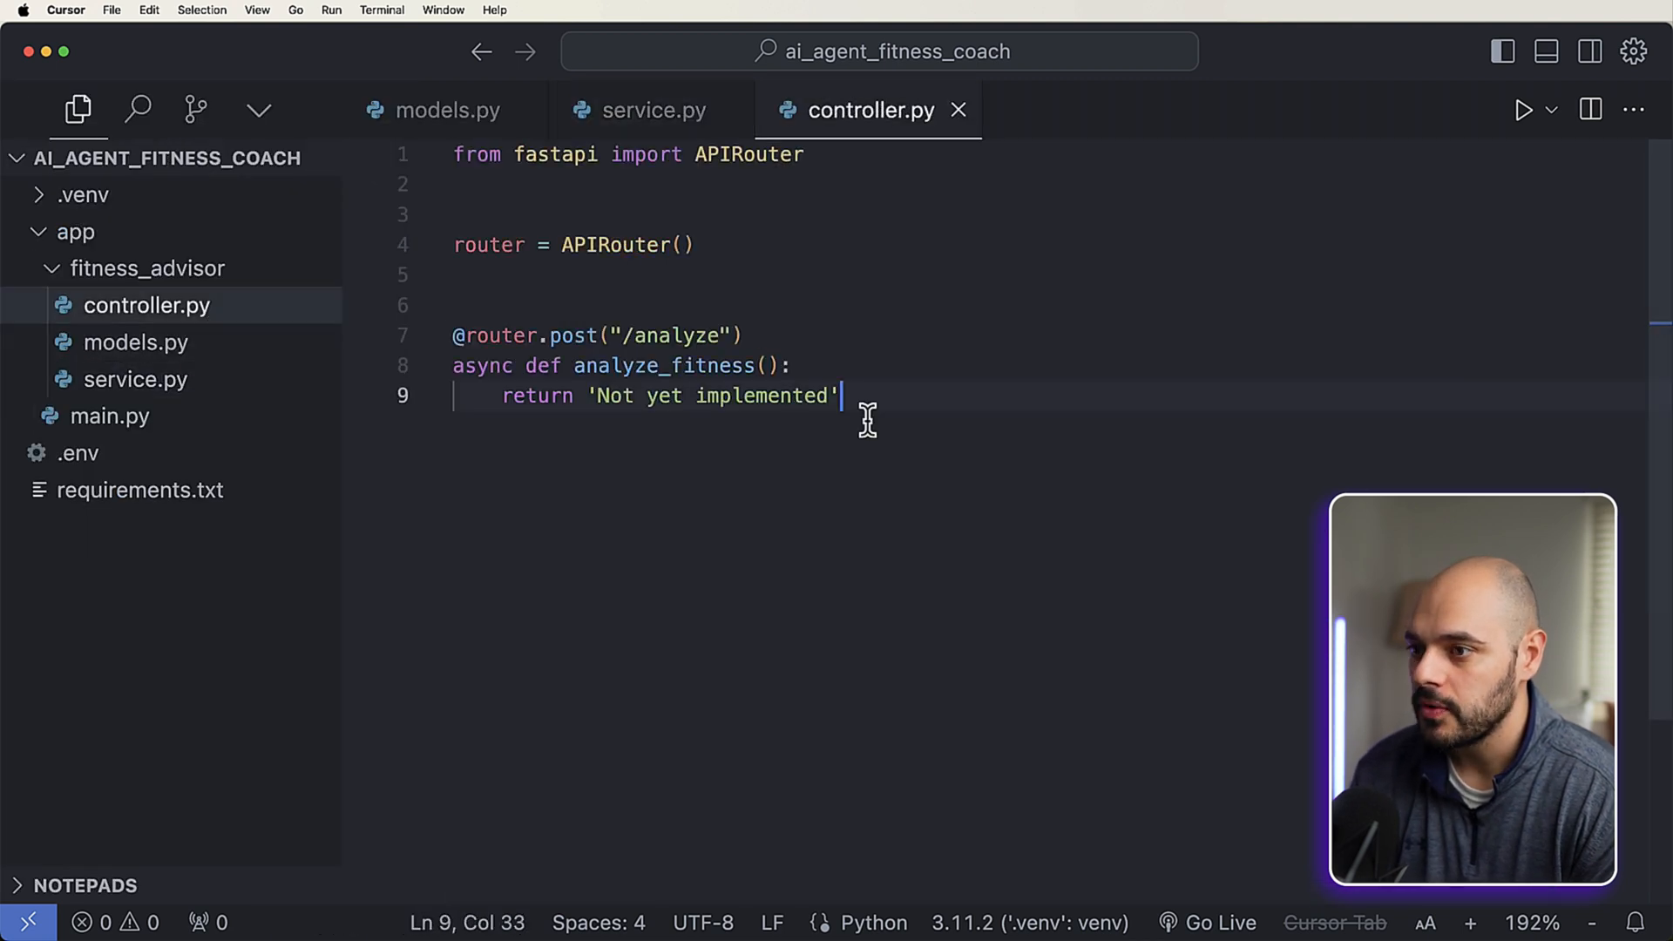
Make the endpoint return await analyze_profile, importing it in controller.py
text(await)
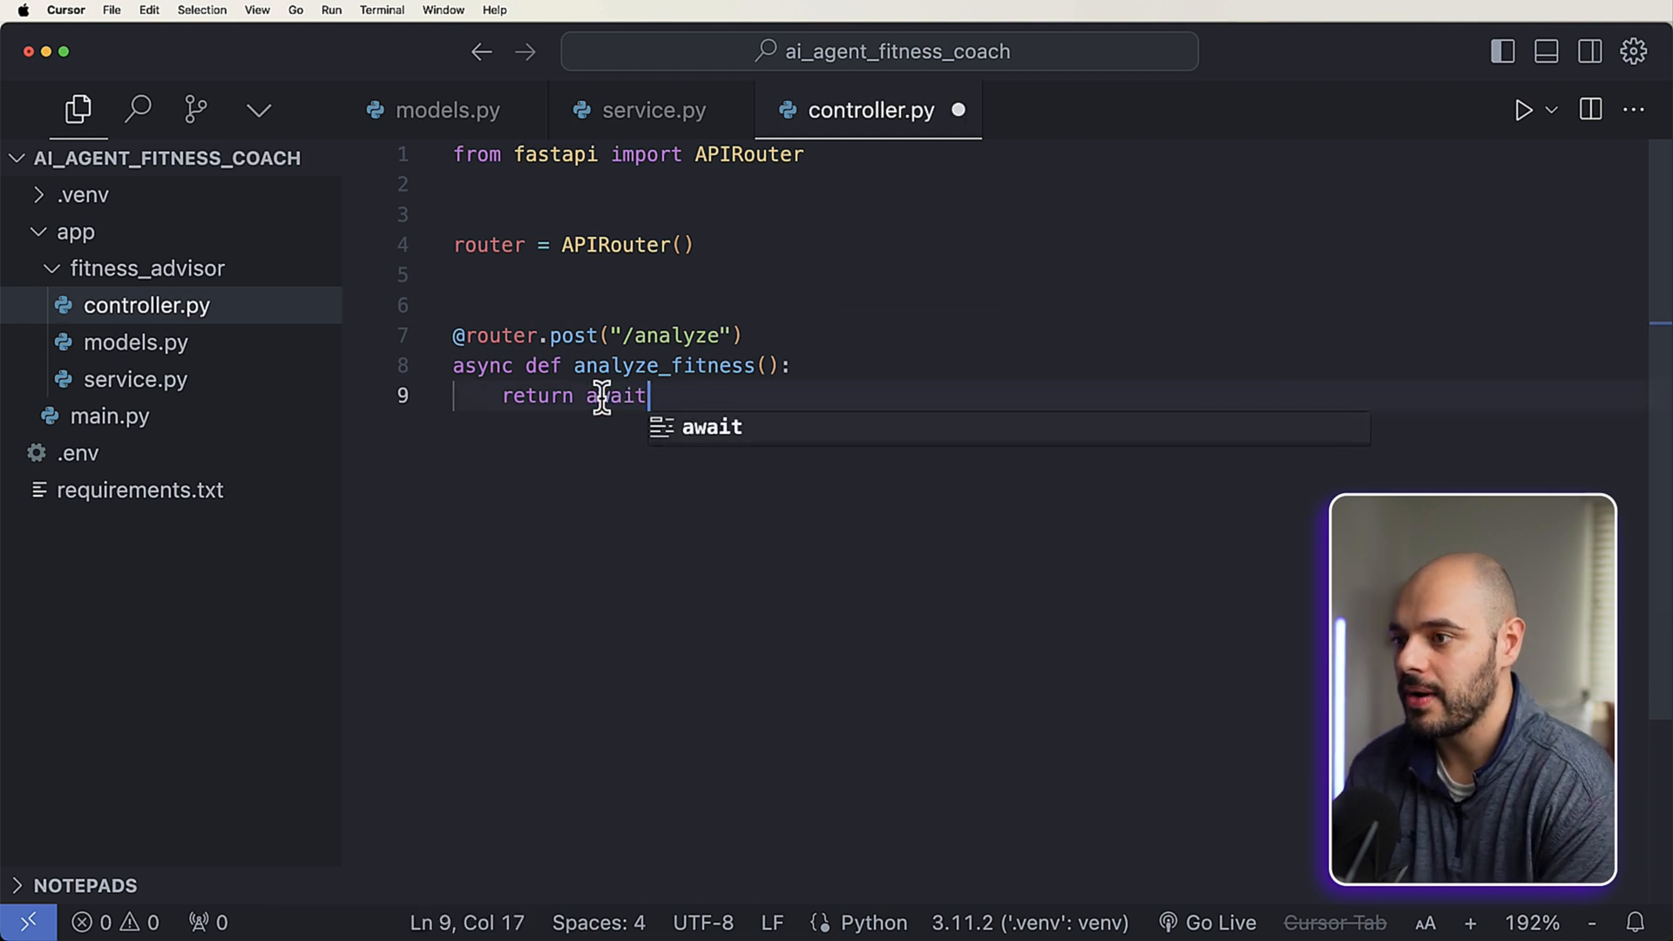
text(analyze_profile)
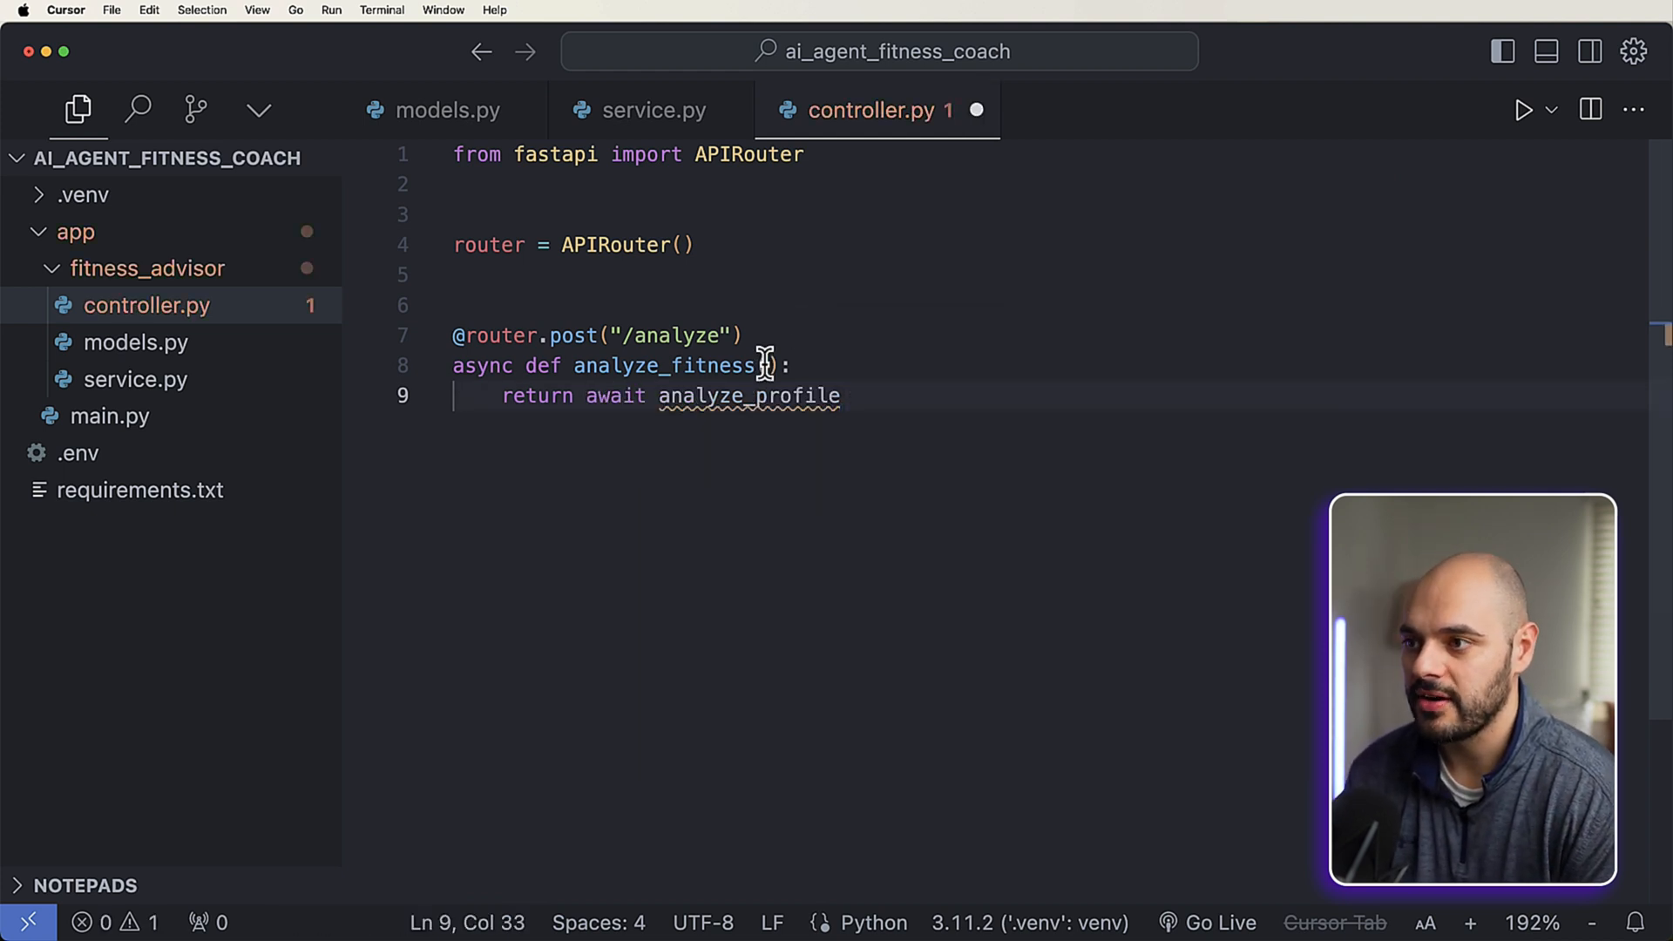
text(fin)
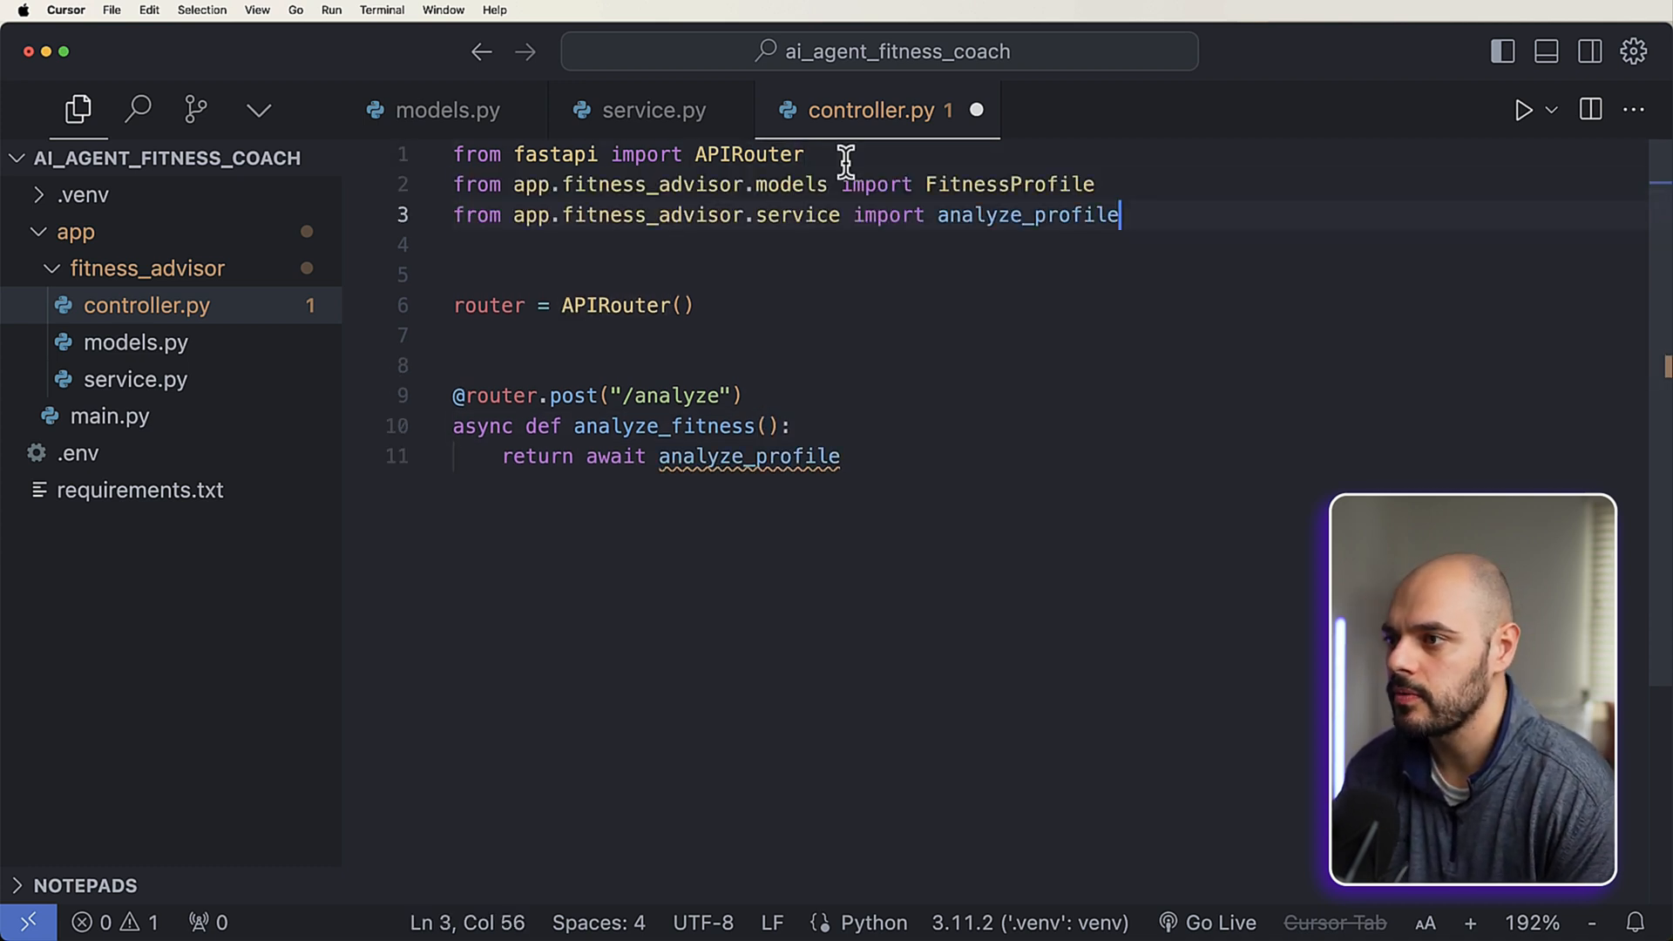
Add the fitness_profile: FitnessProfile parameter and pass it to analyze_profile
double_click(1009, 184)
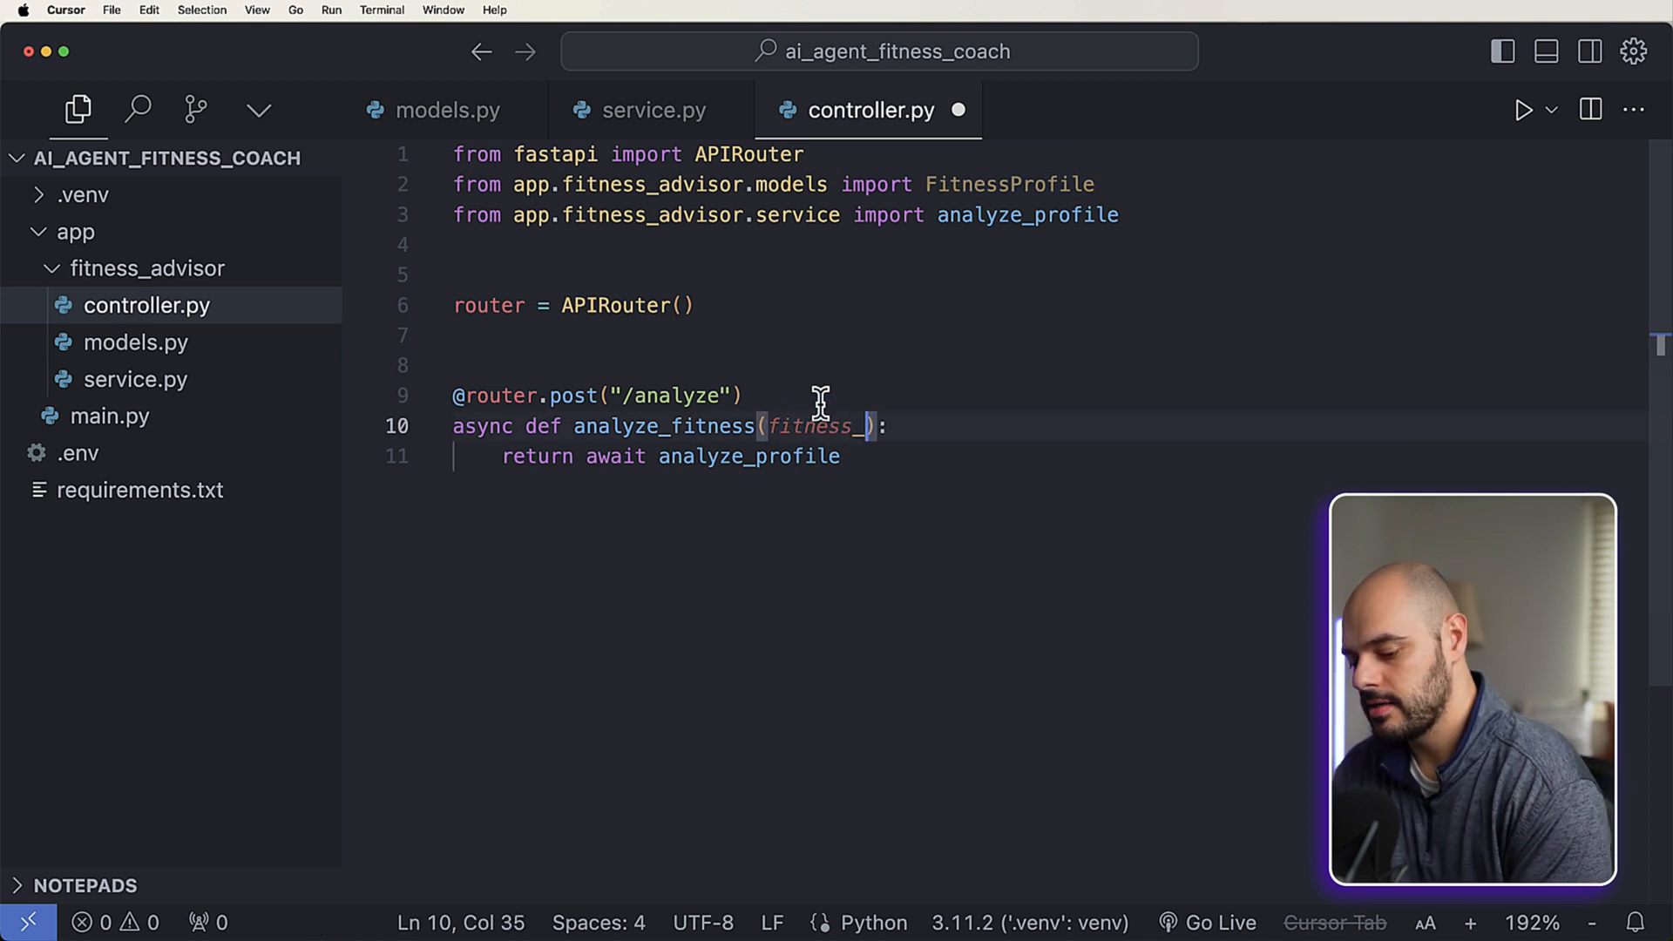
text(profile: FitnessProfile)
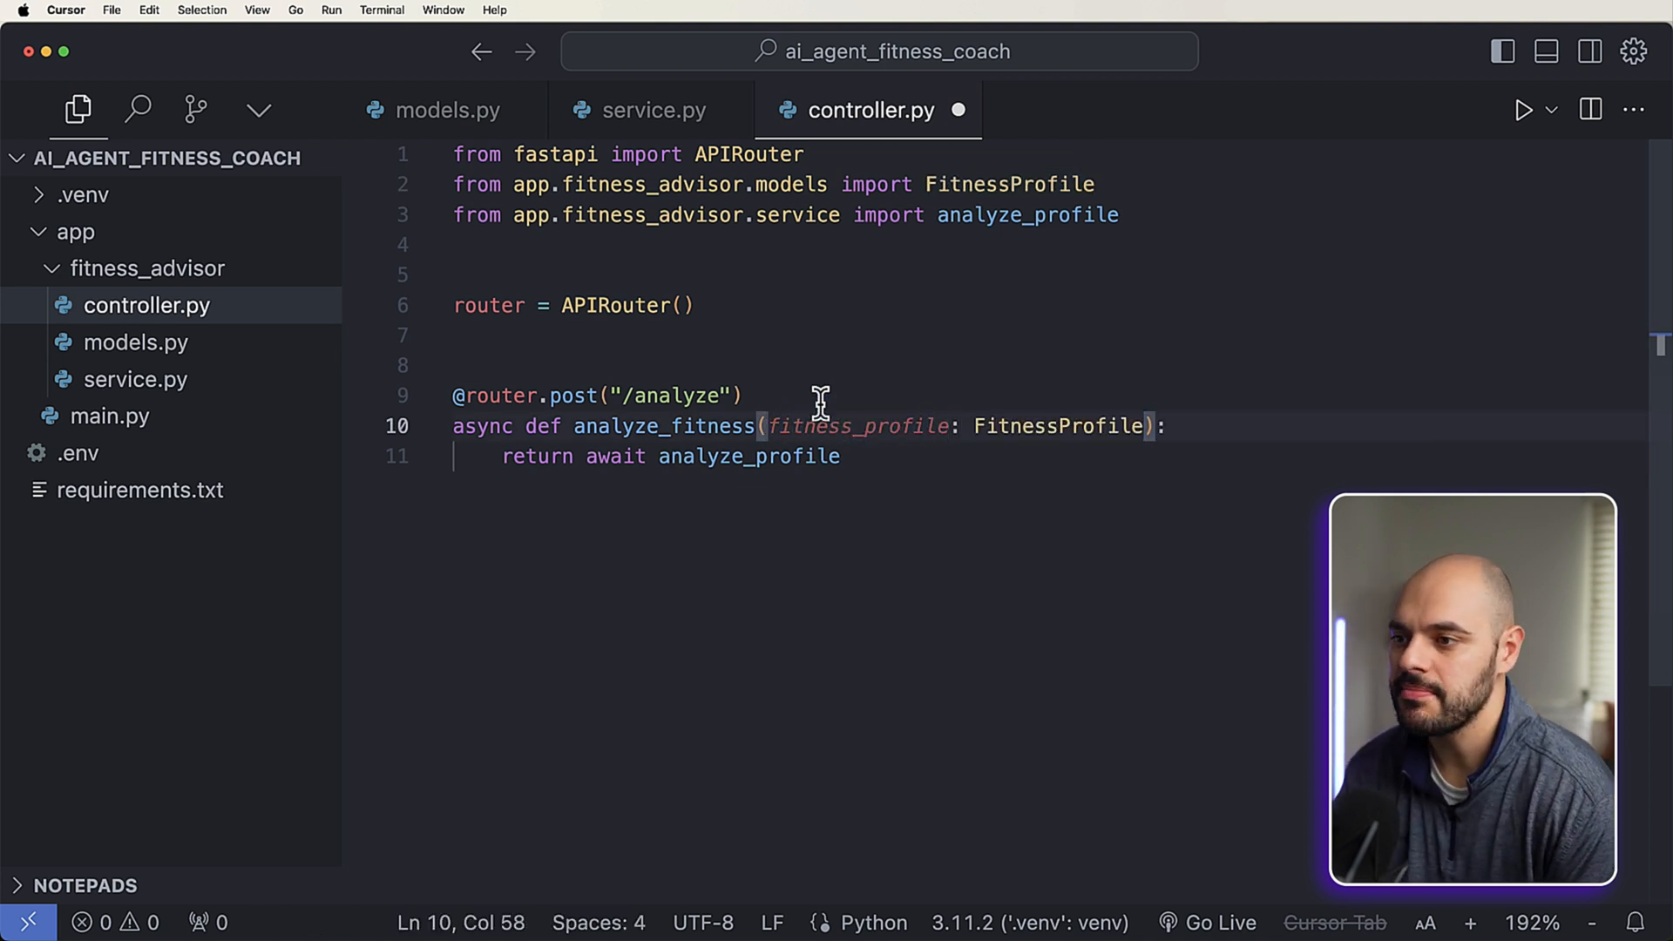
double_click(1028, 214)
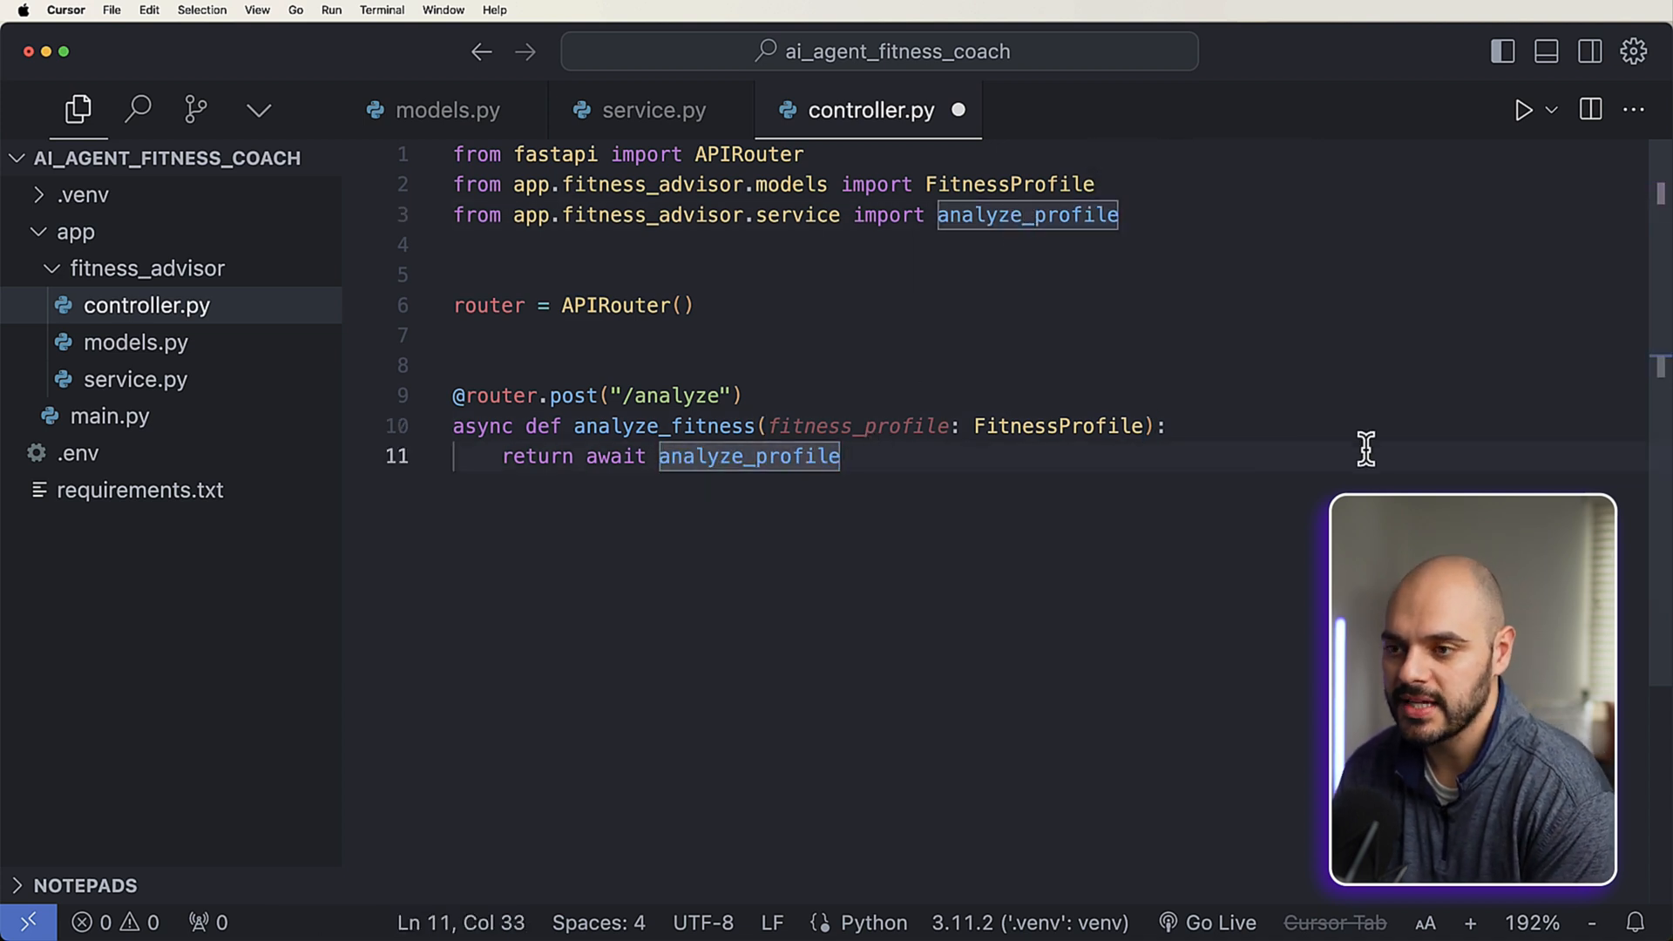
text((fitness_profile)
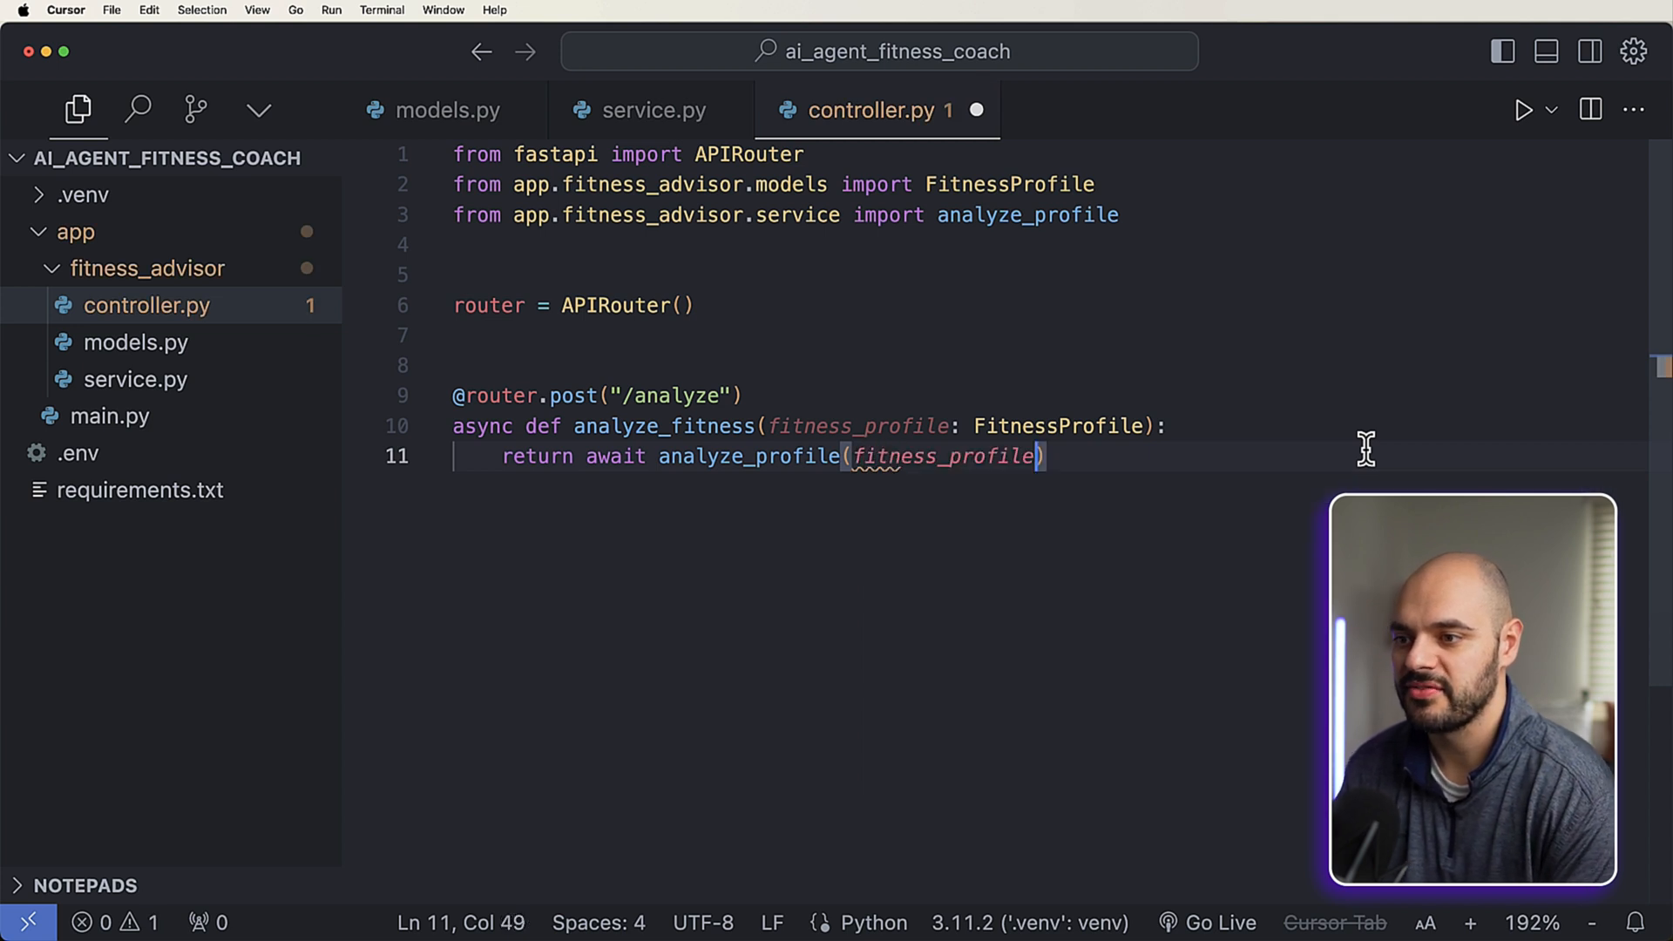
click(643, 110)
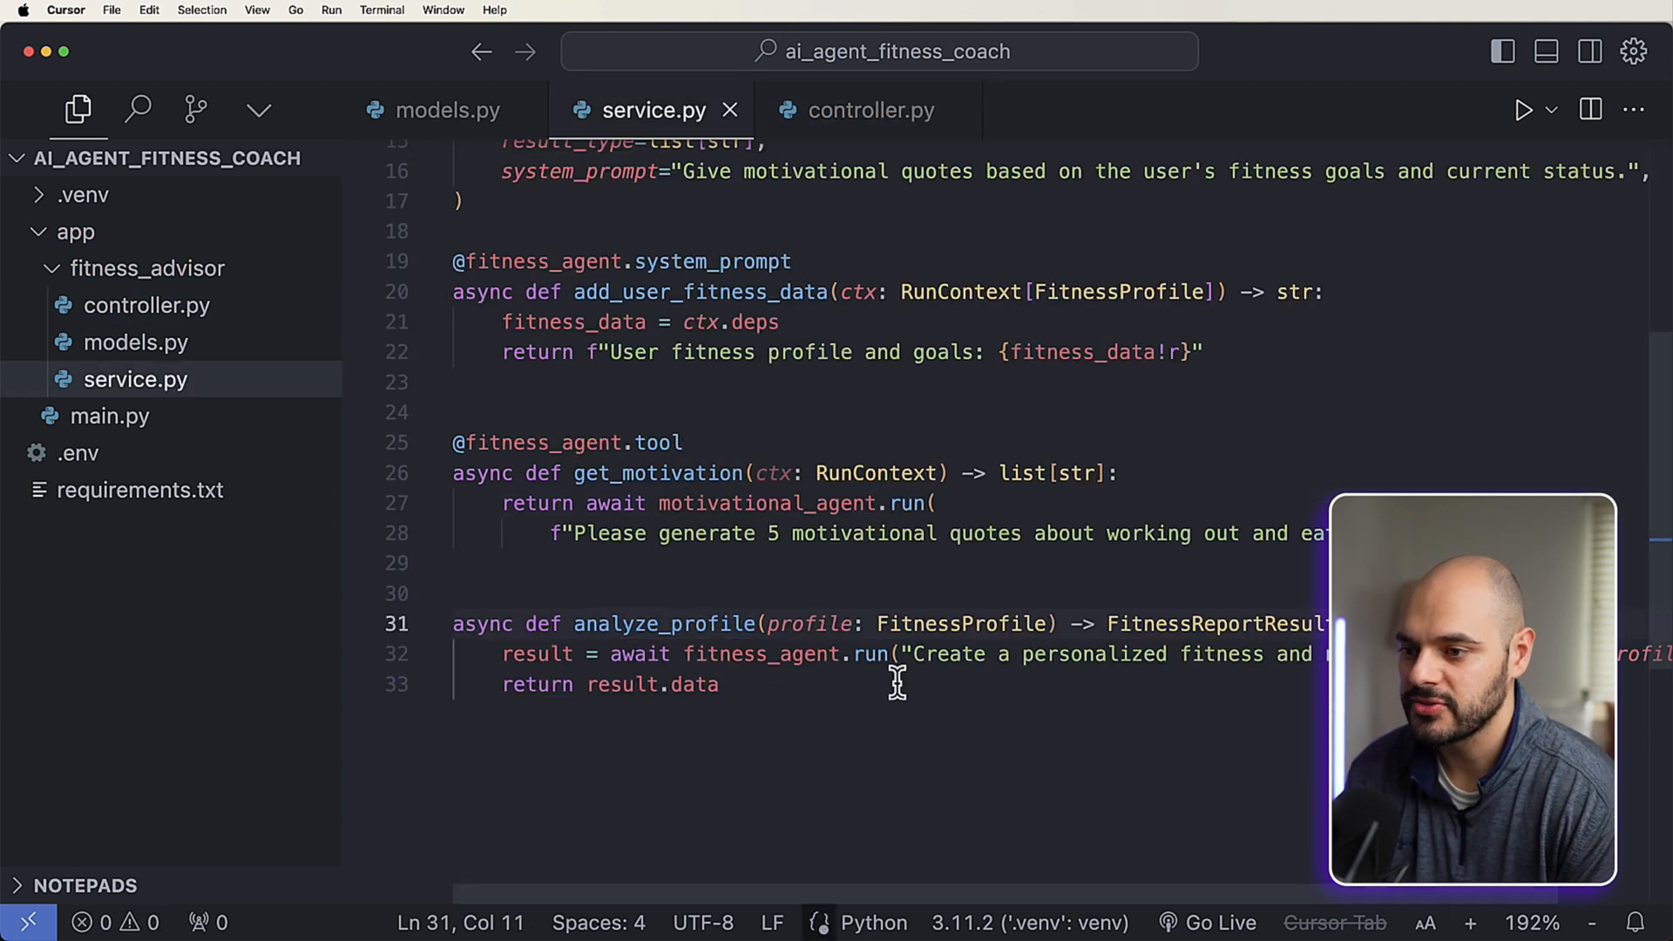
double_click(695, 684)
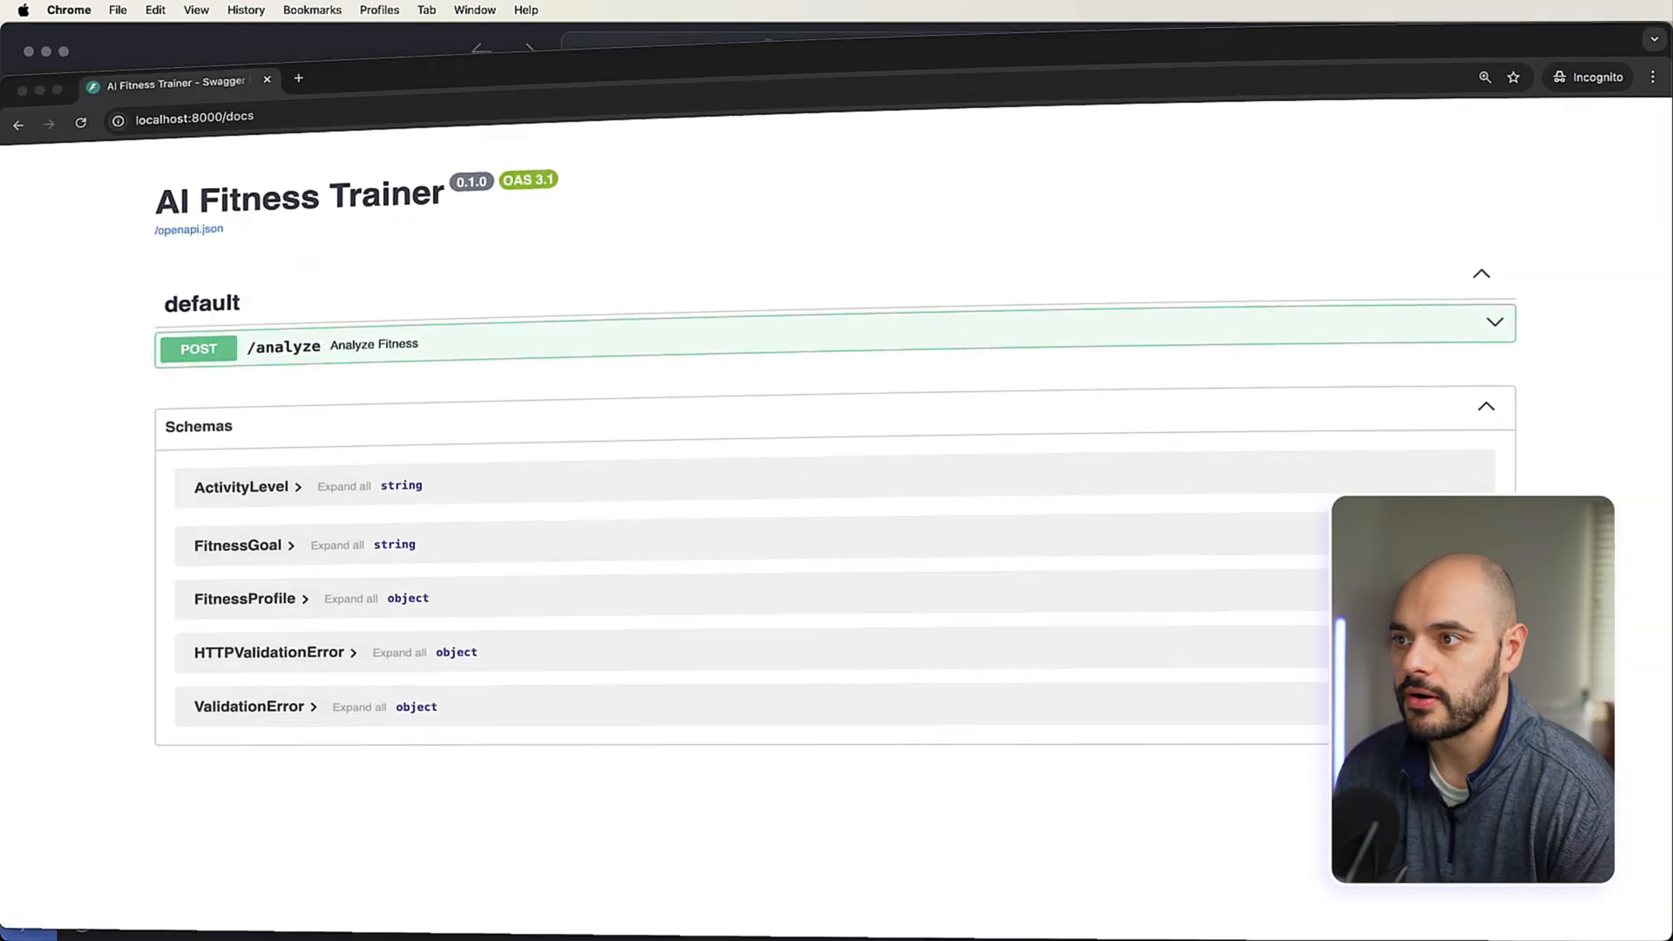
Expand POST /analyze and edit the sample profile's weight to 82.5
click(282, 346)
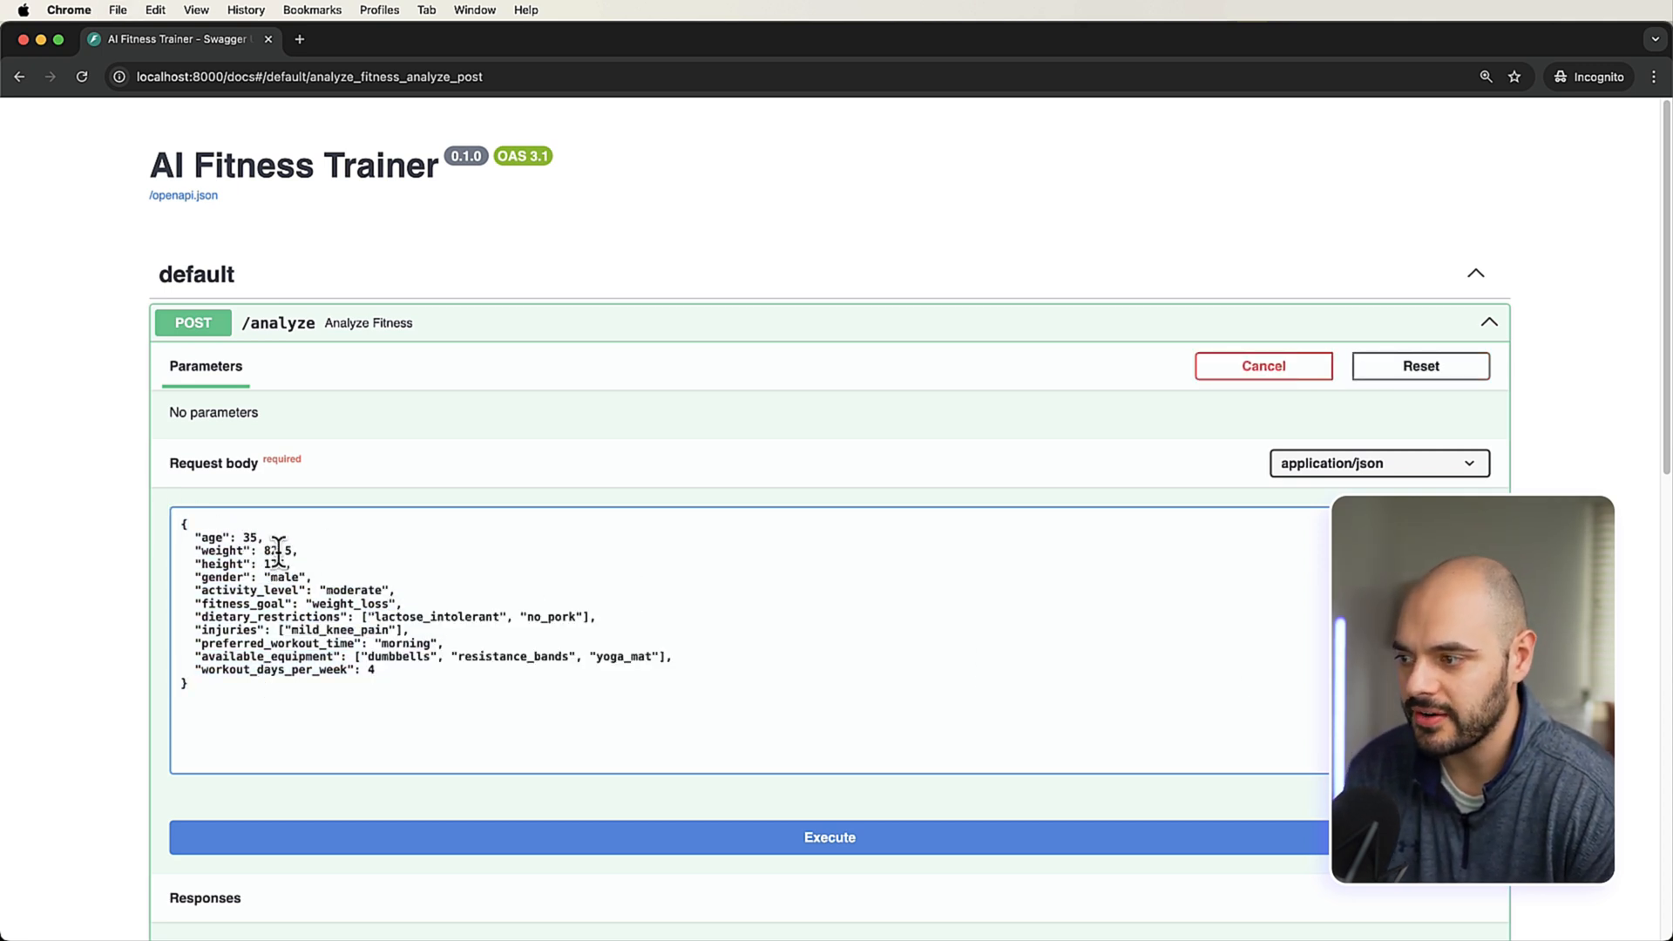
text(82.5)
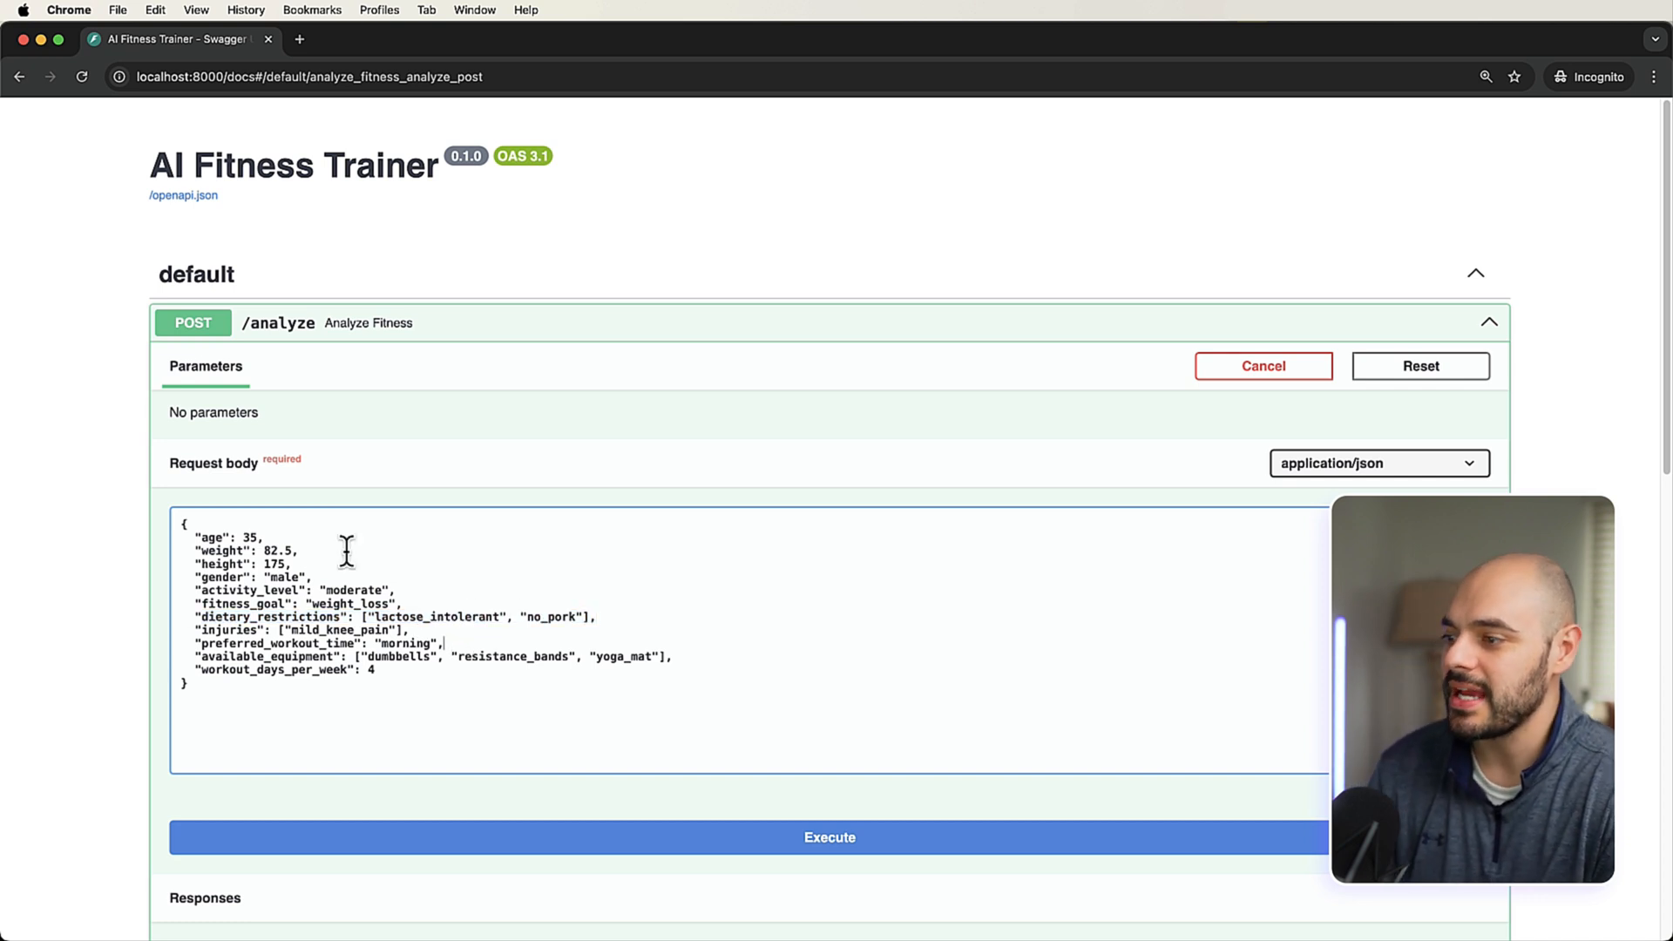
mouse_move(456, 659)
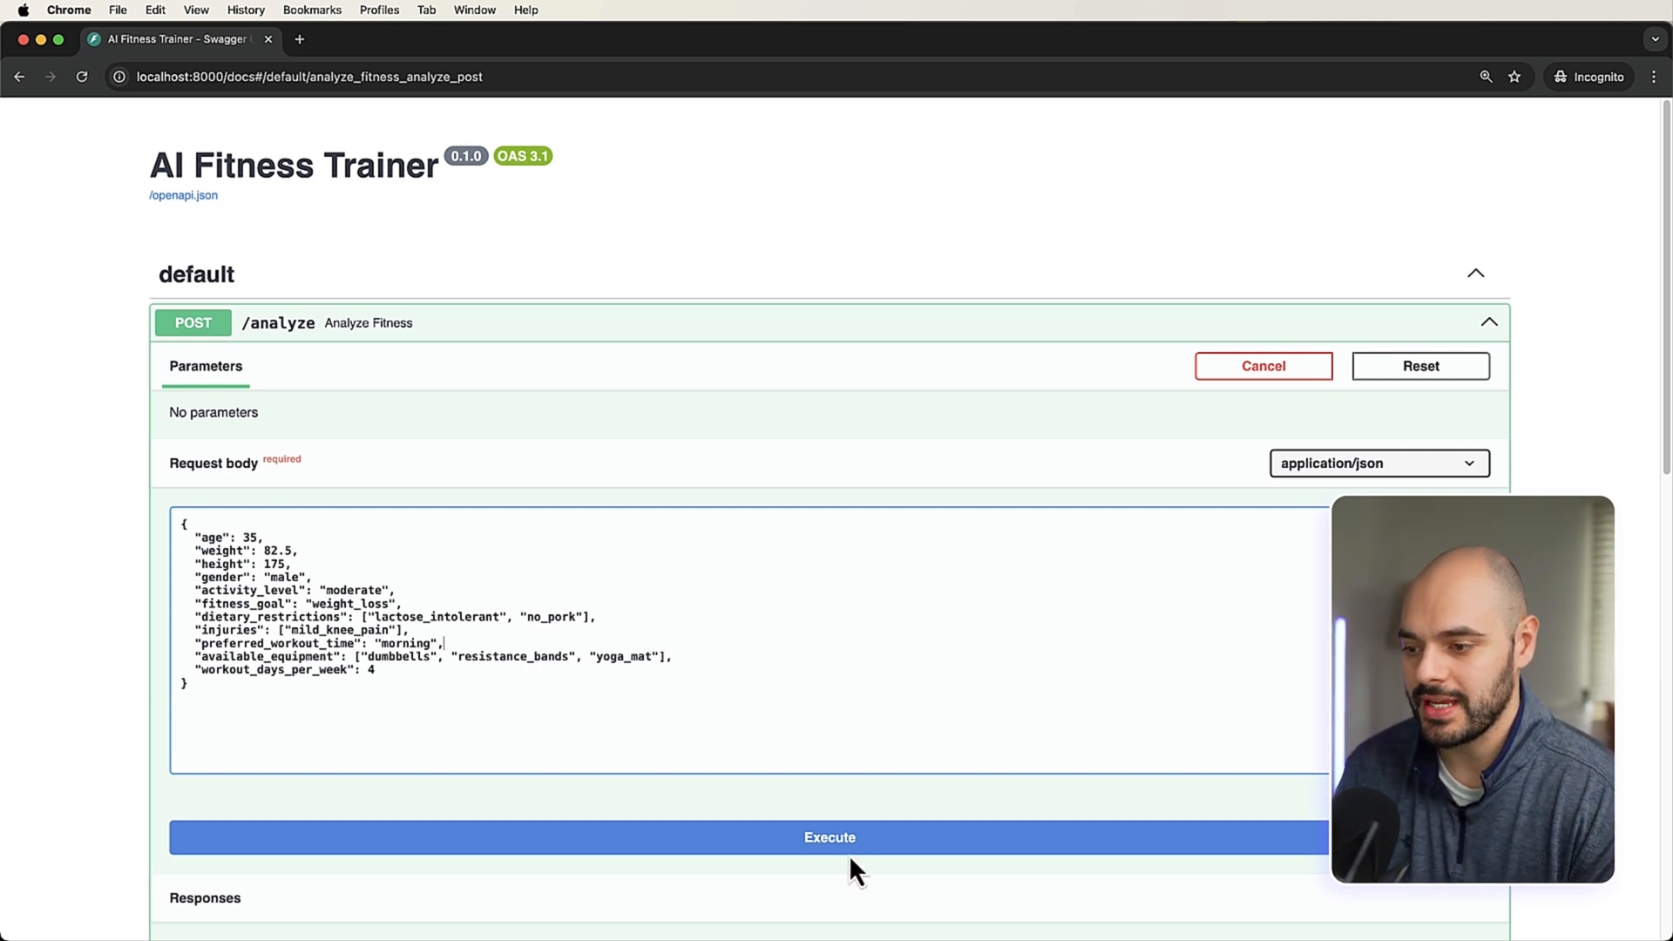
Execute the /analyze request with the sample fitness profile
click(829, 837)
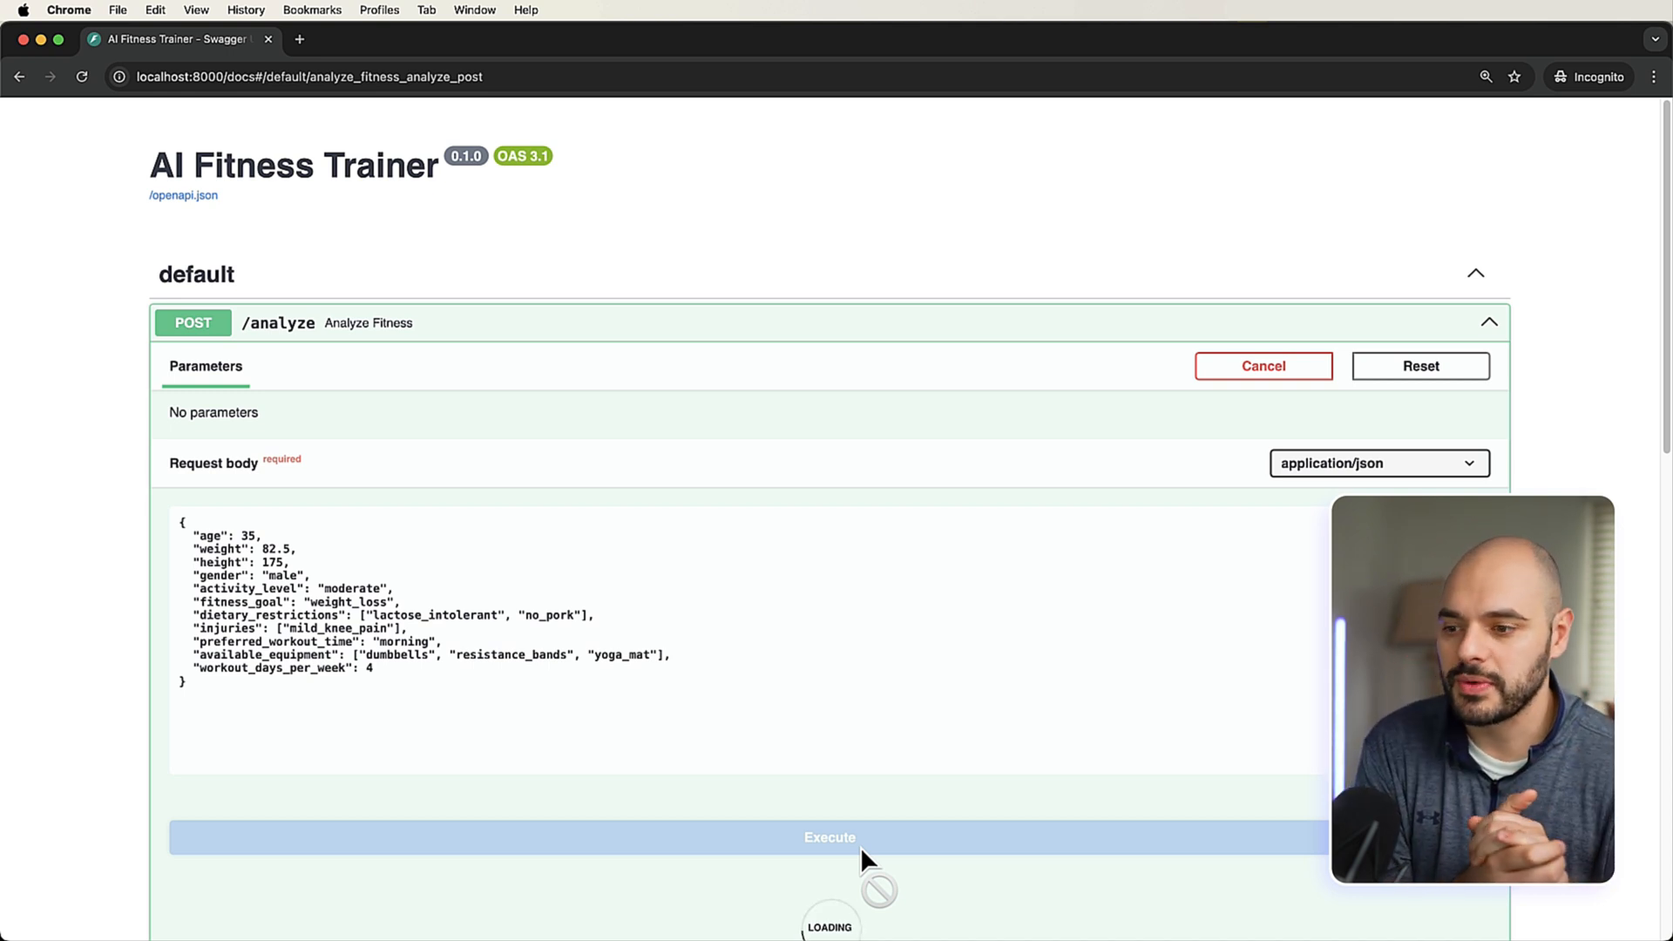
click(829, 837)
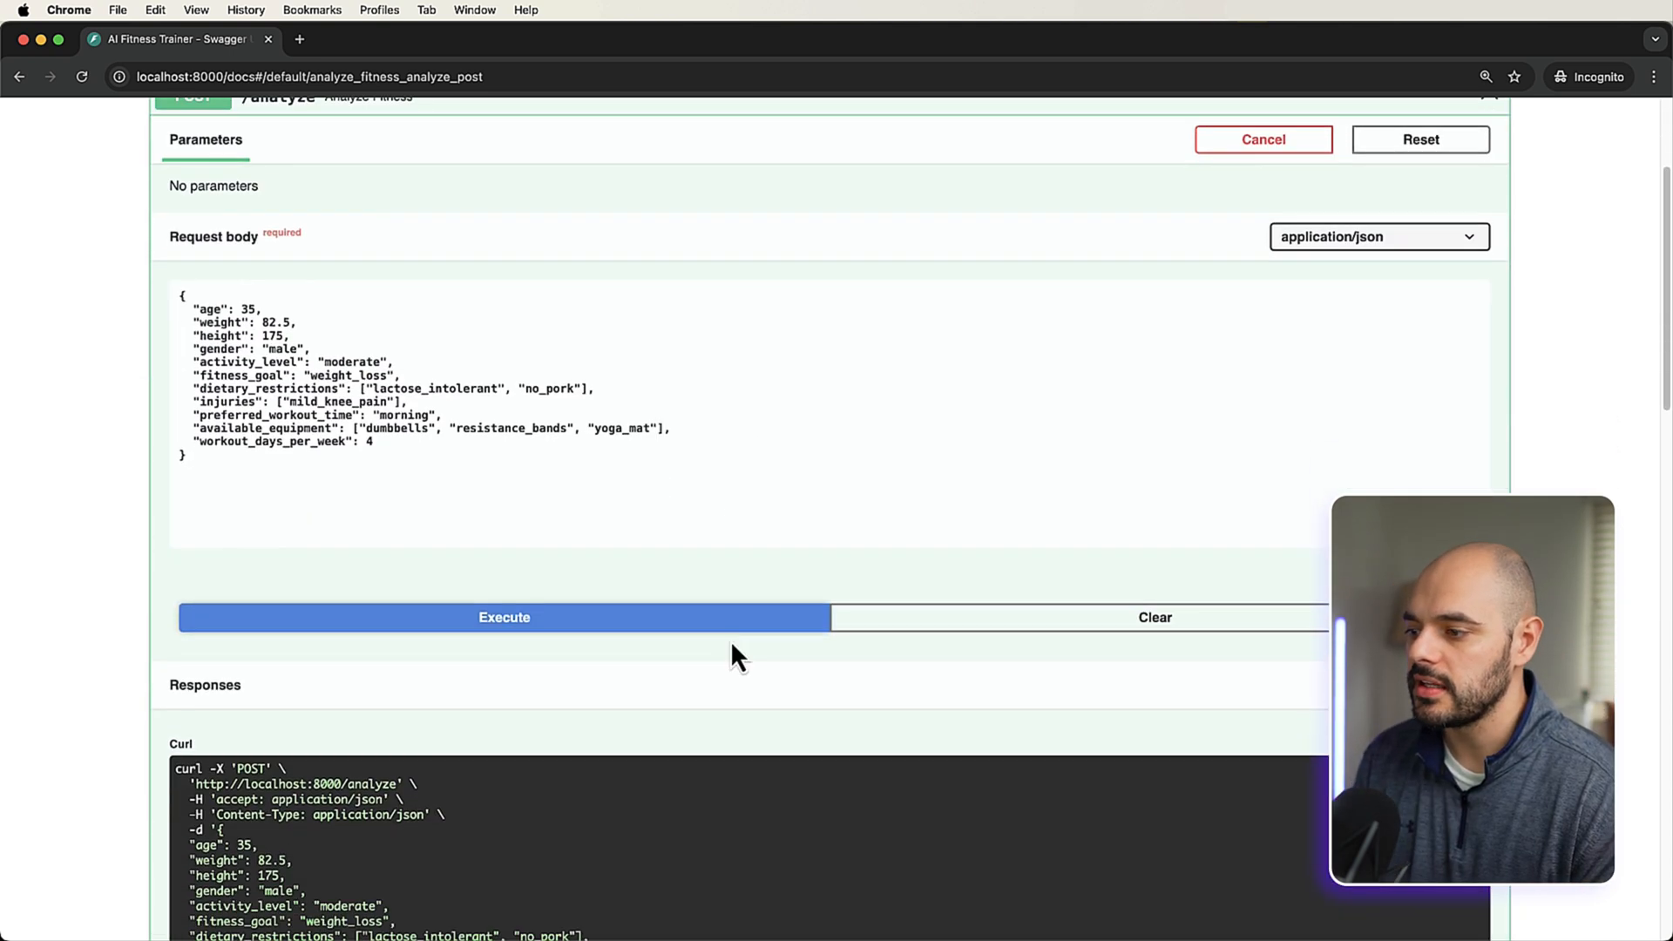
click(504, 617)
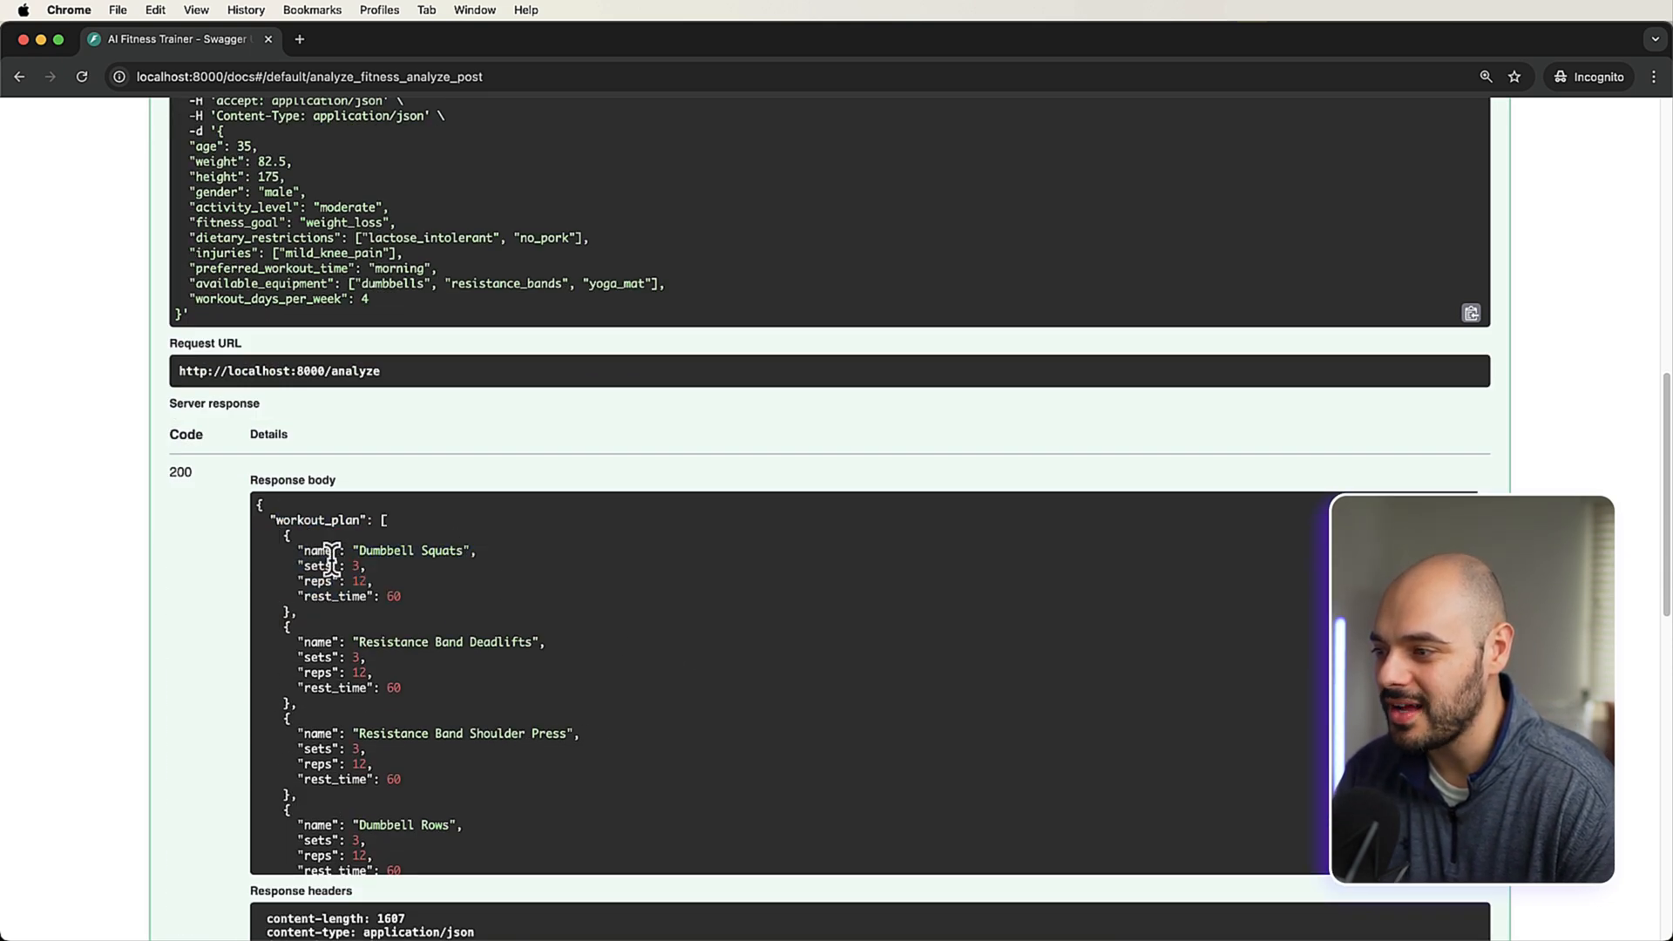
mouse_move(448, 611)
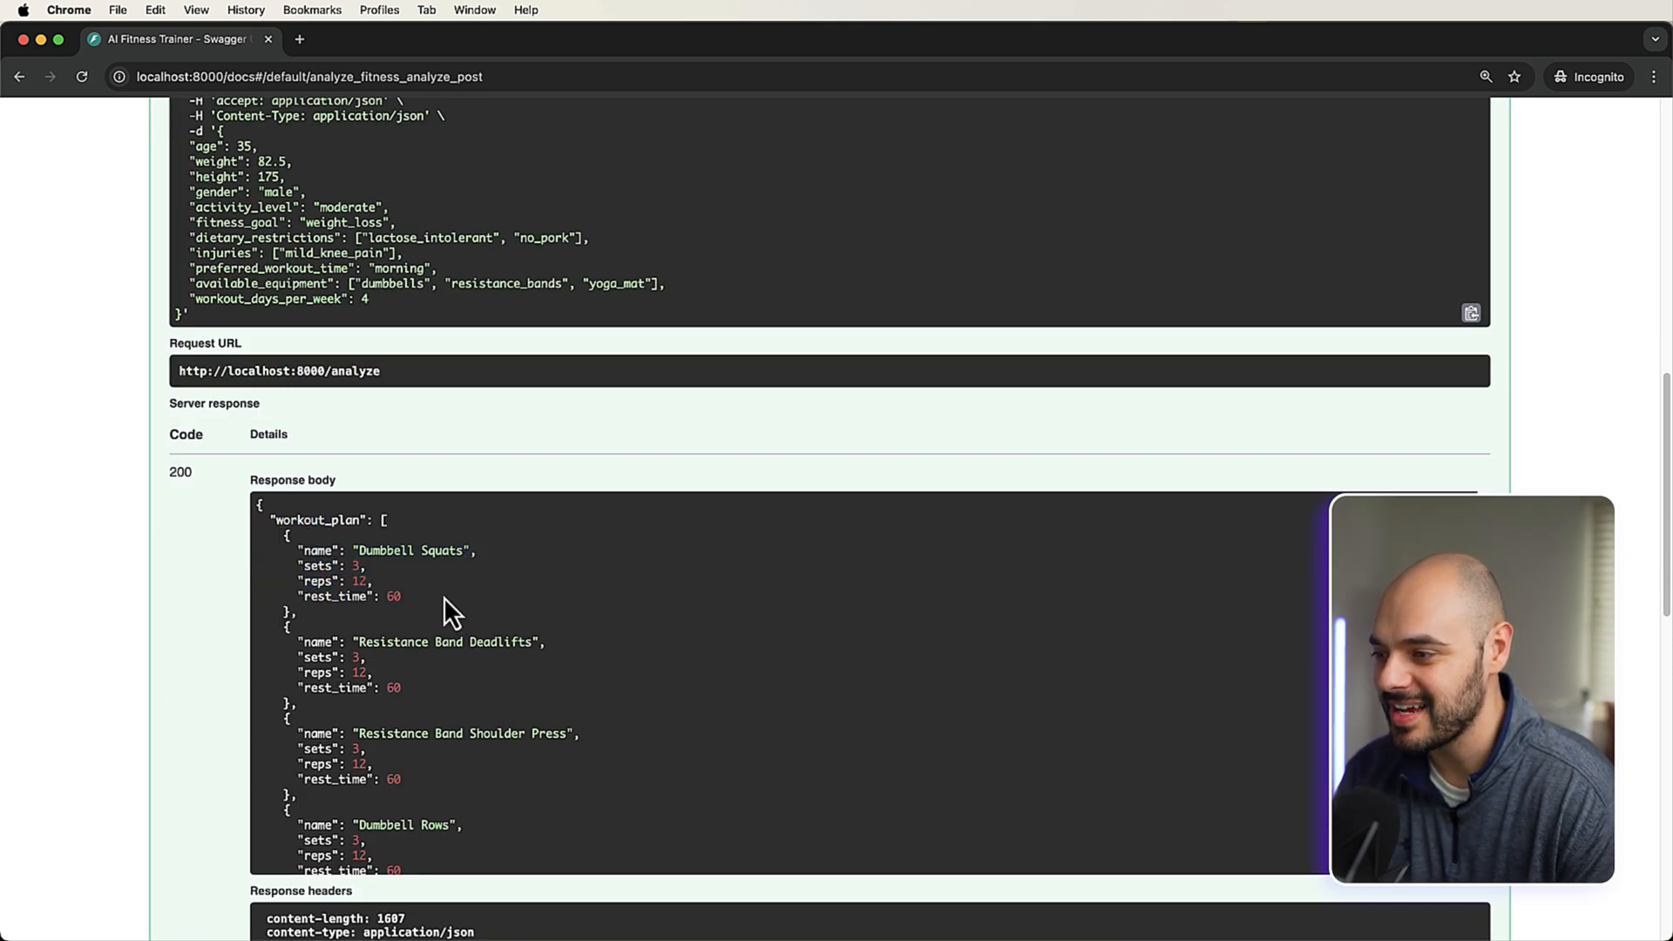
scroll(down, 3)
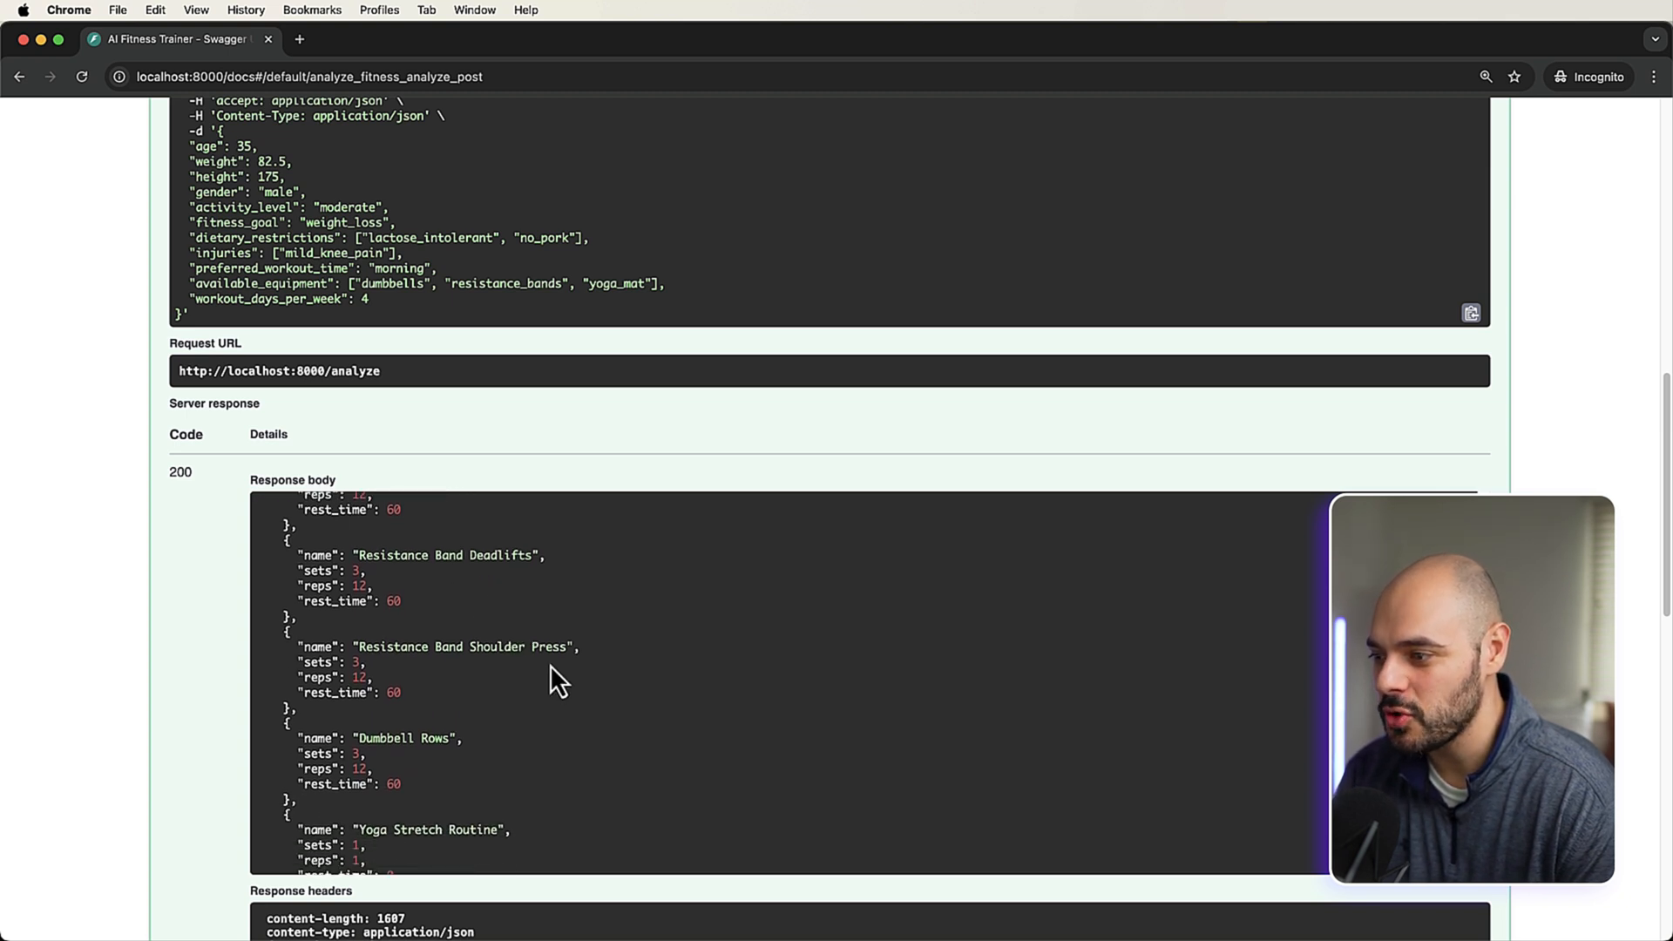
scroll(down, 3)
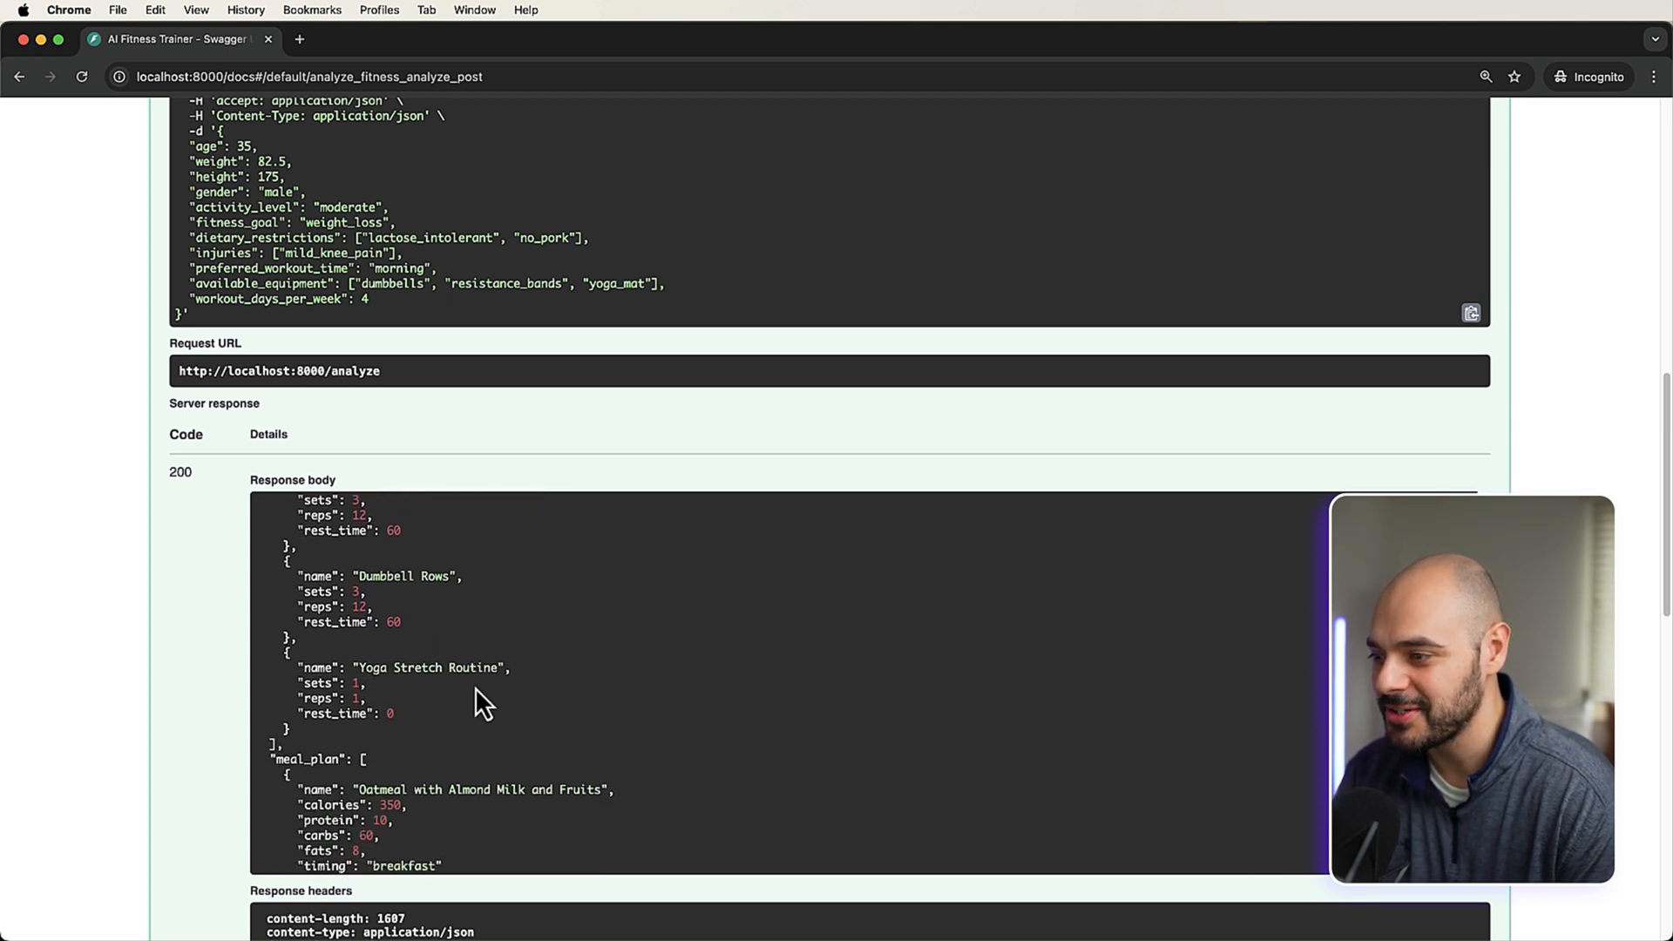
scroll(down, 3)
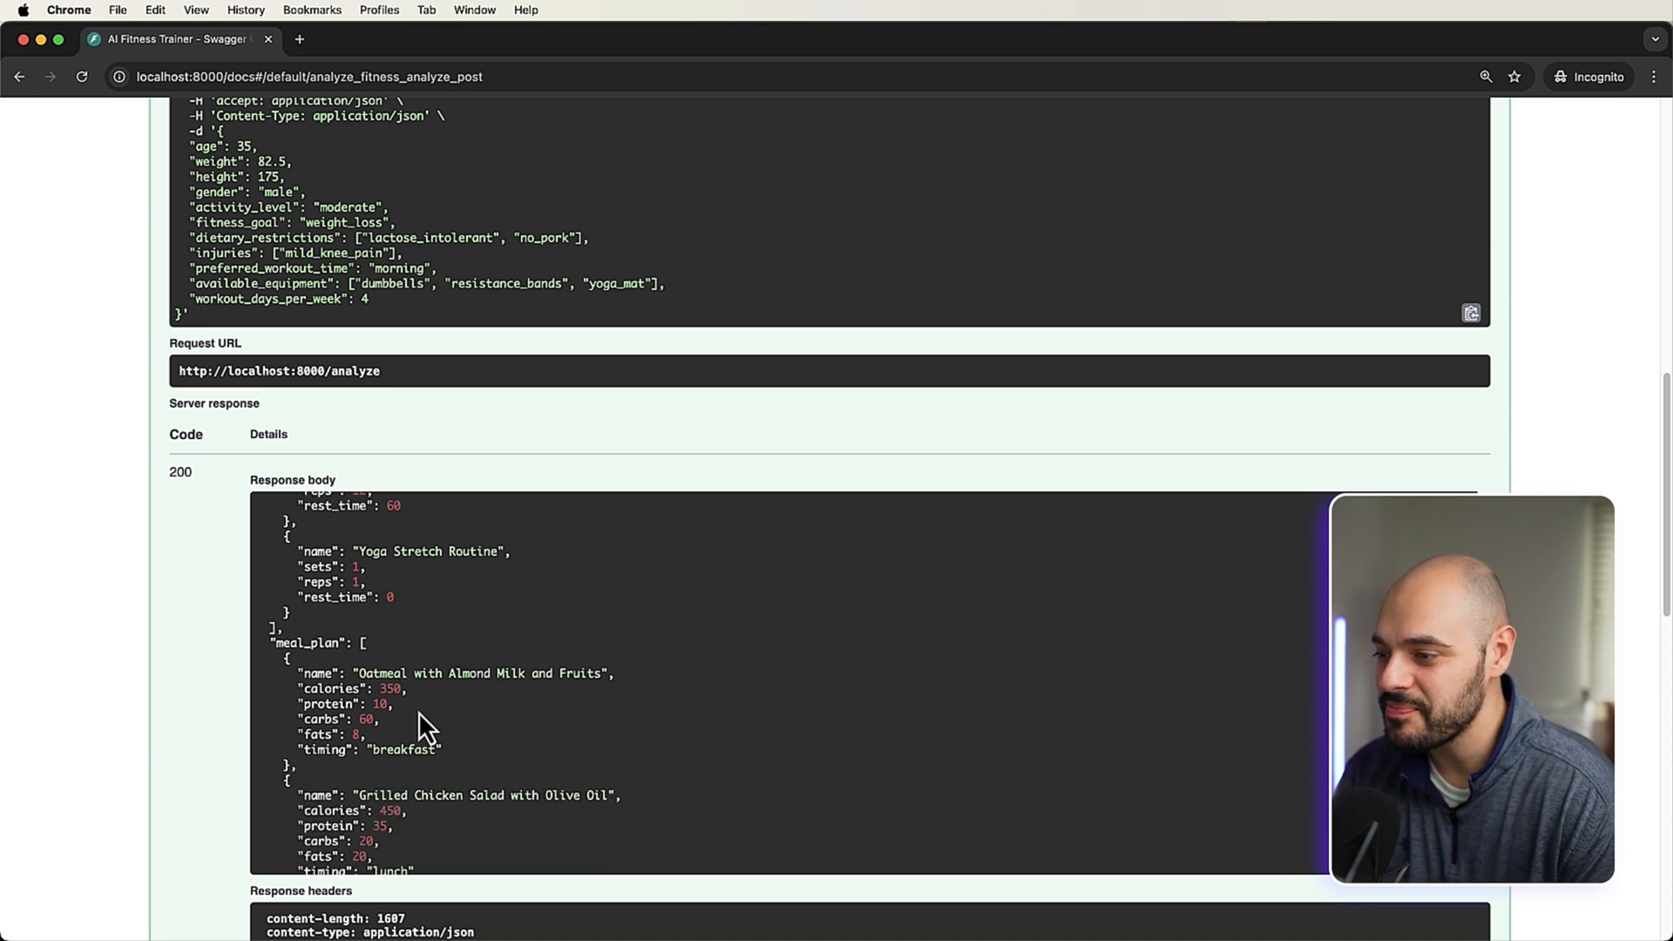
mouse_move(554, 702)
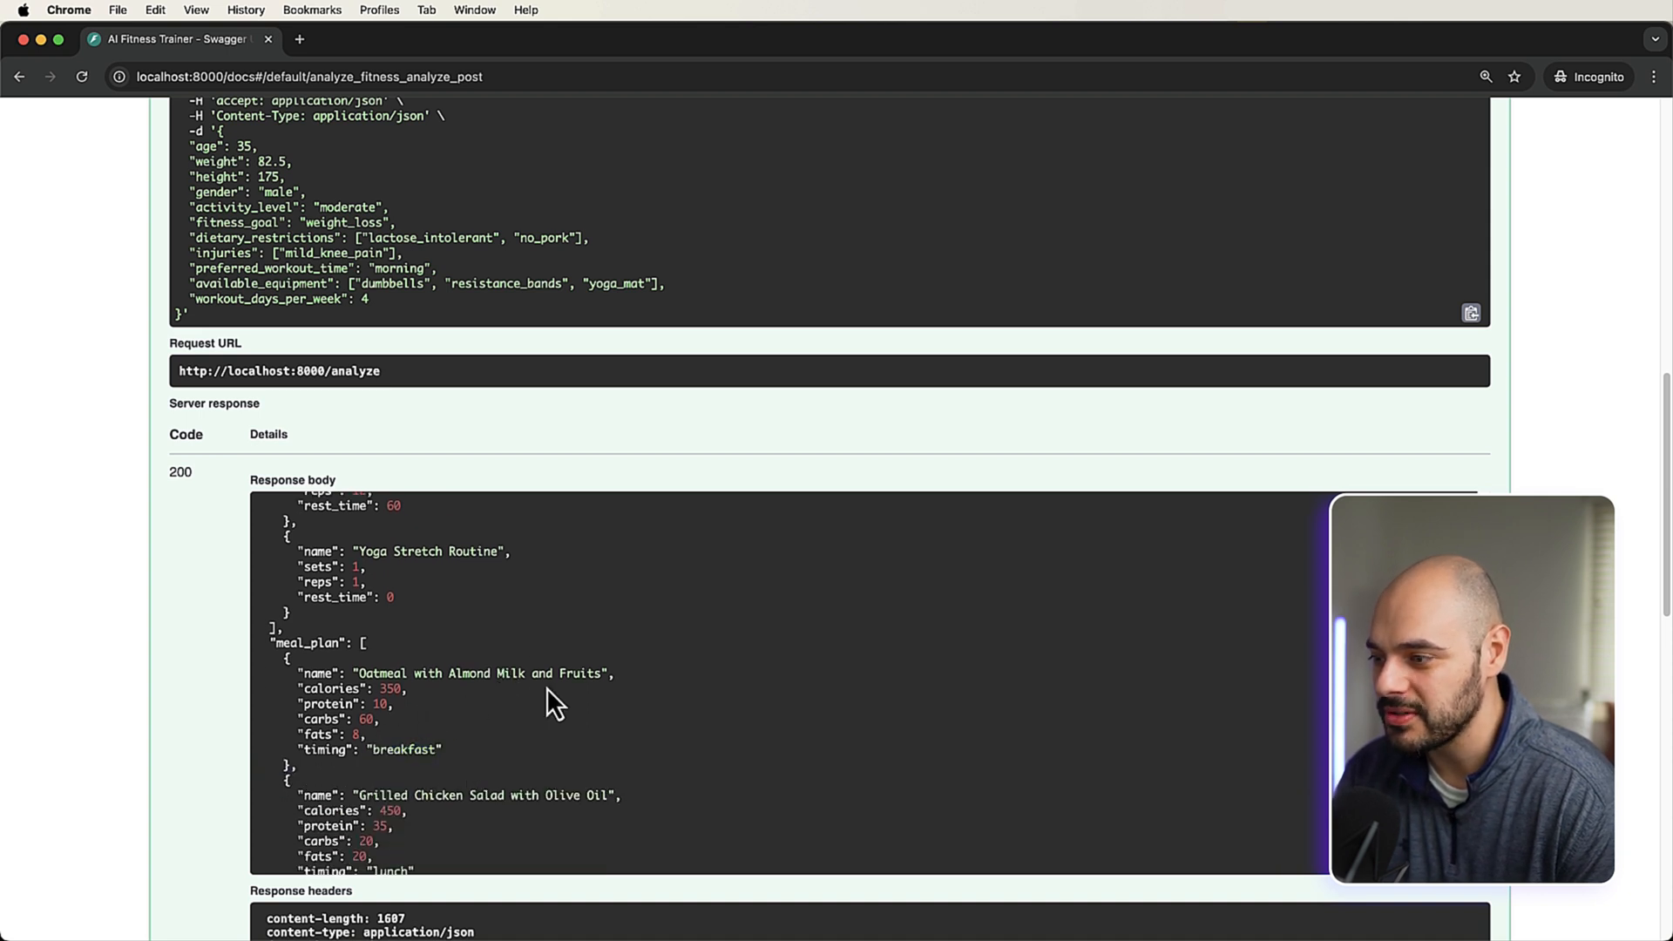
scroll(down, 3)
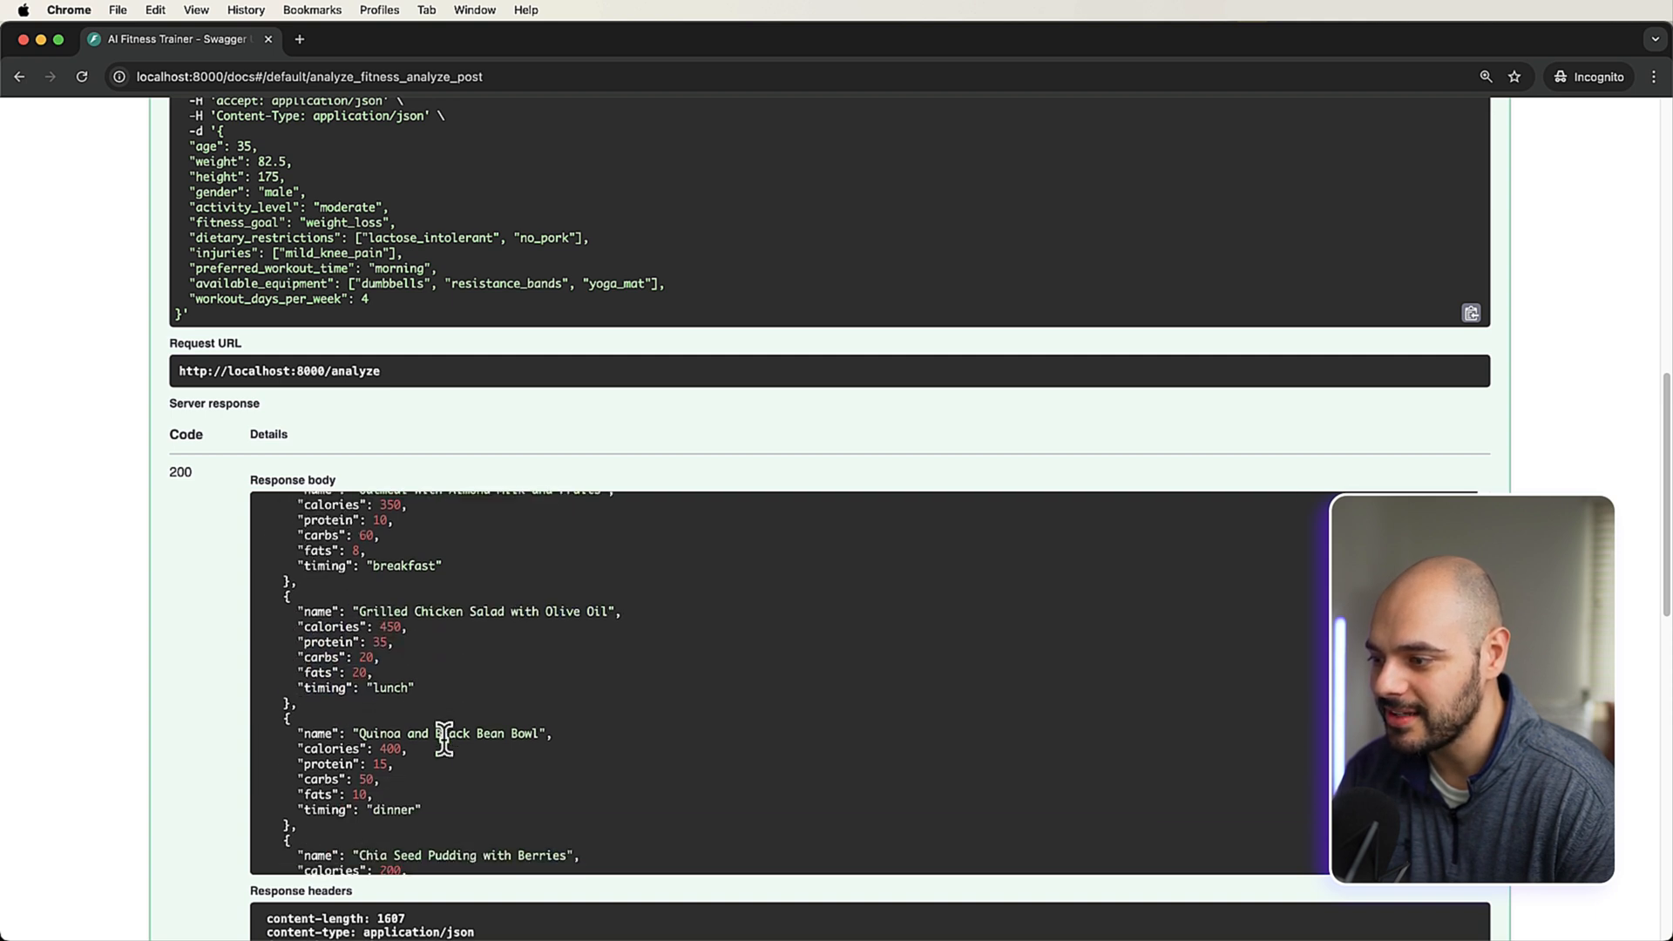
scroll(down, 3)
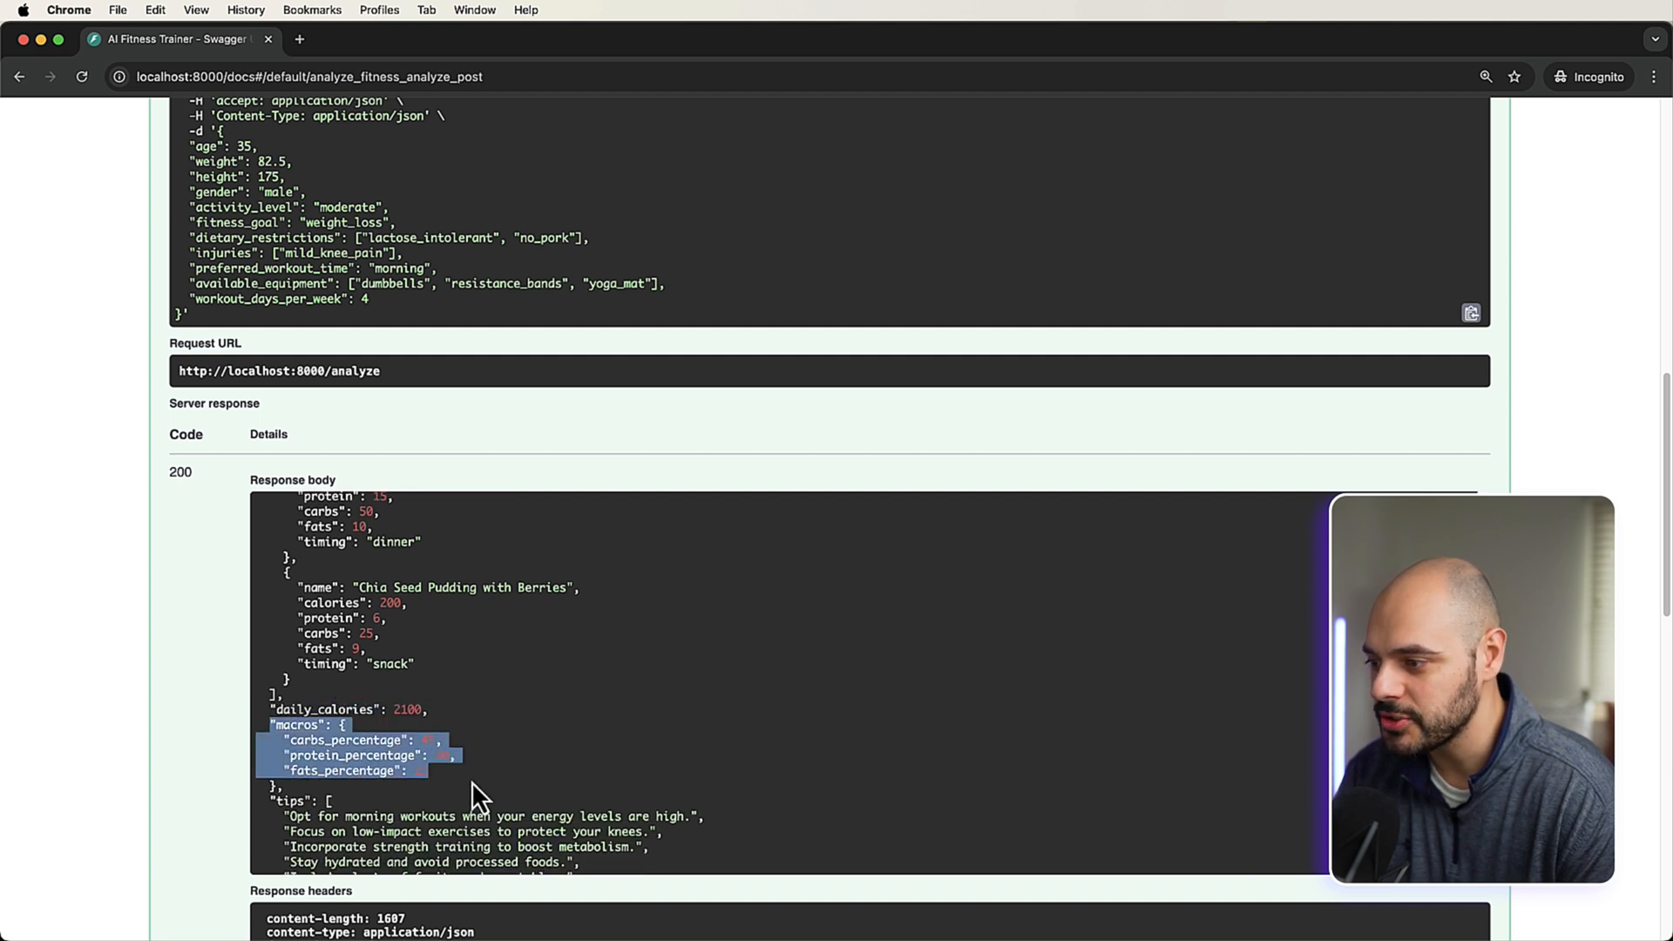
scroll(down, 3)
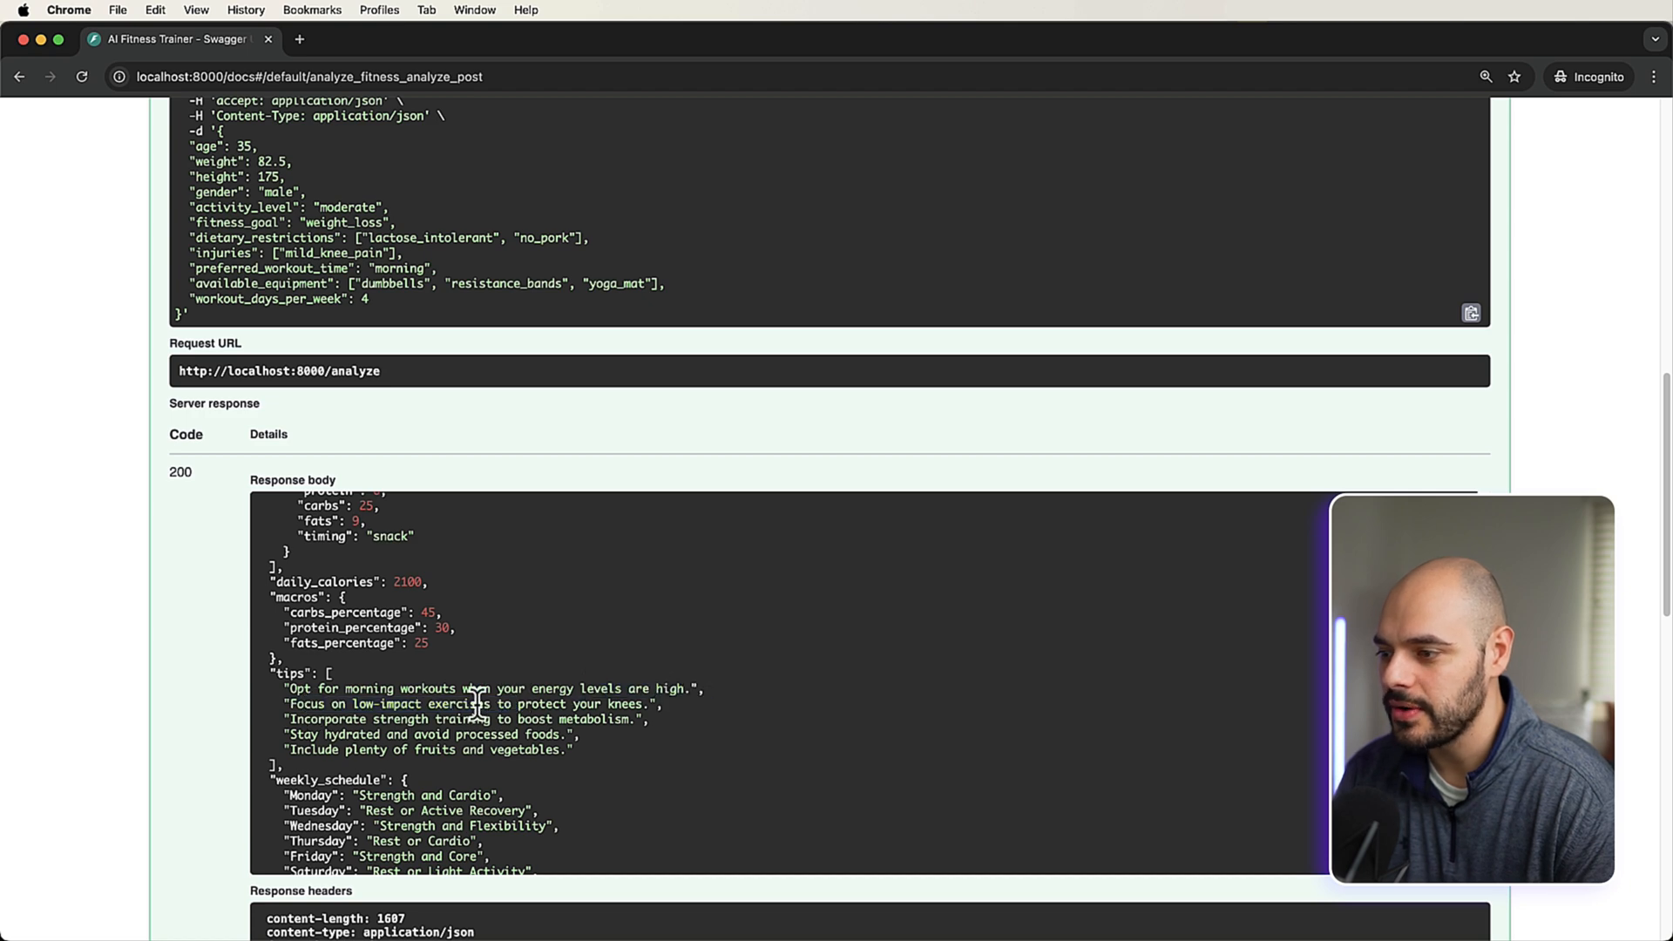
mouse_move(283, 362)
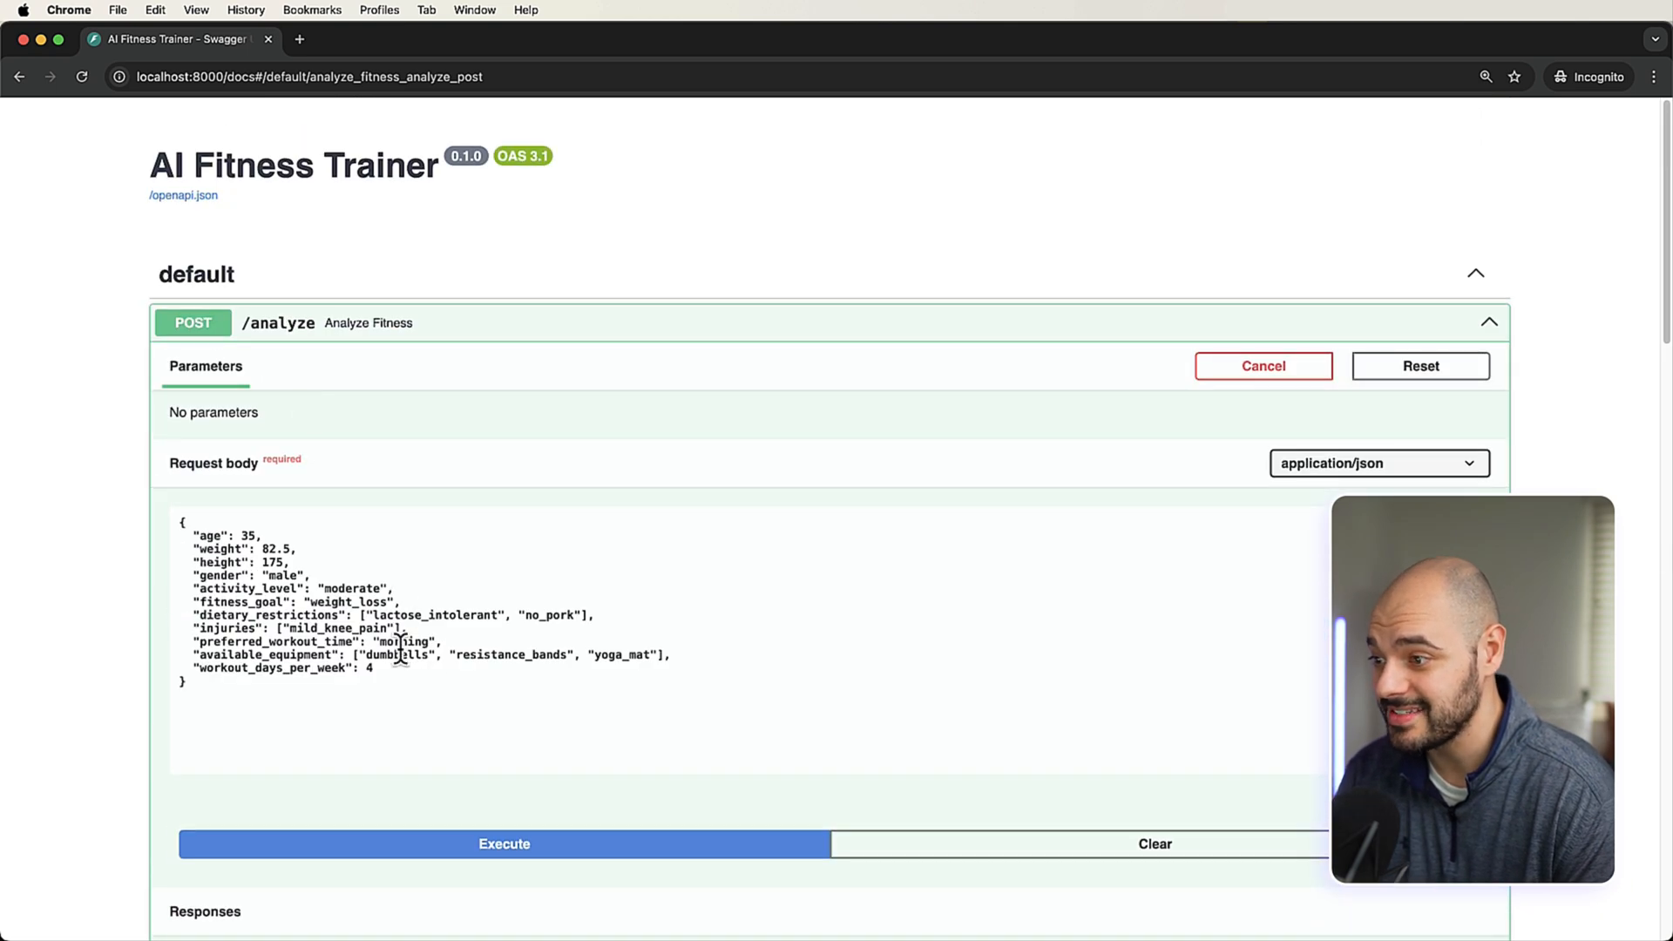
click(504, 844)
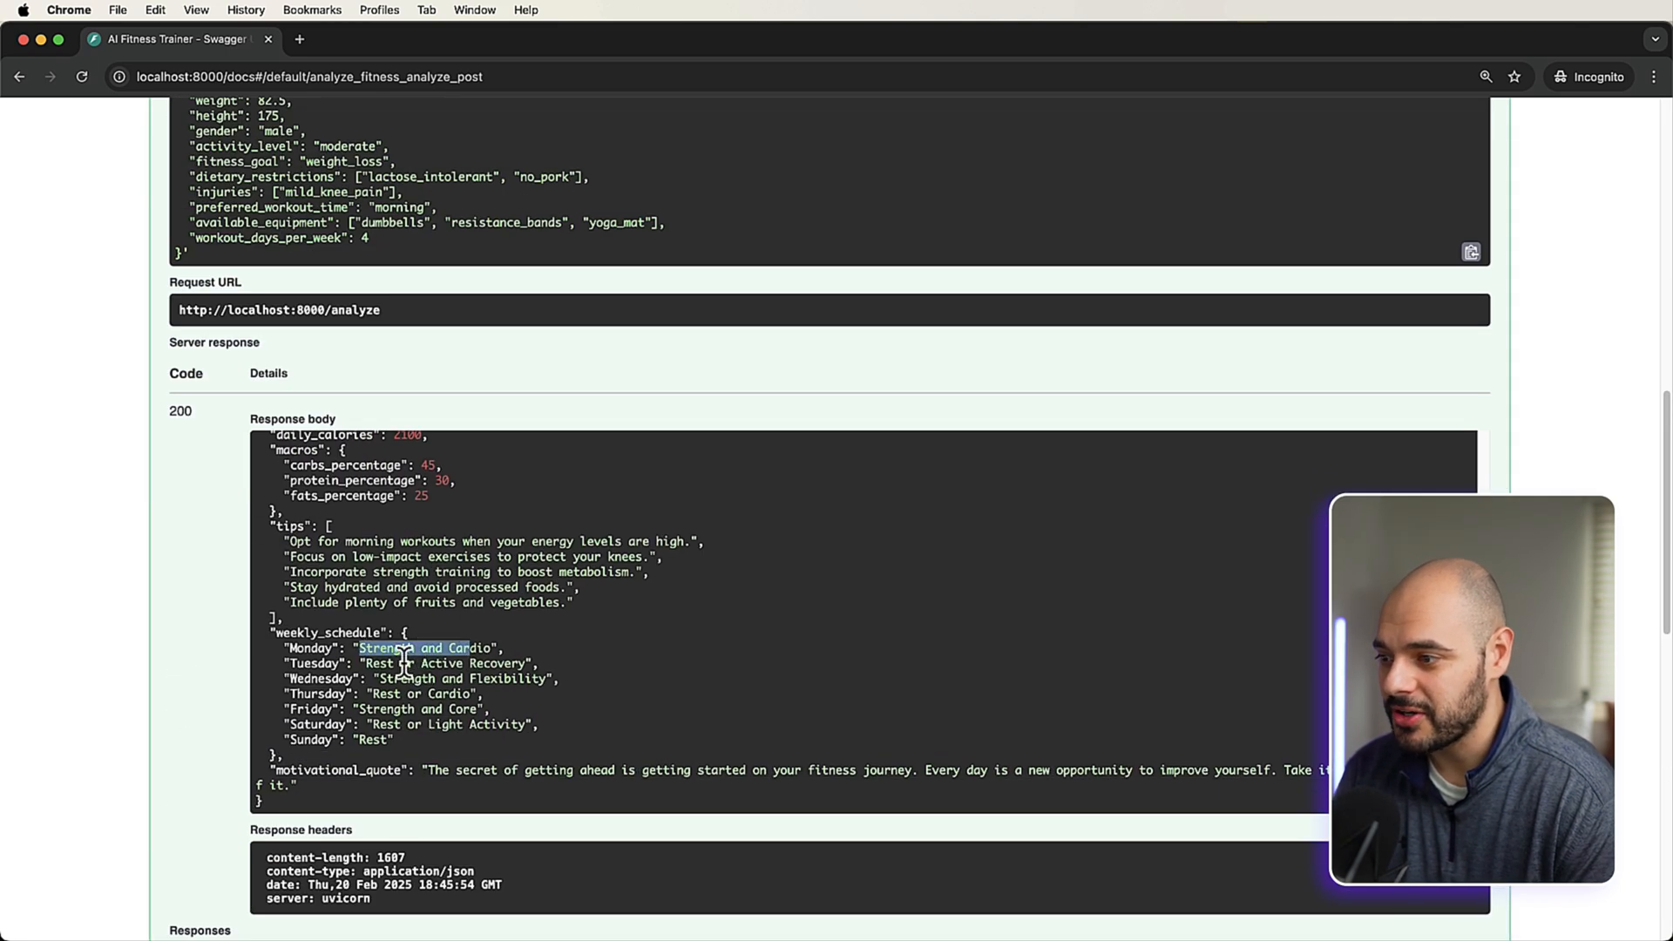
scroll(down, 3)
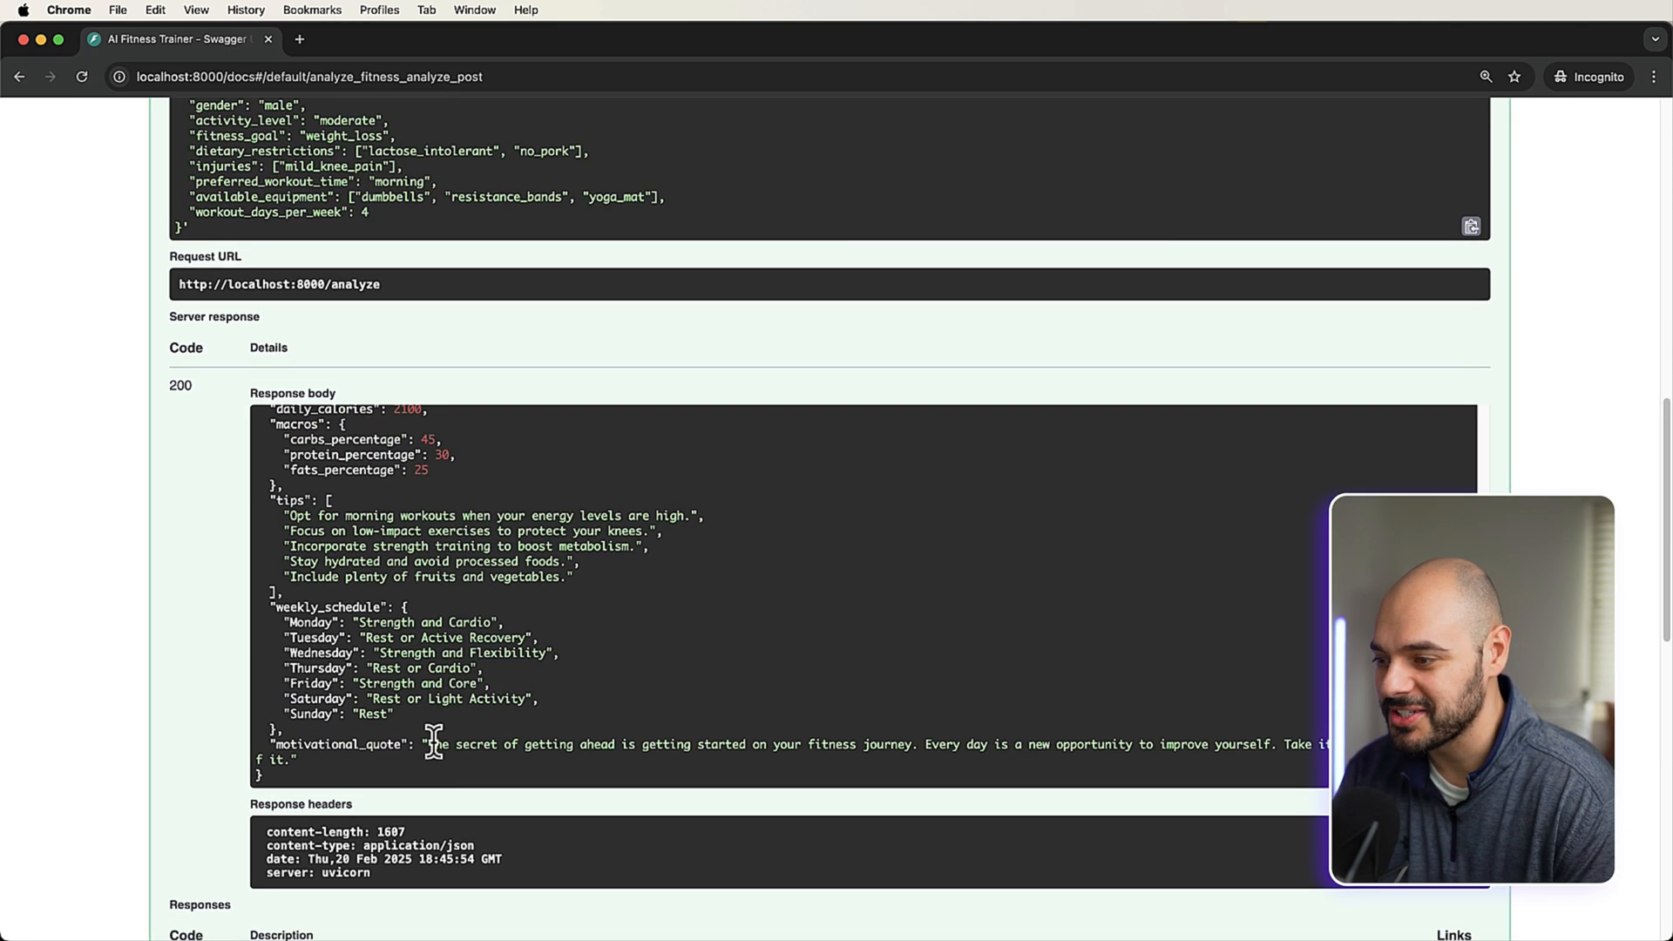